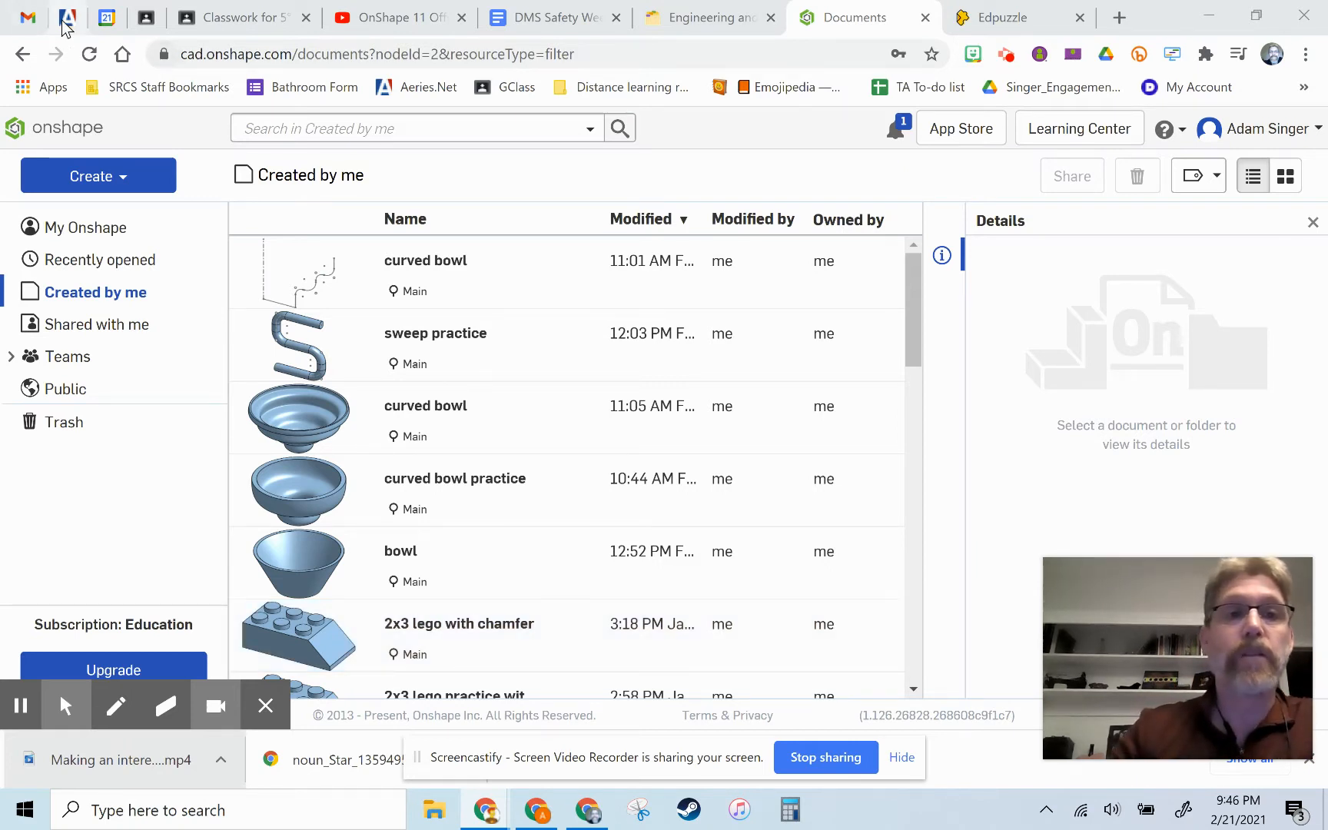
{"action": "mouse_move", "coordinate": [75, 129]}
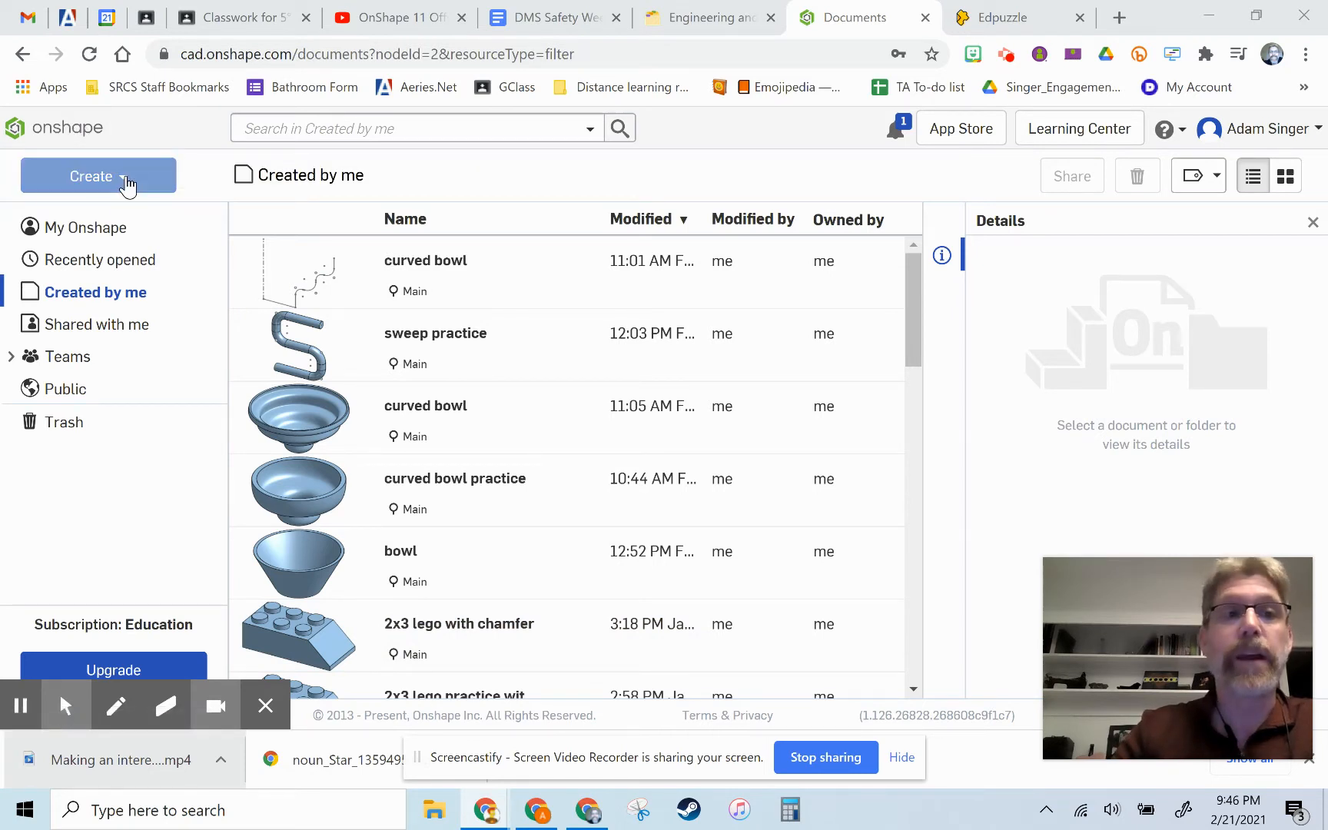
Step: Create a new Onshape document named 'box' from the Create menu
{"action": "left_click", "coordinate": [98, 176]}
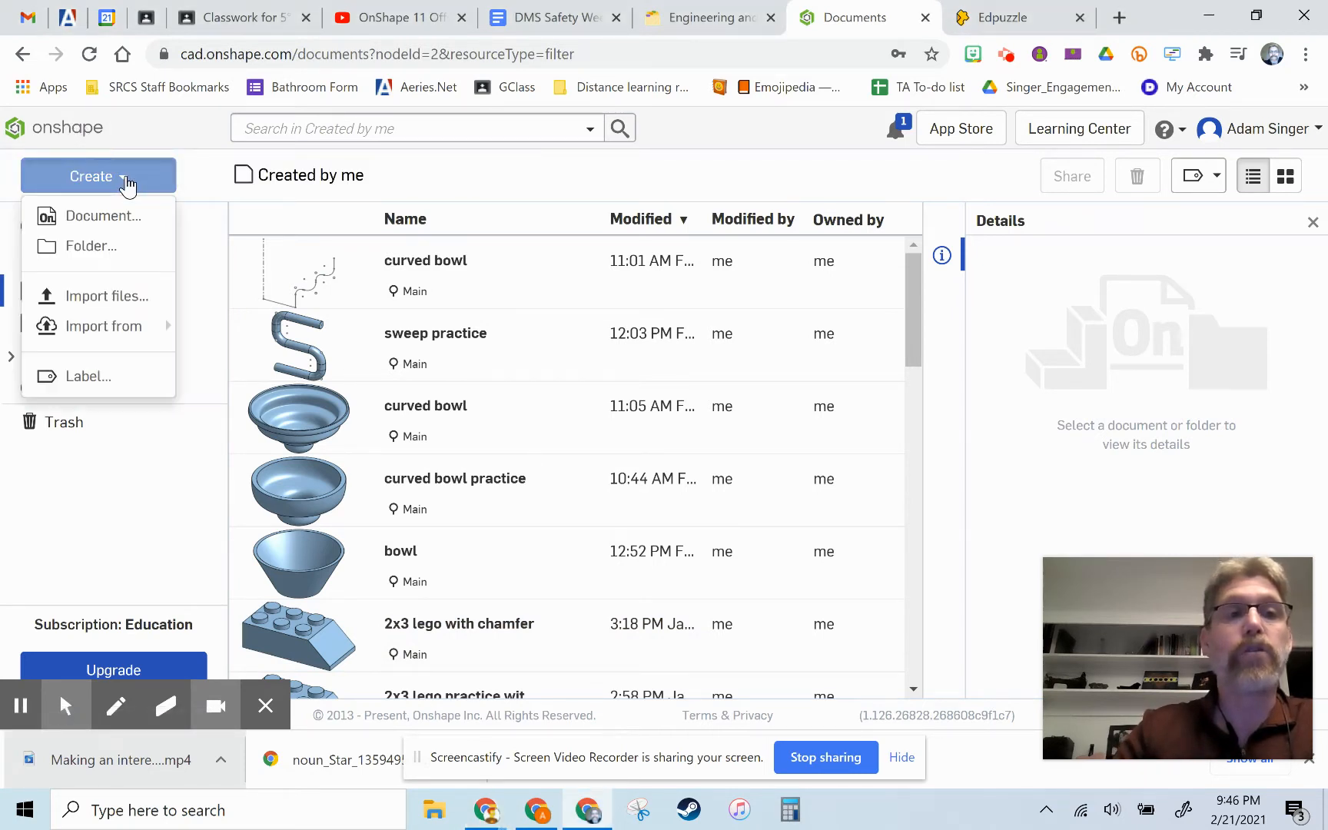
{"action": "left_click", "coordinate": [102, 216]}
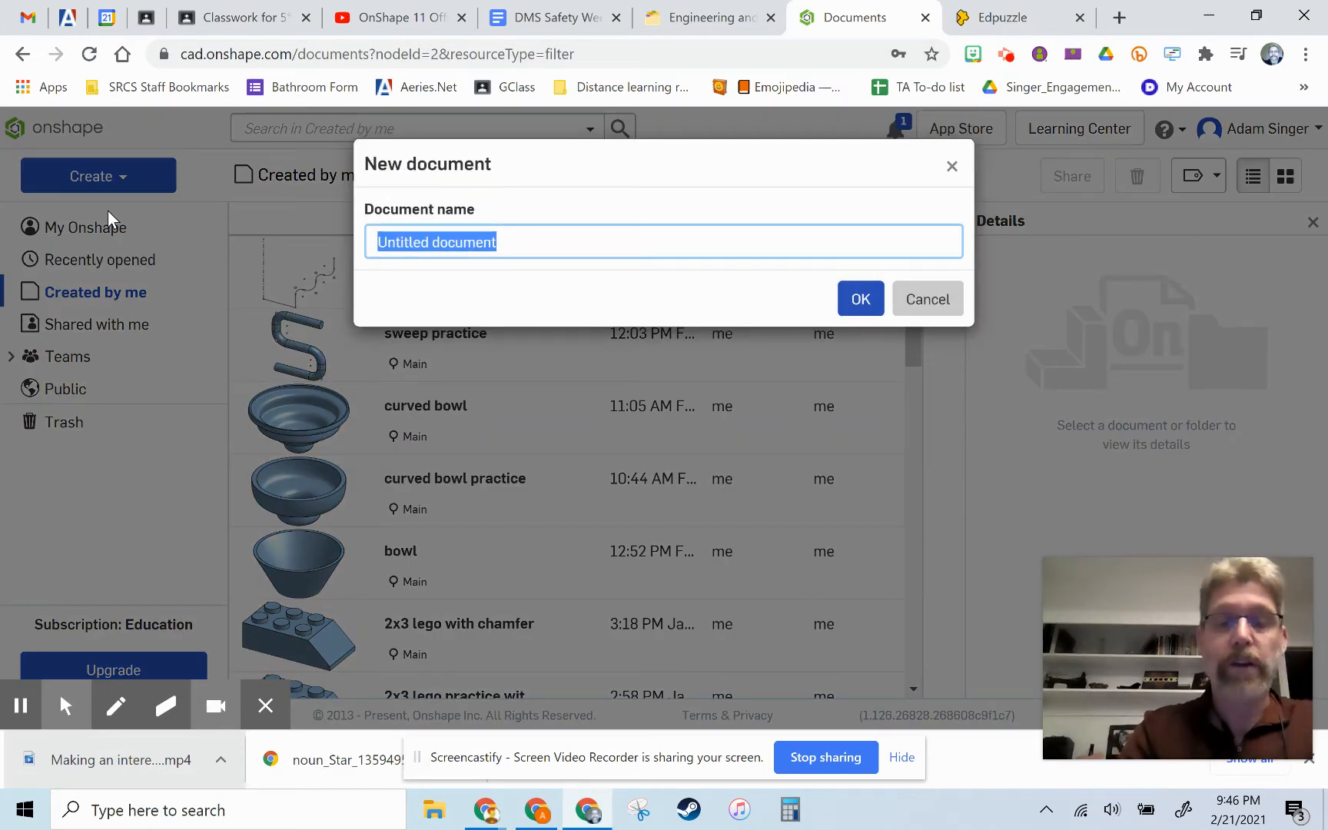
{"action": "type", "text": "box"}
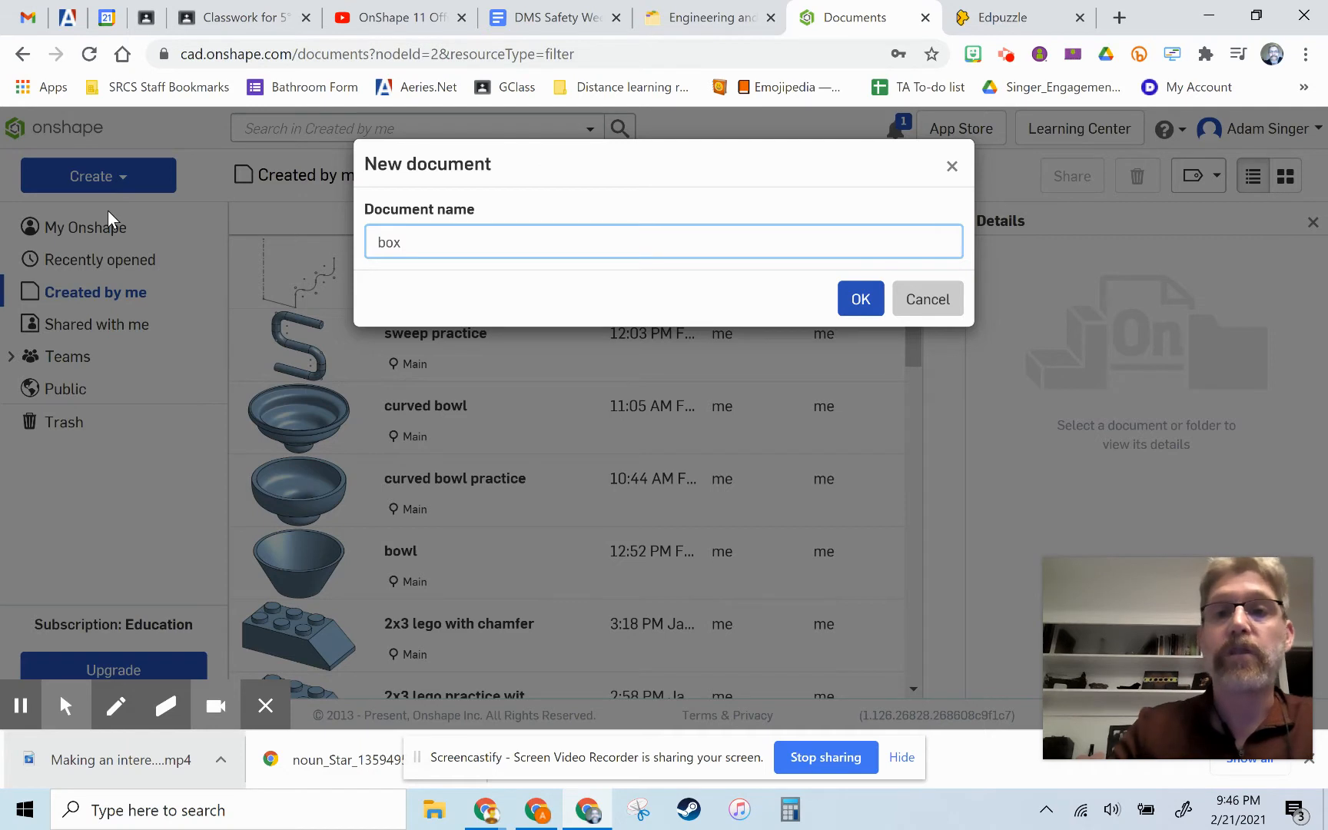
{"action": "left_click", "coordinate": [861, 298]}
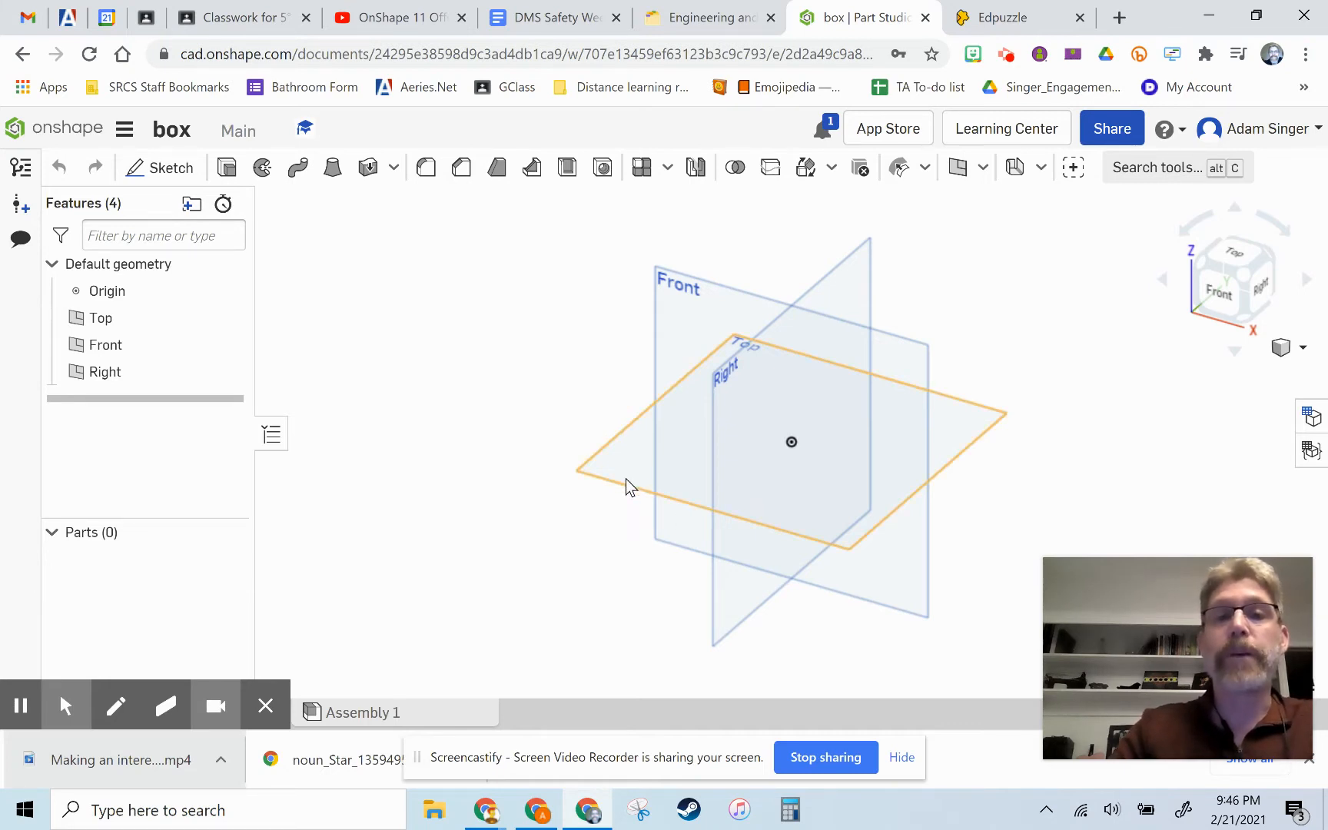
{"action": "mouse_move", "coordinate": [777, 509]}
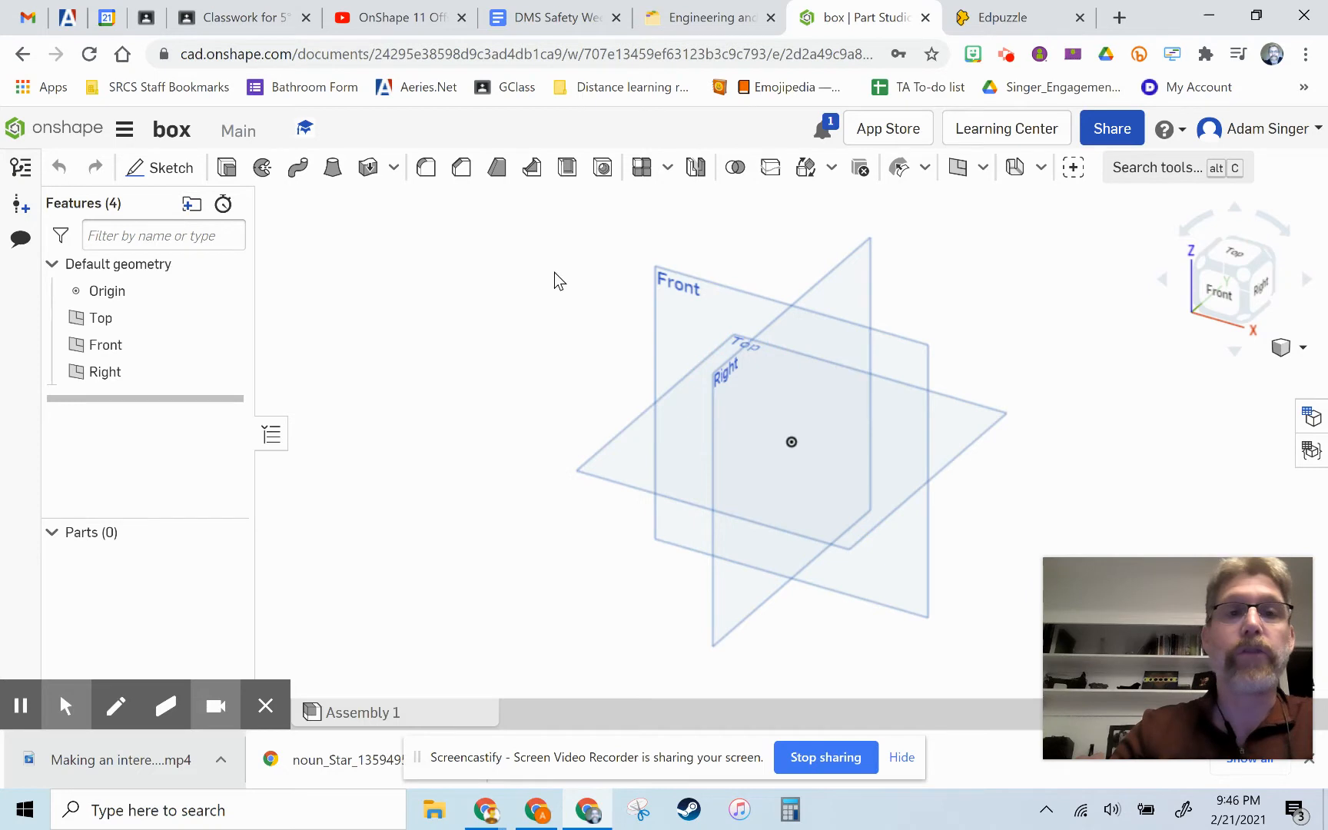
{"action": "mouse_move", "coordinate": [160, 168]}
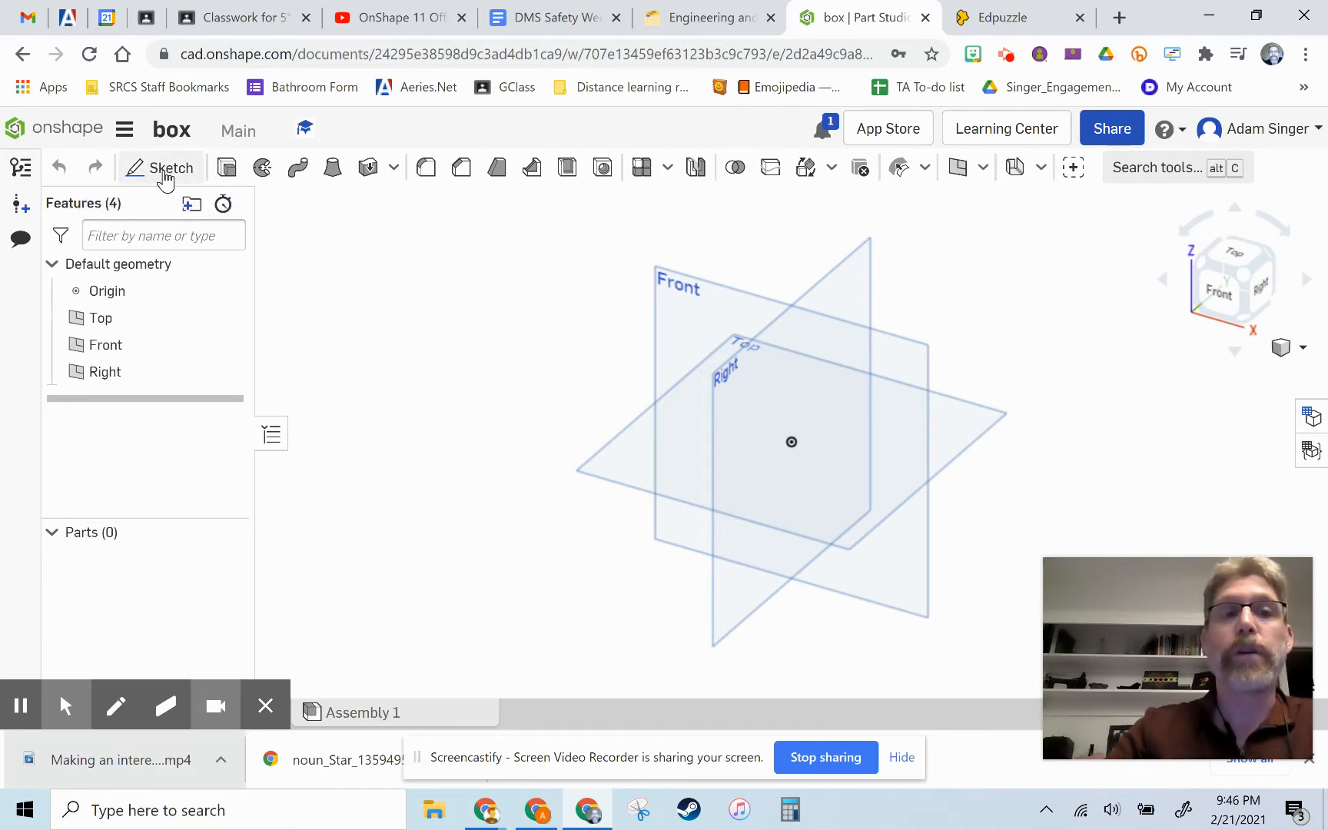
Step: Start Sketch 1 on the Top plane, then hide the Top, Front and Right planes
{"action": "left_click", "coordinate": [171, 167]}
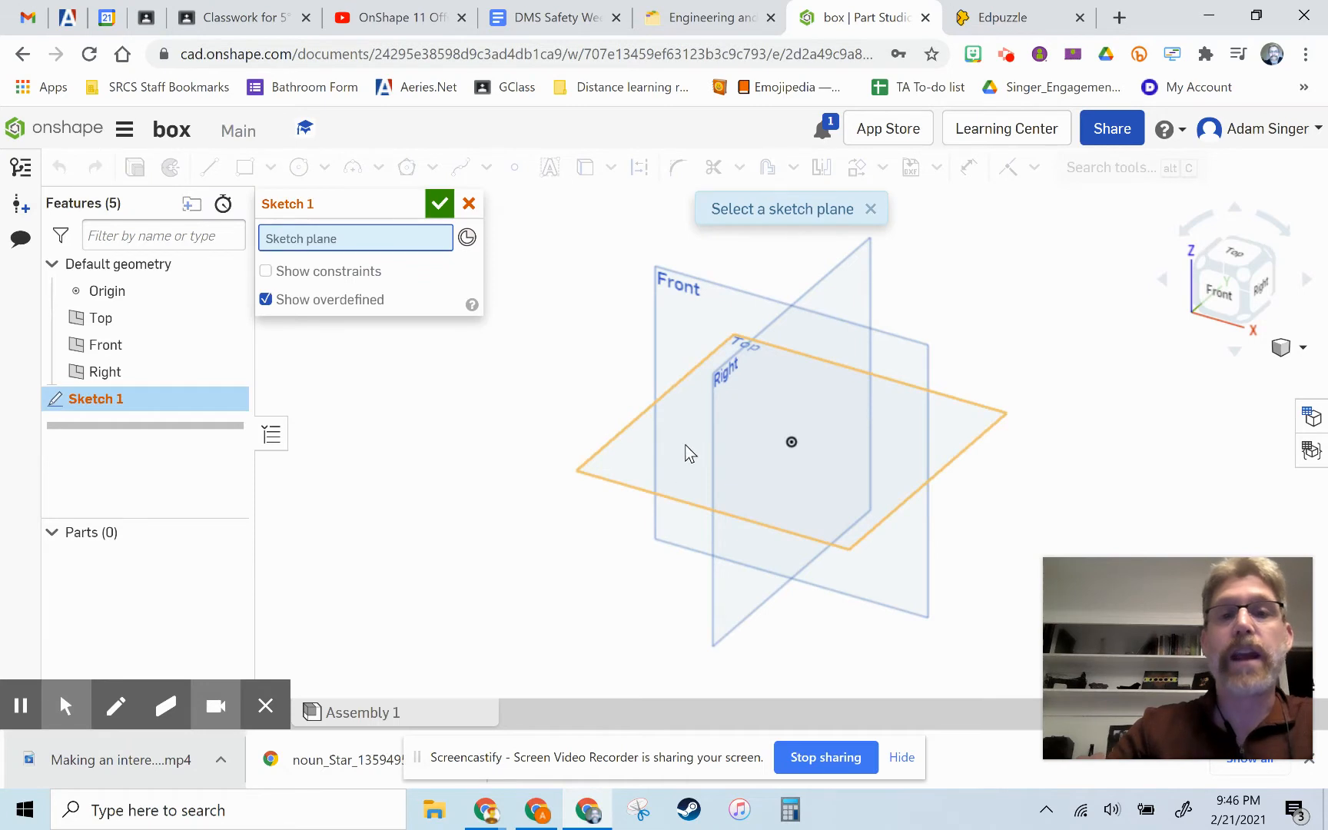
{"action": "left_click", "coordinate": [741, 345]}
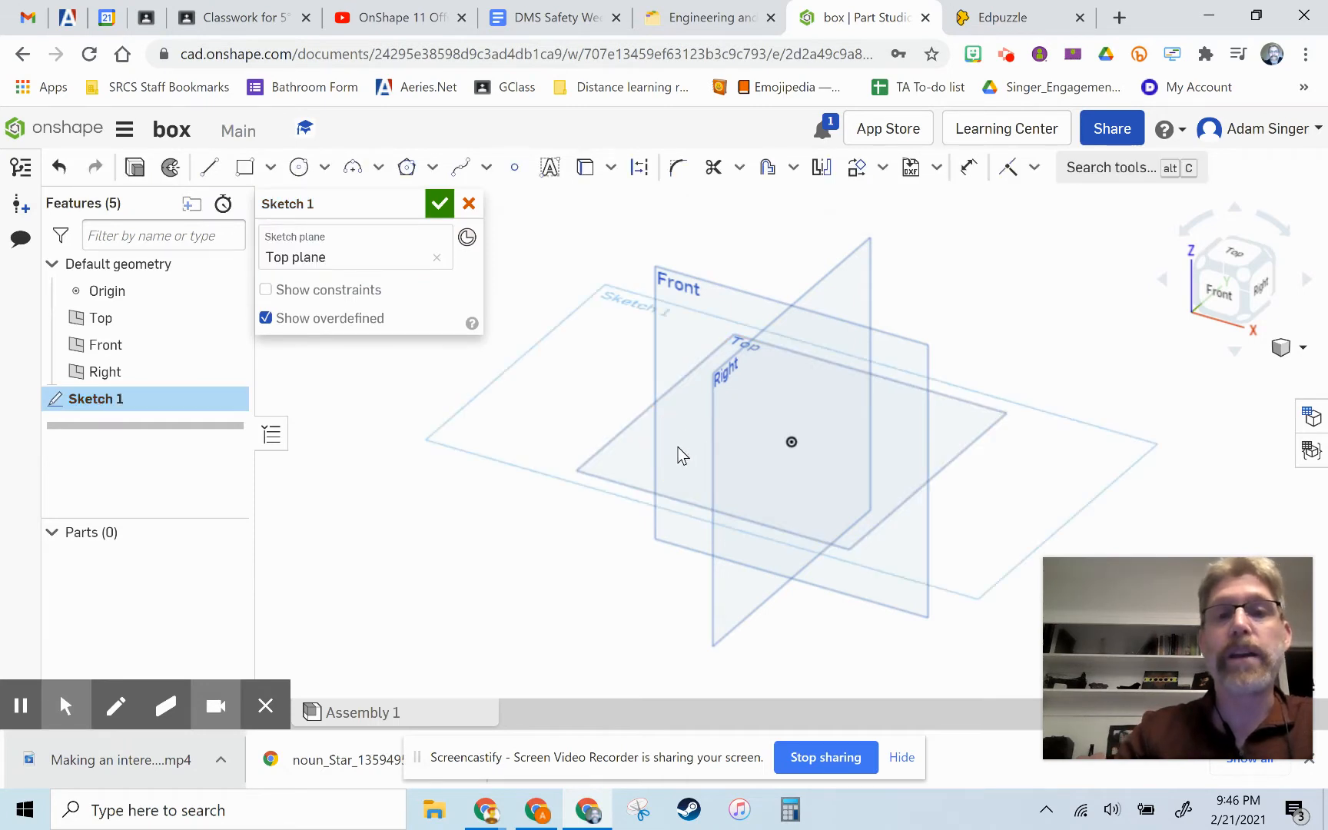
{"action": "mouse_move", "coordinate": [229, 322]}
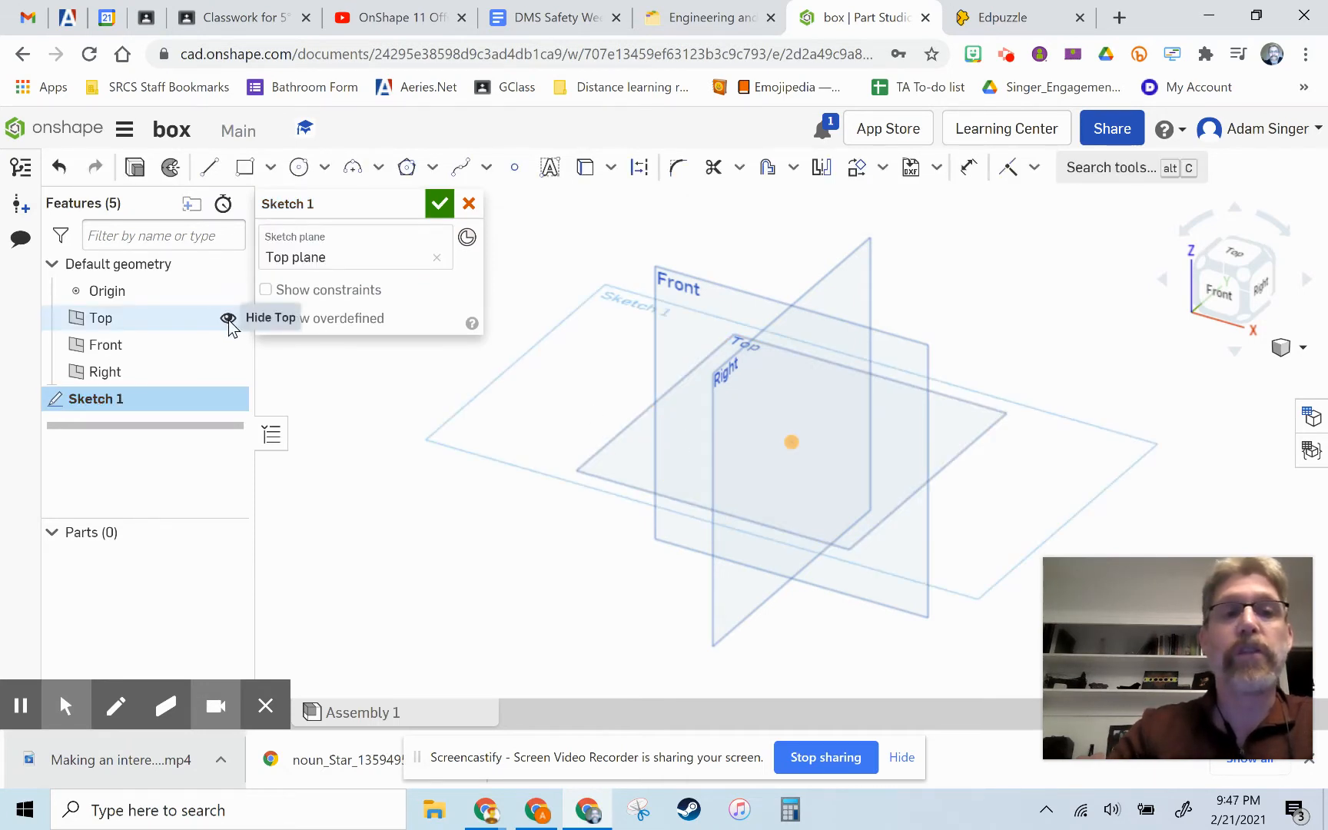
{"action": "left_click", "coordinate": [229, 319]}
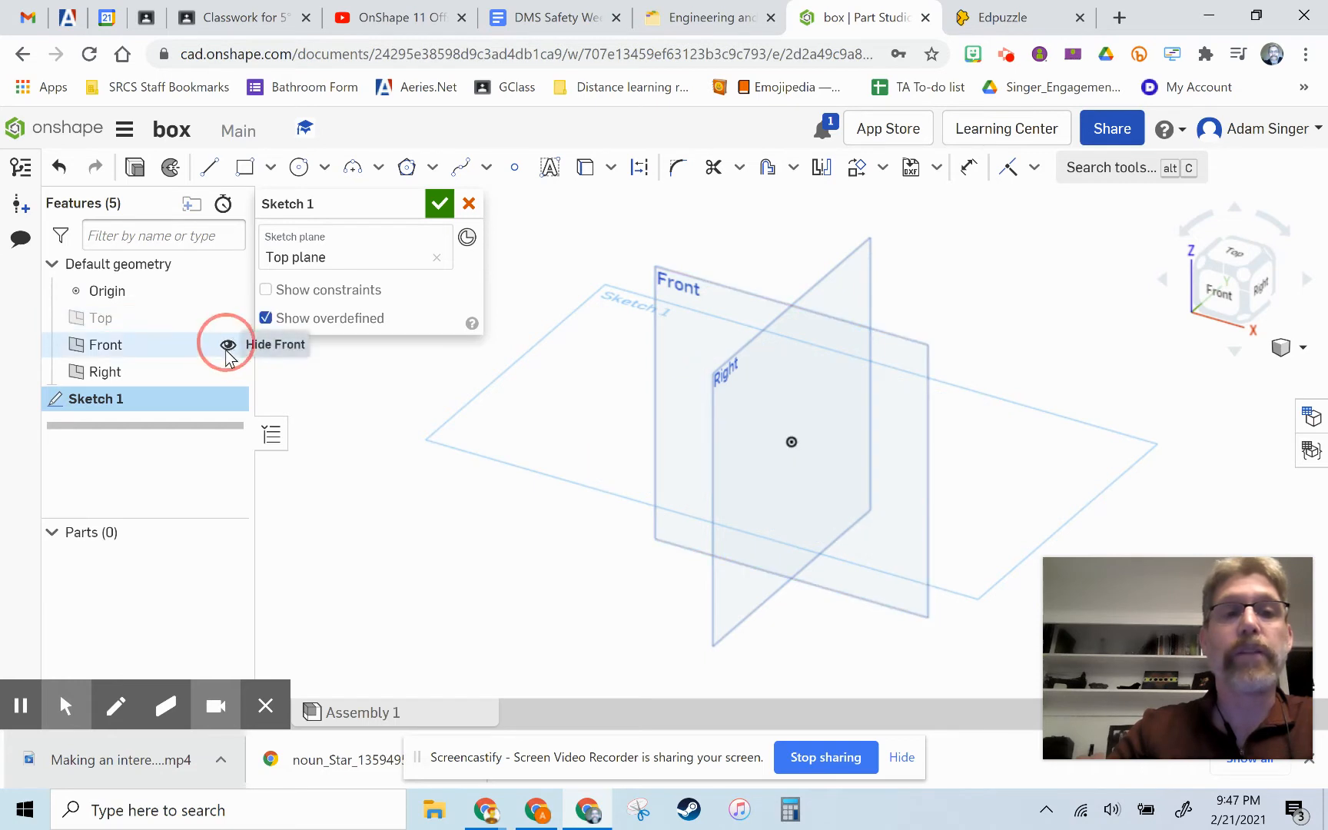
{"action": "left_click", "coordinate": [227, 344]}
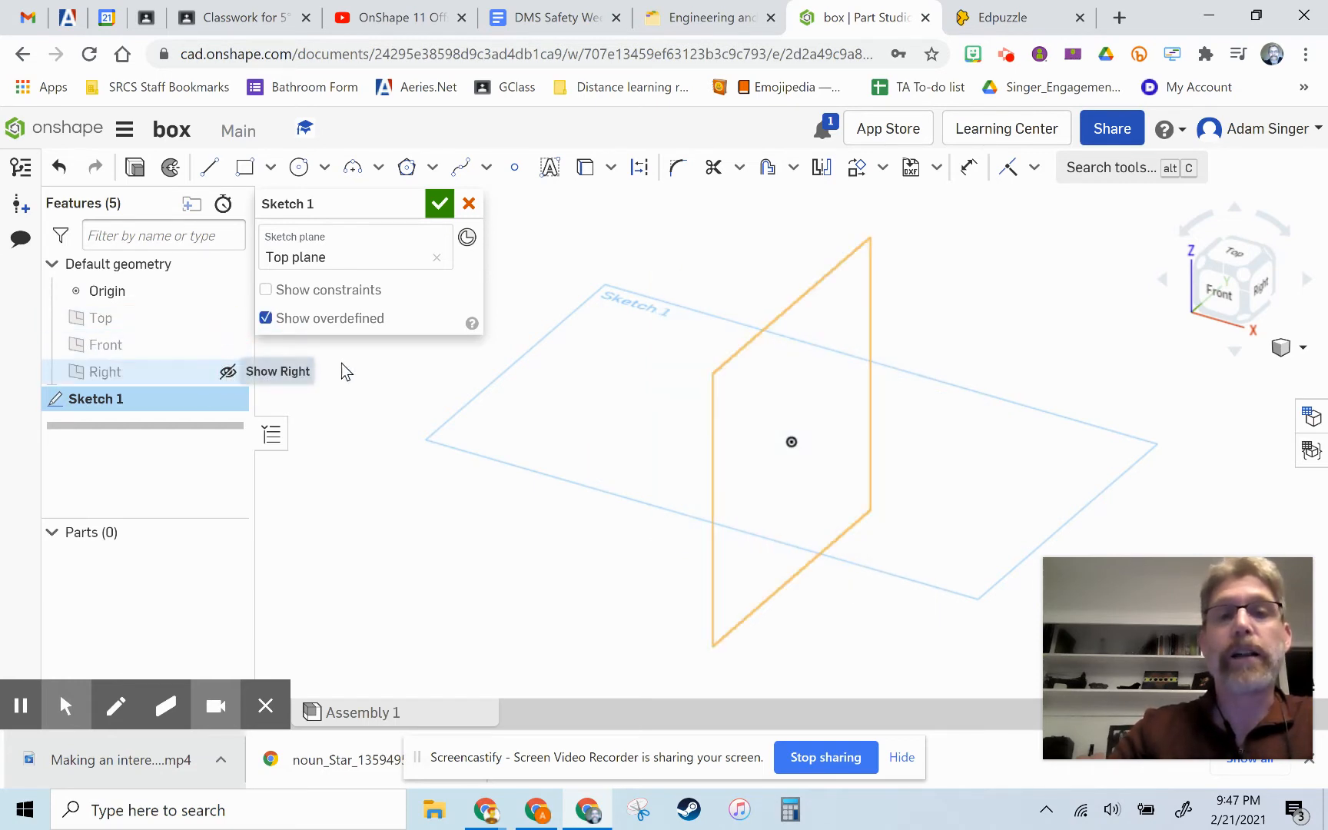
{"action": "left_click", "coordinate": [227, 372]}
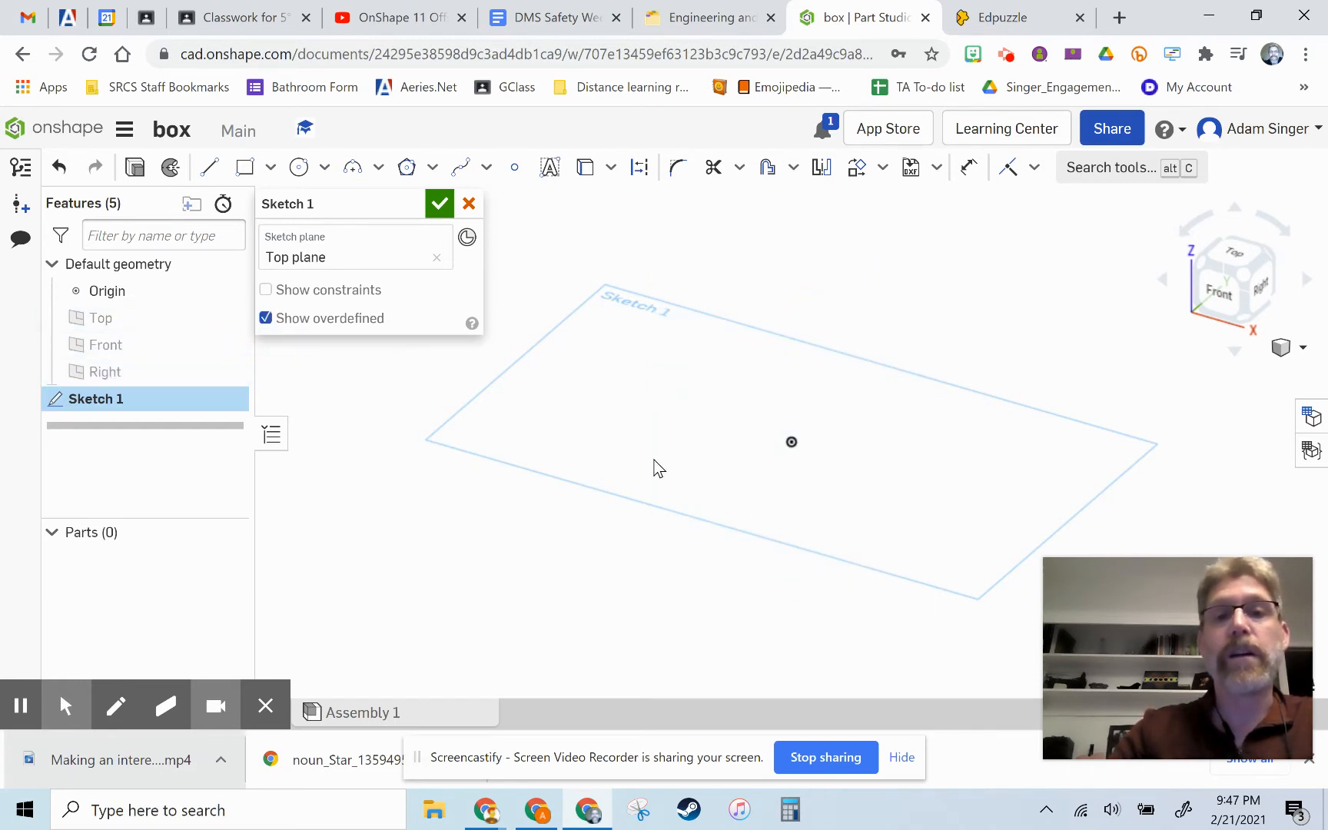
{"action": "mouse_move", "coordinate": [640, 397]}
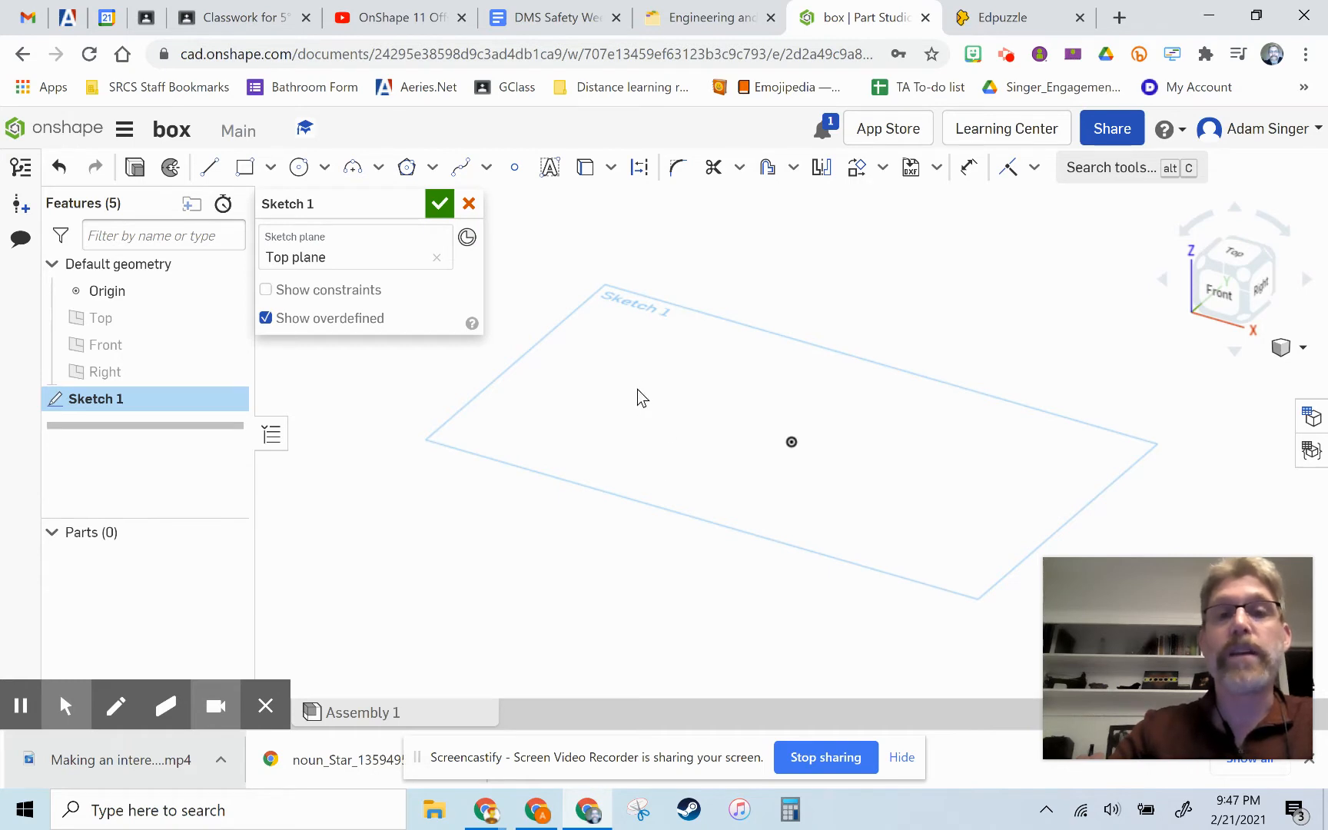
{"action": "mouse_move", "coordinate": [668, 375]}
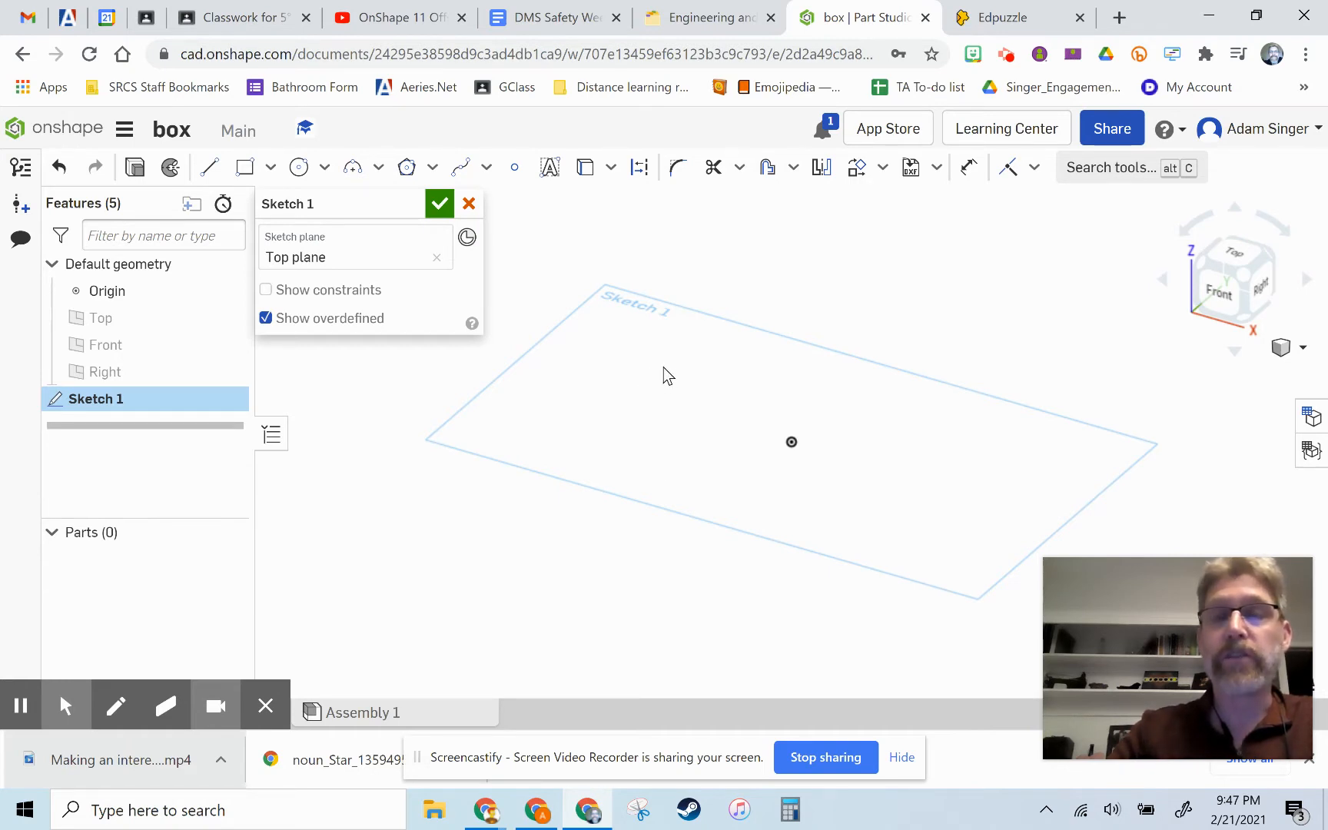
{"action": "mouse_move", "coordinate": [627, 421]}
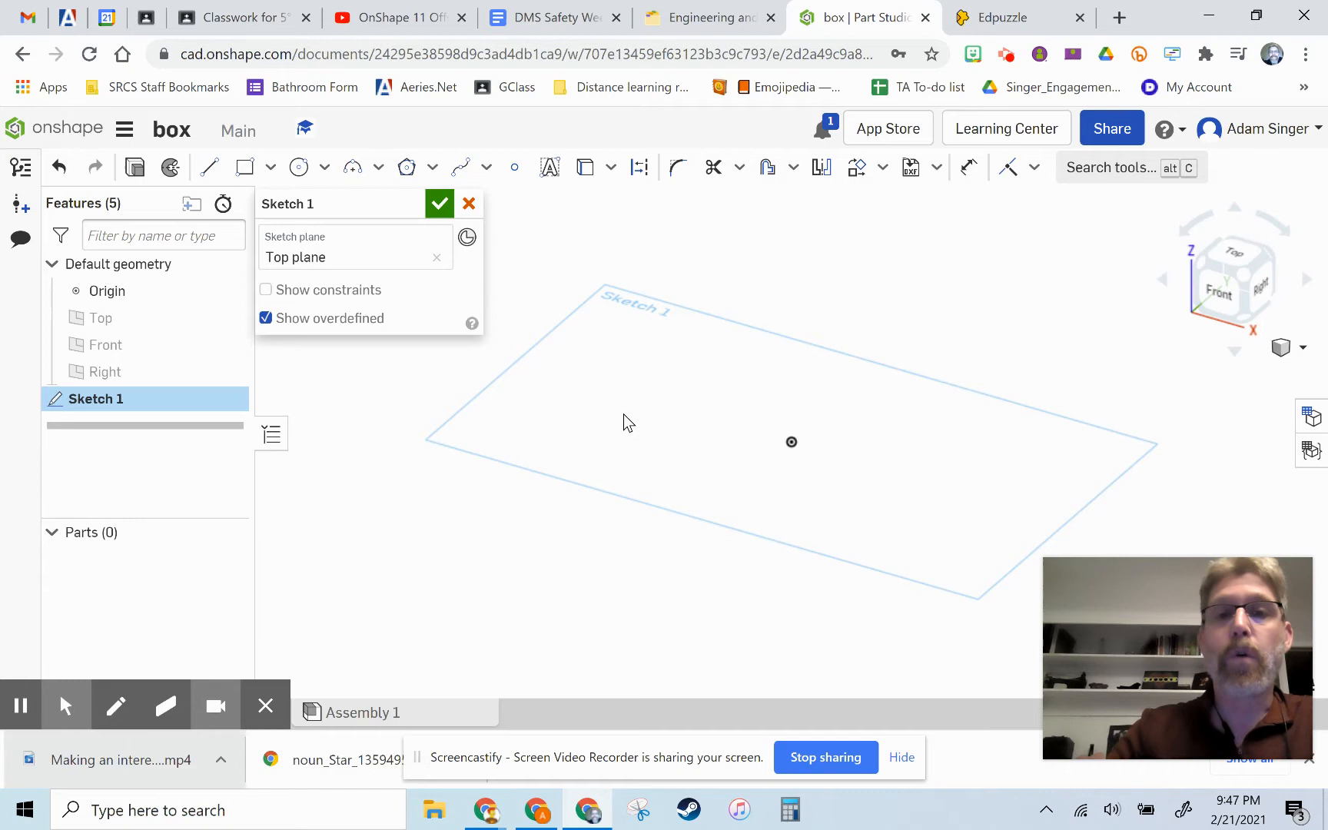
{"action": "right_click", "coordinate": [630, 422]}
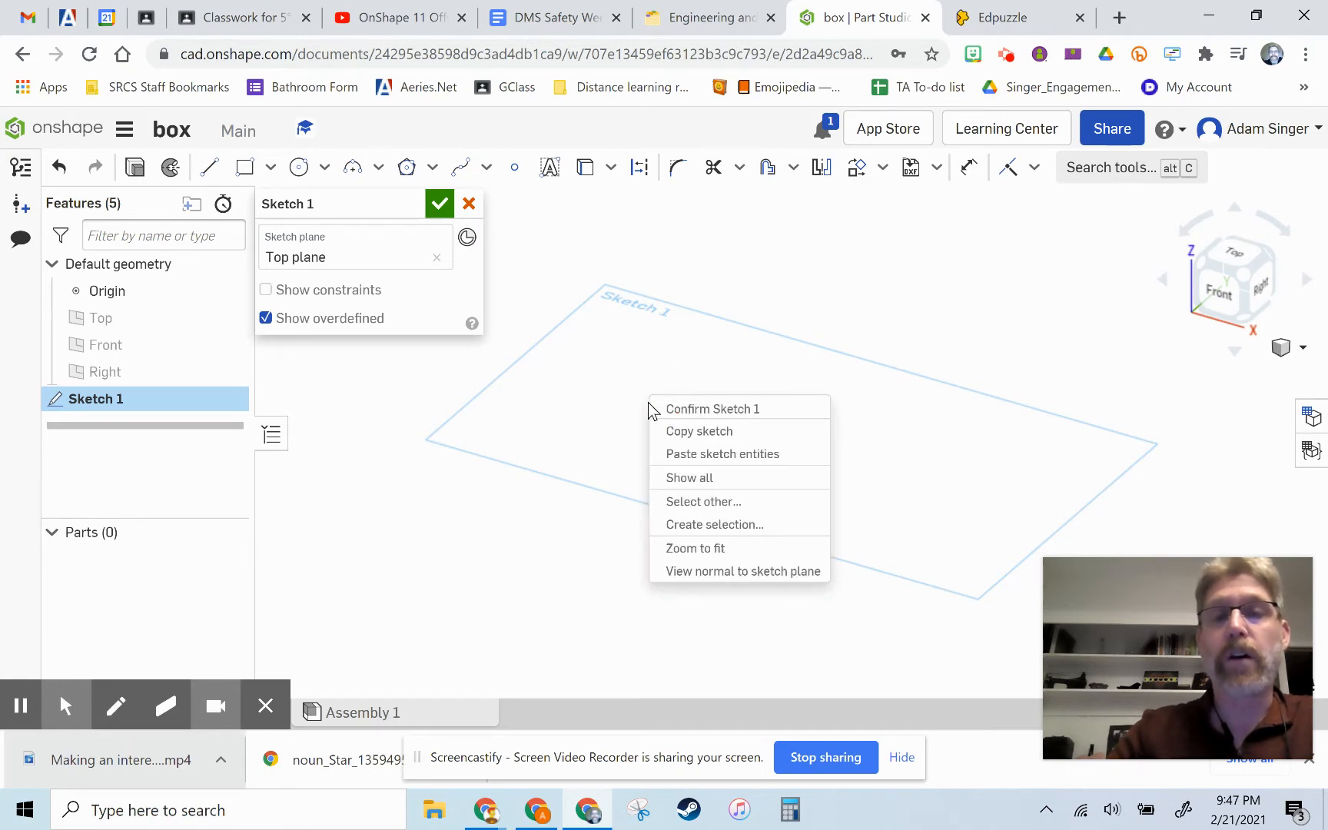
{"action": "mouse_move", "coordinate": [699, 578]}
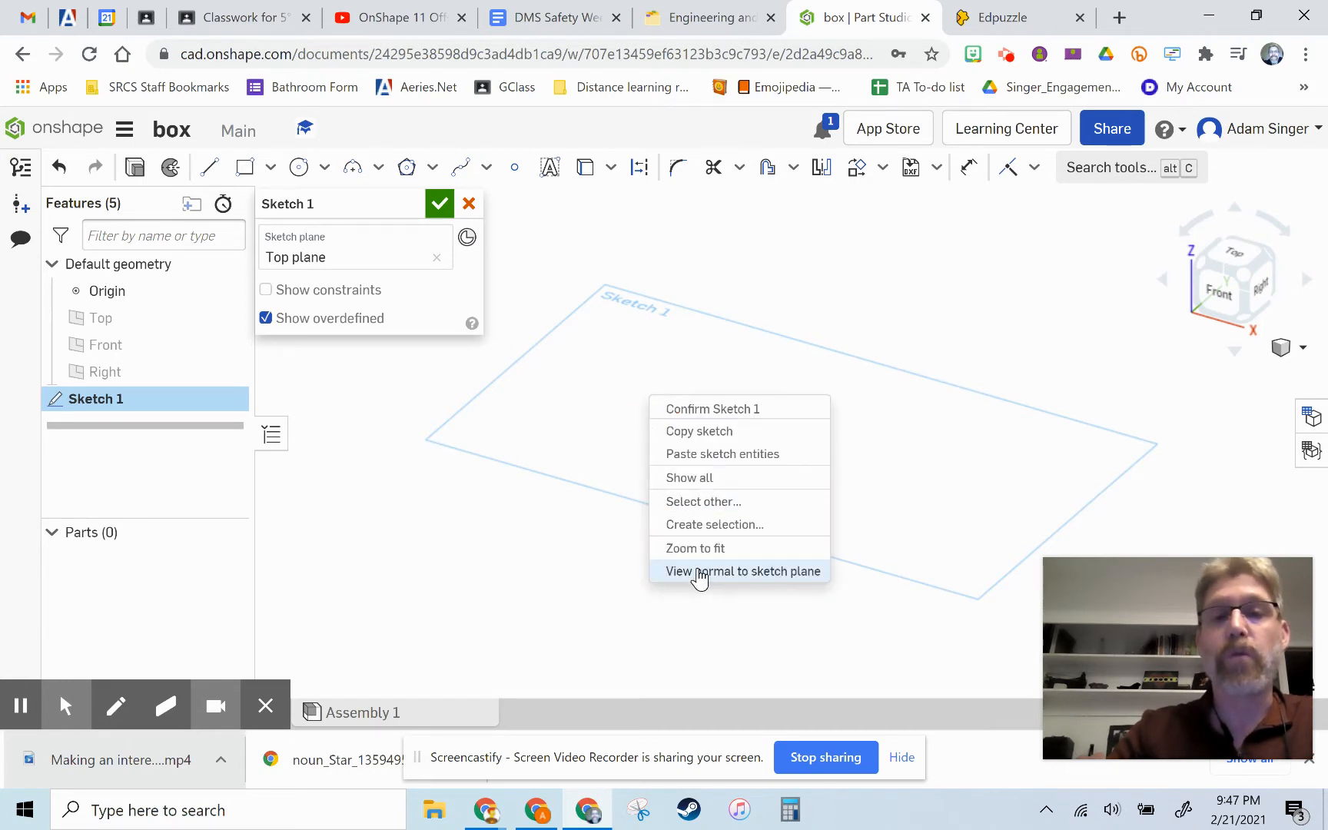
{"action": "left_click", "coordinate": [744, 571]}
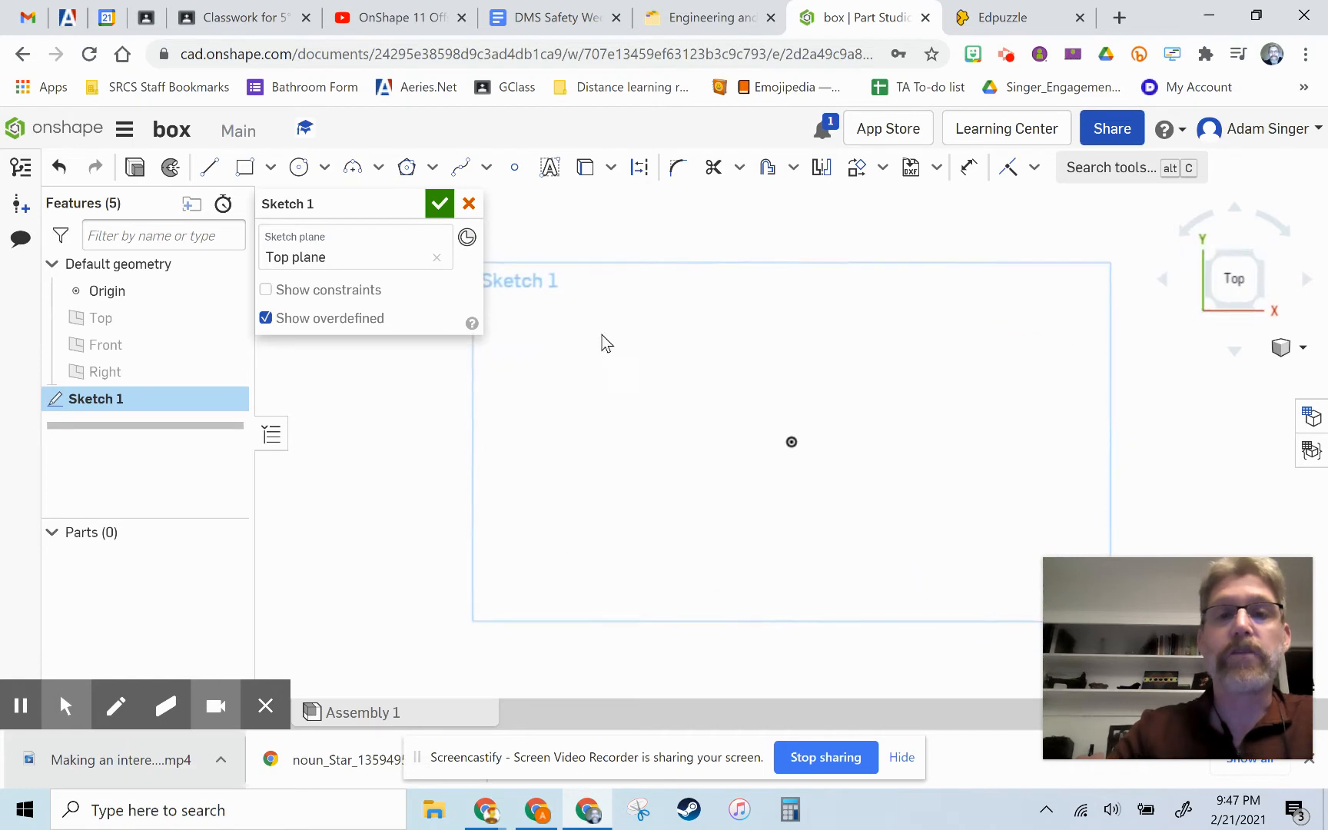
{"action": "mouse_move", "coordinate": [717, 336]}
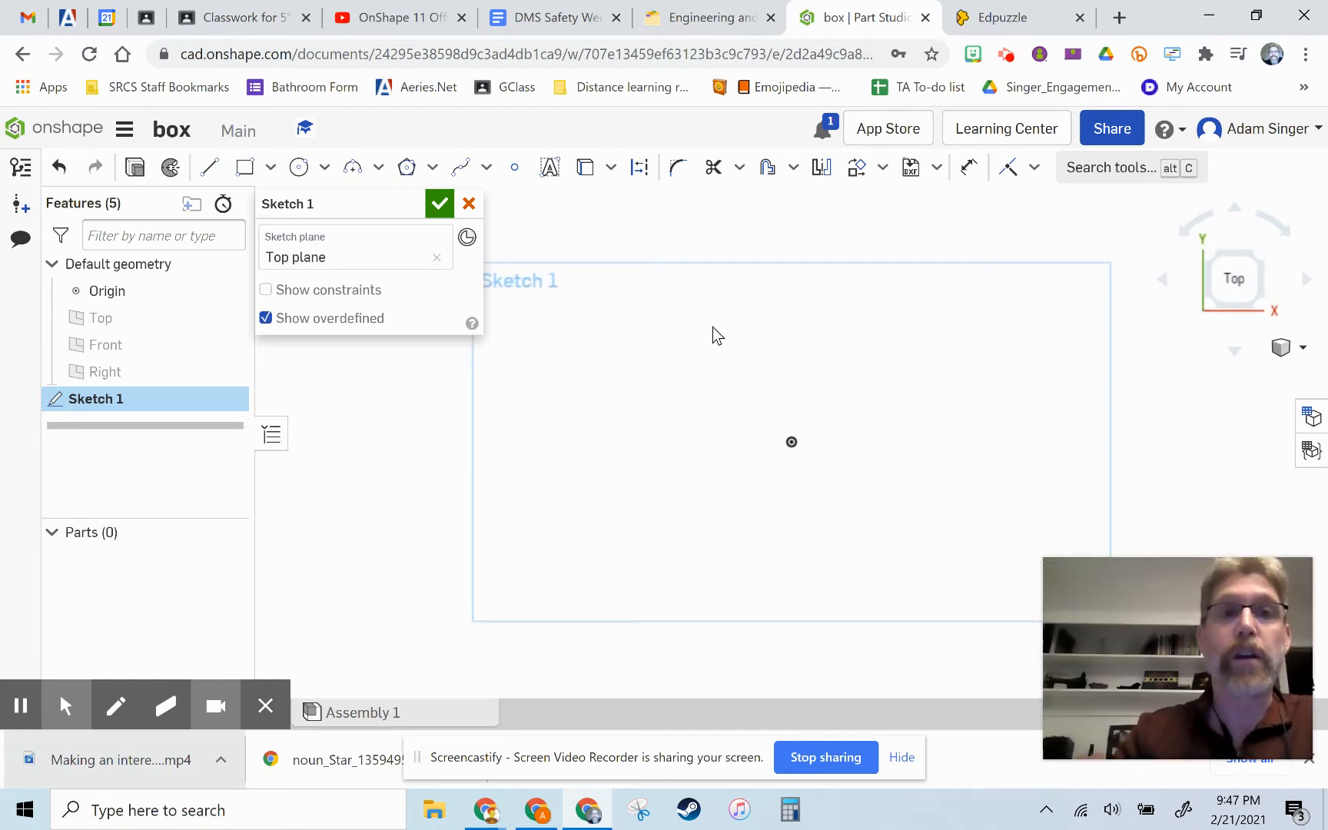
{"action": "mouse_move", "coordinate": [856, 249]}
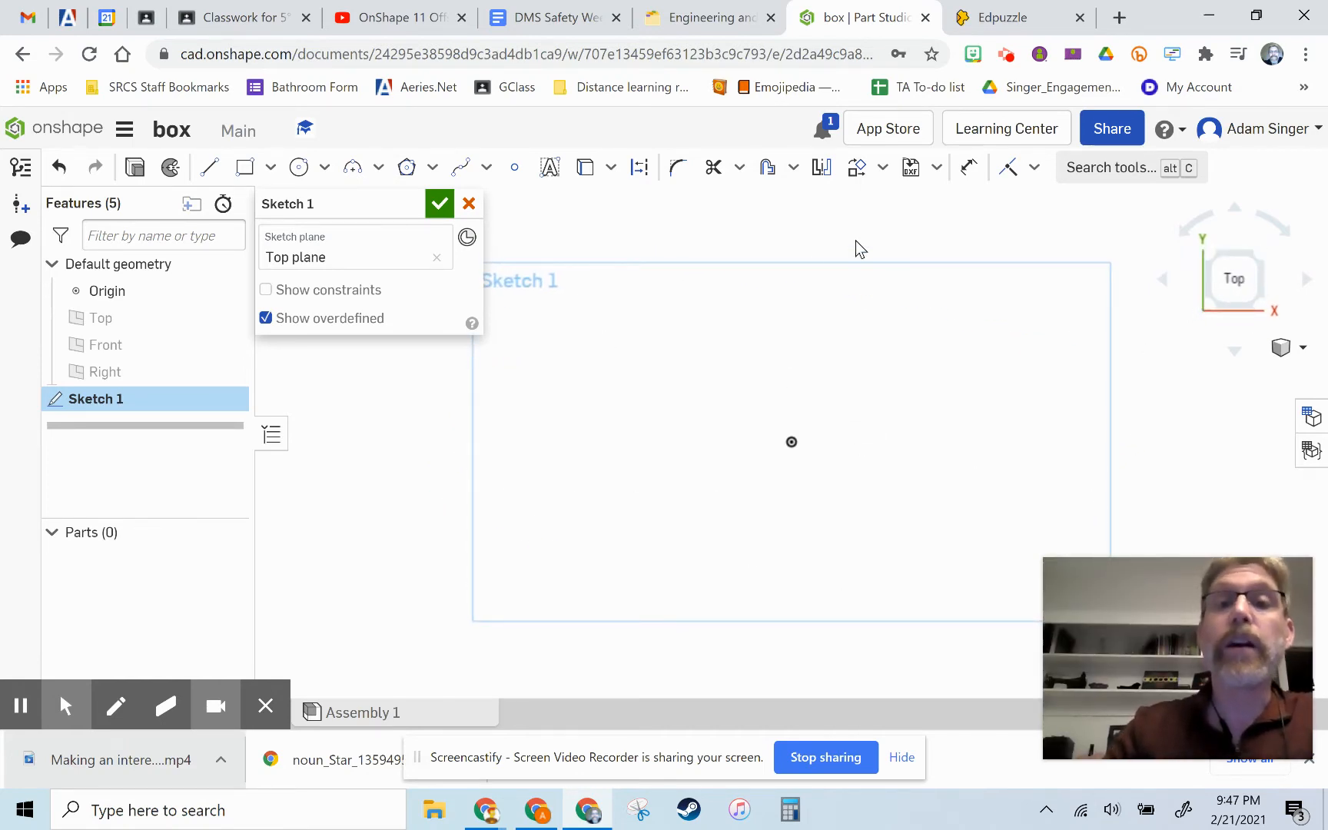
{"action": "mouse_move", "coordinate": [761, 472]}
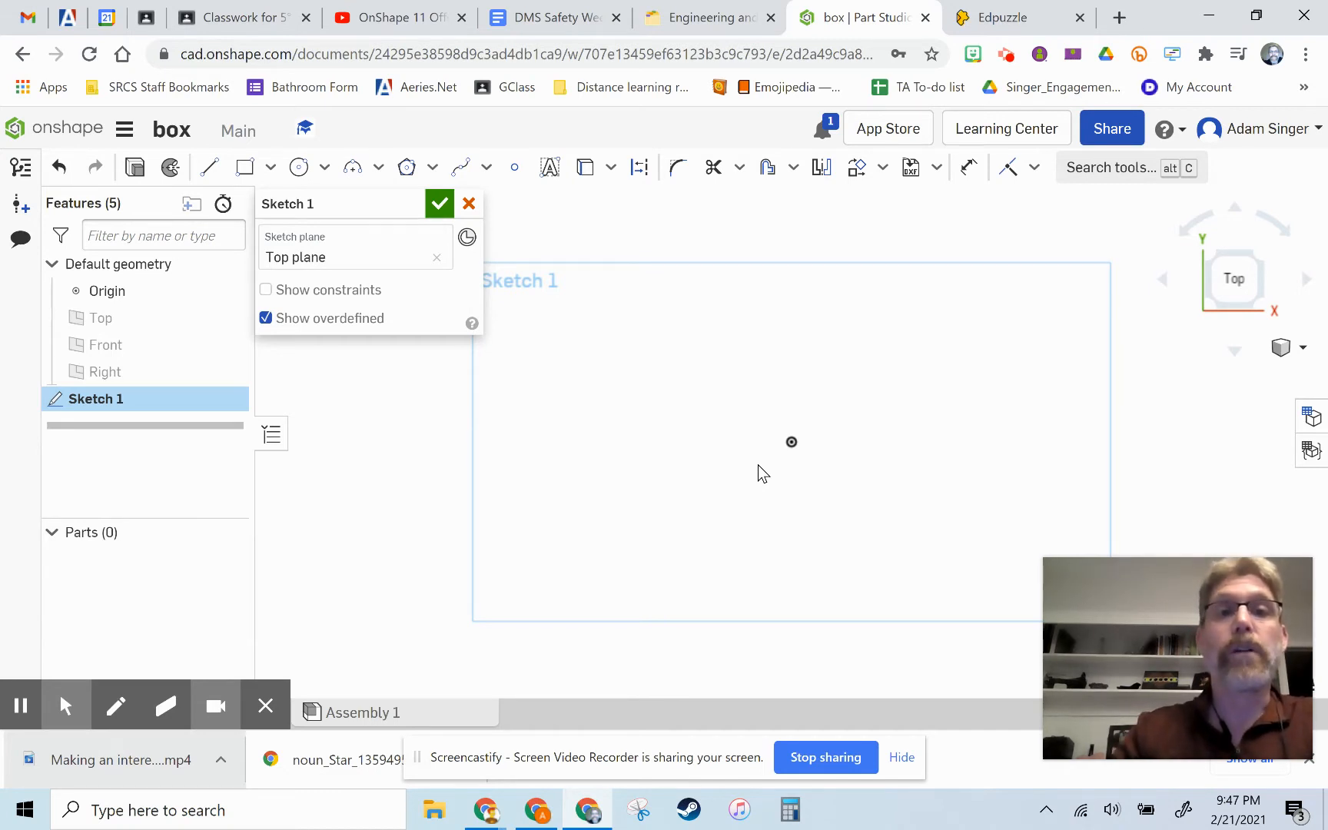
{"action": "mouse_move", "coordinate": [779, 371]}
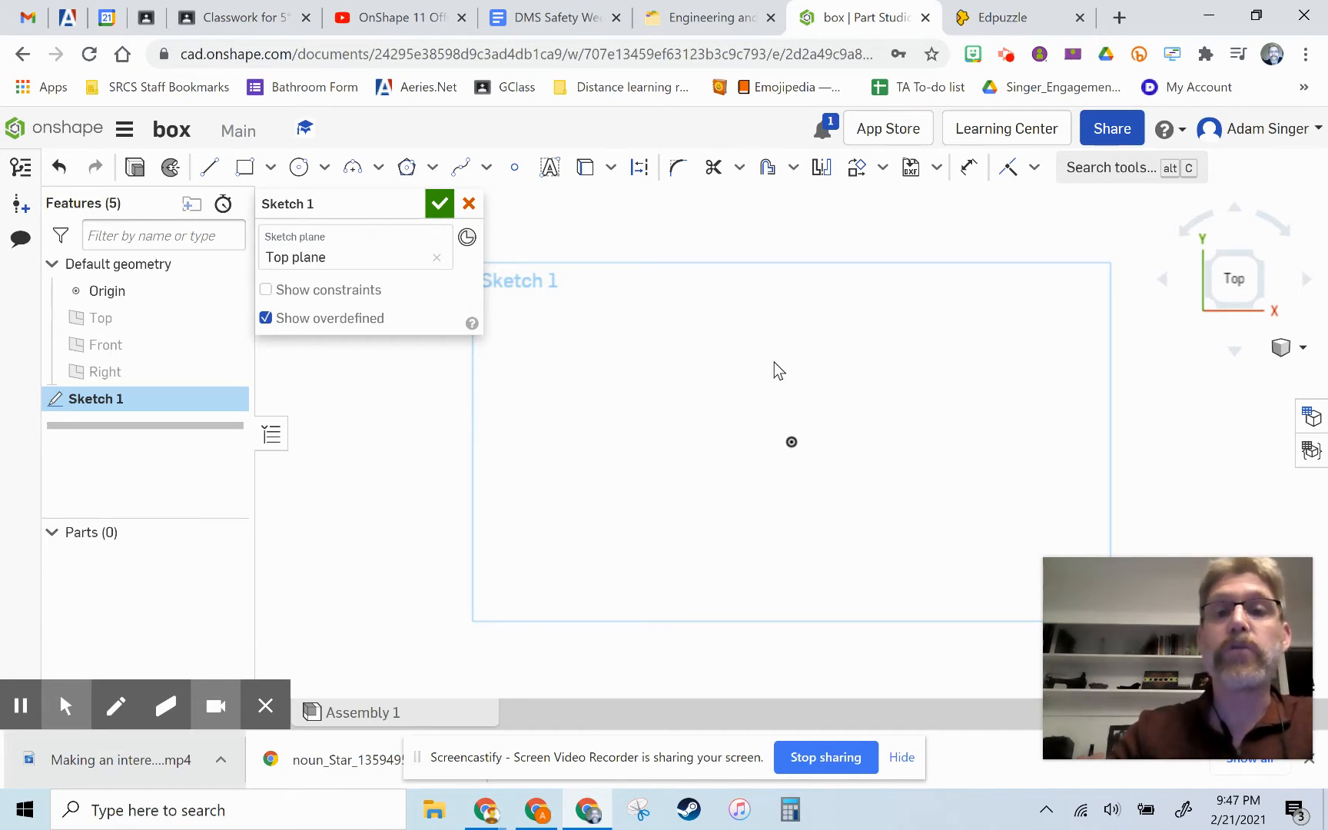
{"action": "mouse_move", "coordinate": [846, 355]}
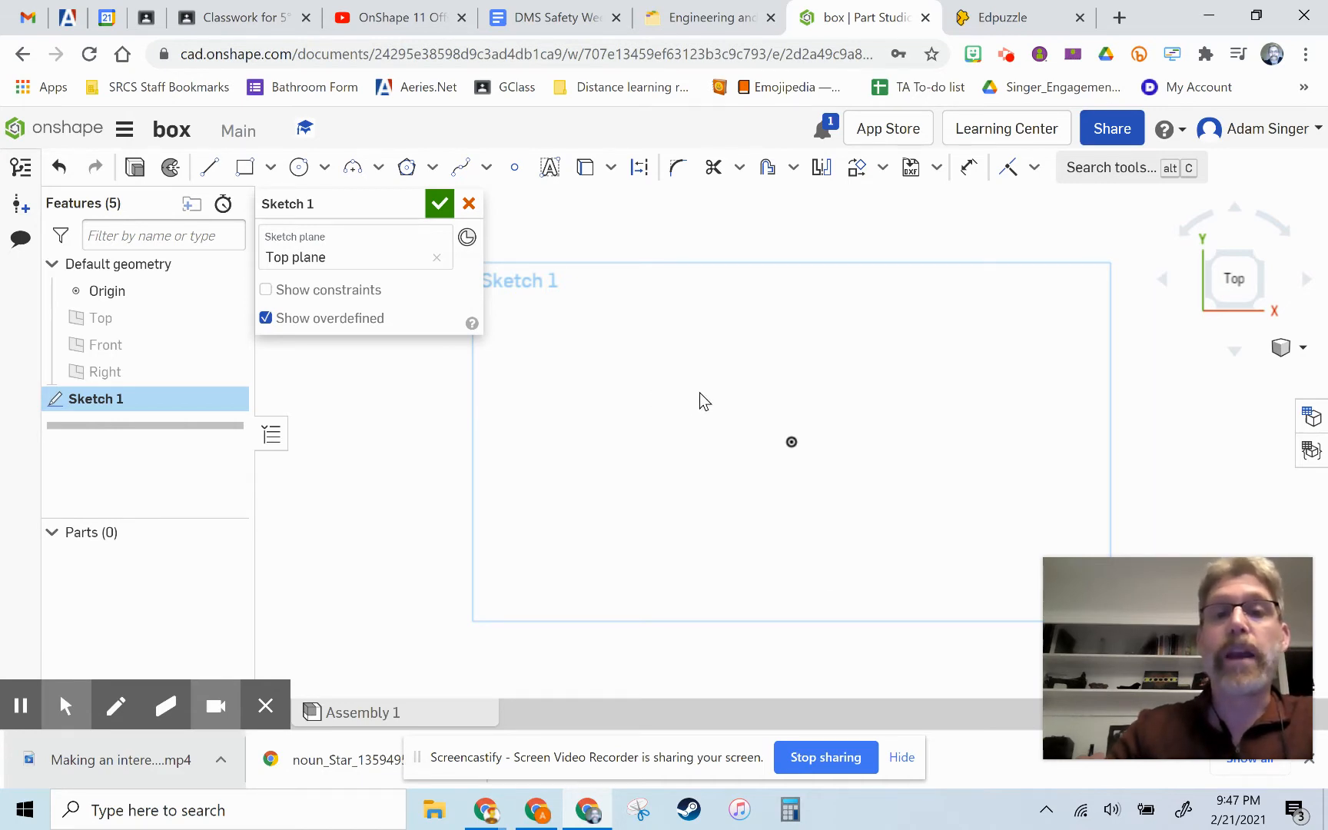
{"action": "mouse_move", "coordinate": [731, 491]}
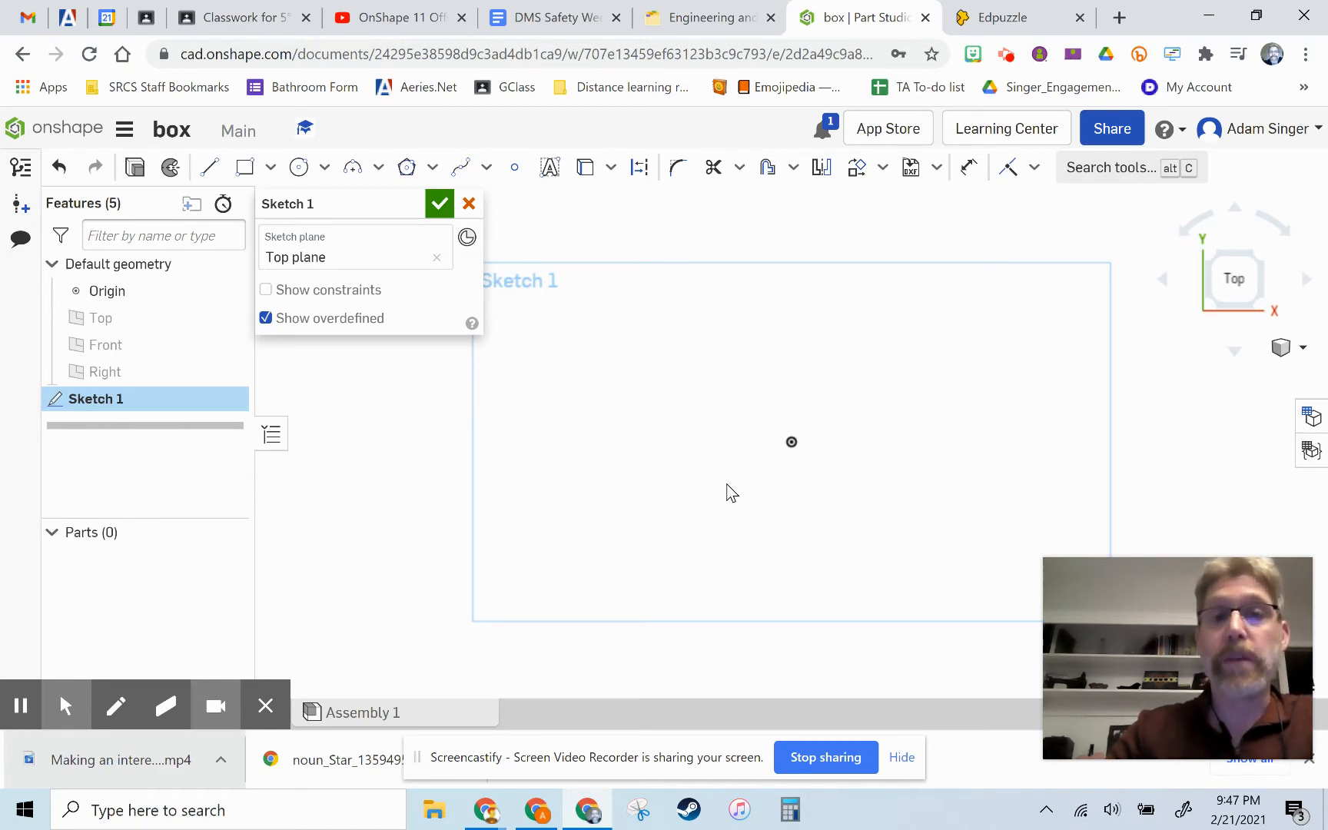
{"action": "mouse_move", "coordinate": [785, 370]}
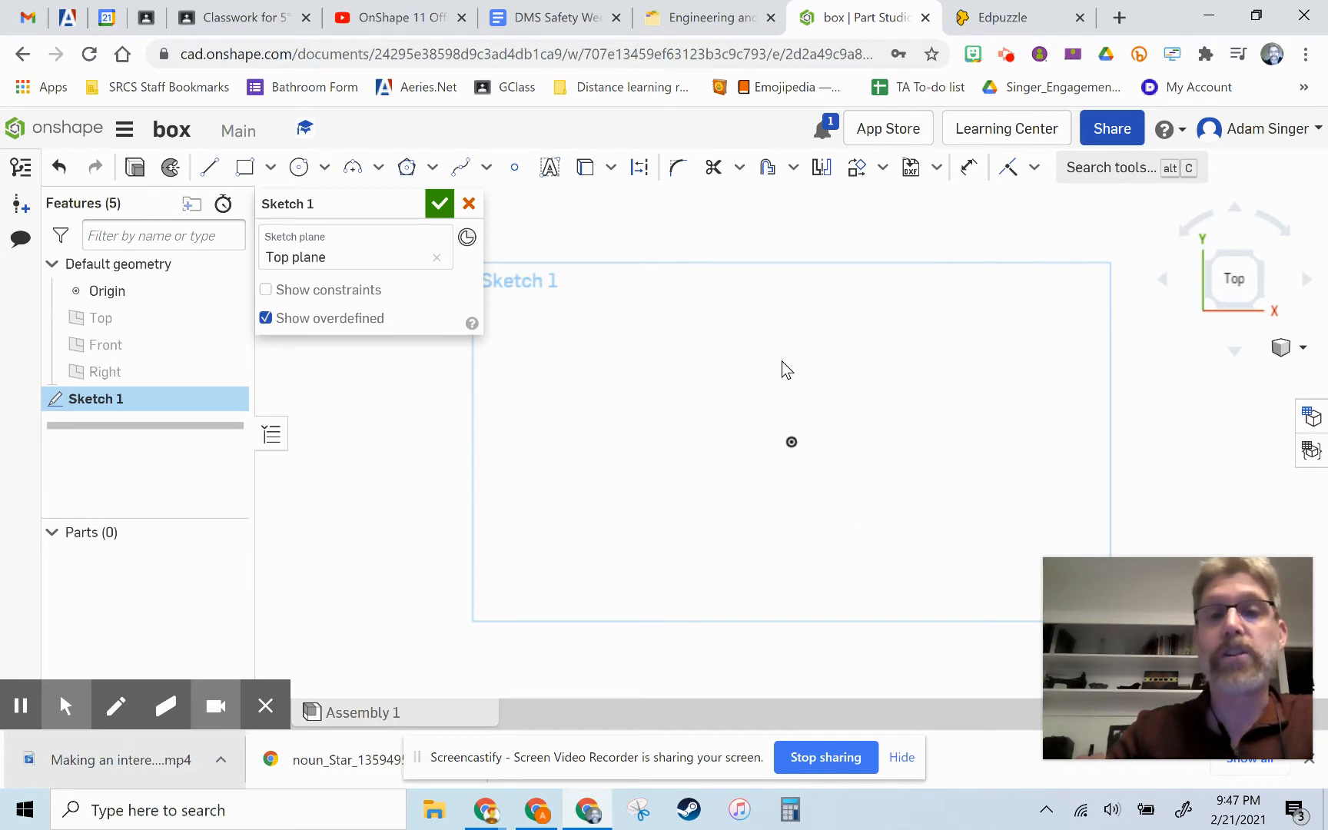
{"action": "mouse_move", "coordinate": [806, 534]}
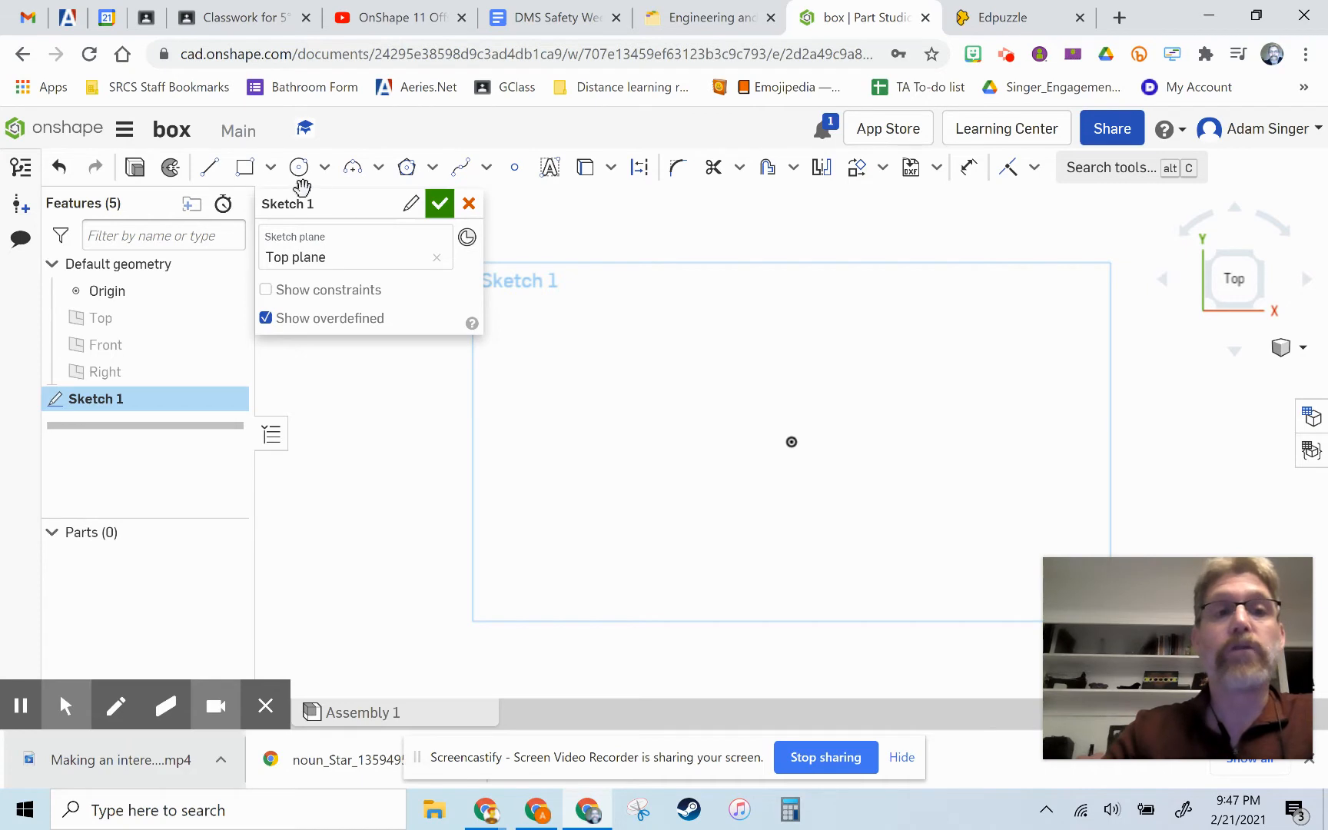
{"action": "mouse_move", "coordinate": [245, 167]}
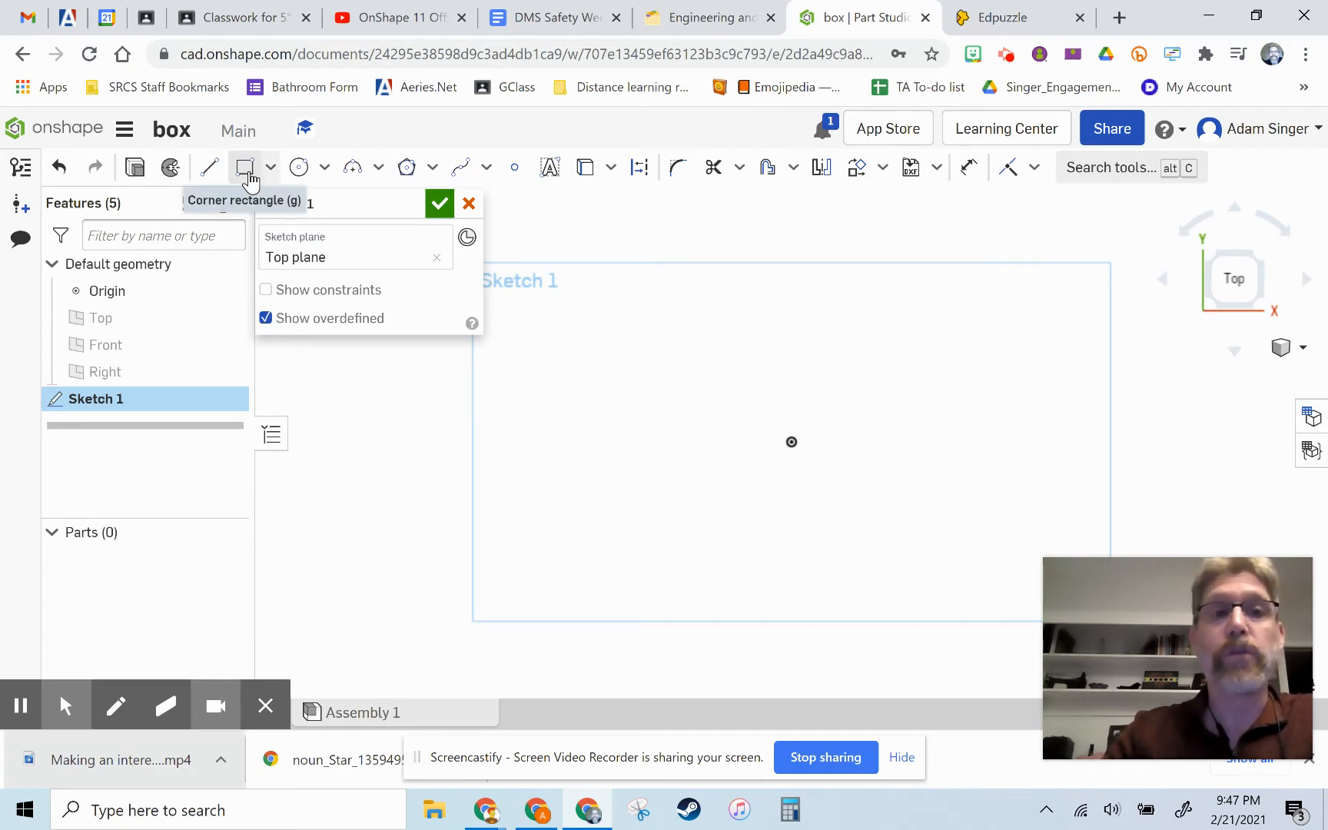
{"action": "mouse_move", "coordinate": [299, 168]}
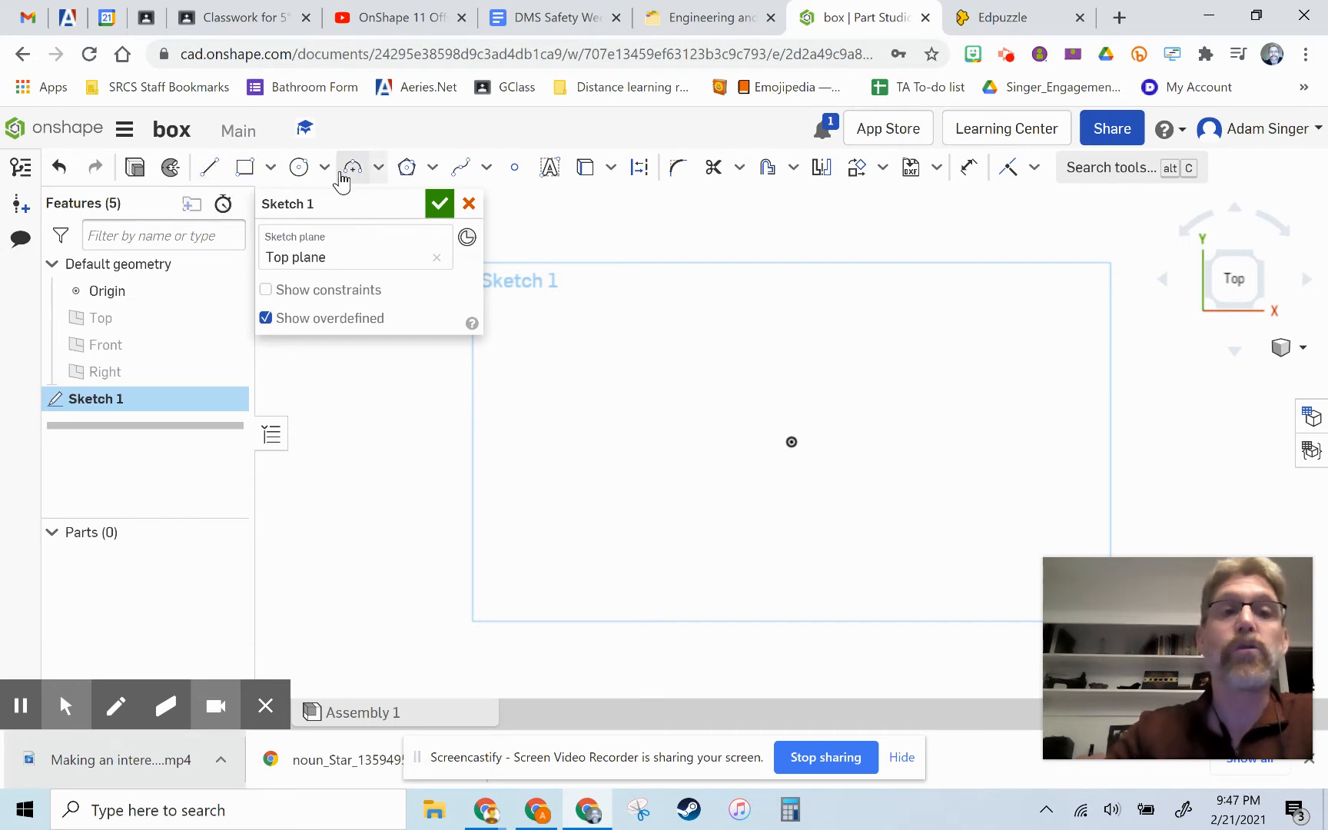
{"action": "mouse_move", "coordinate": [376, 169]}
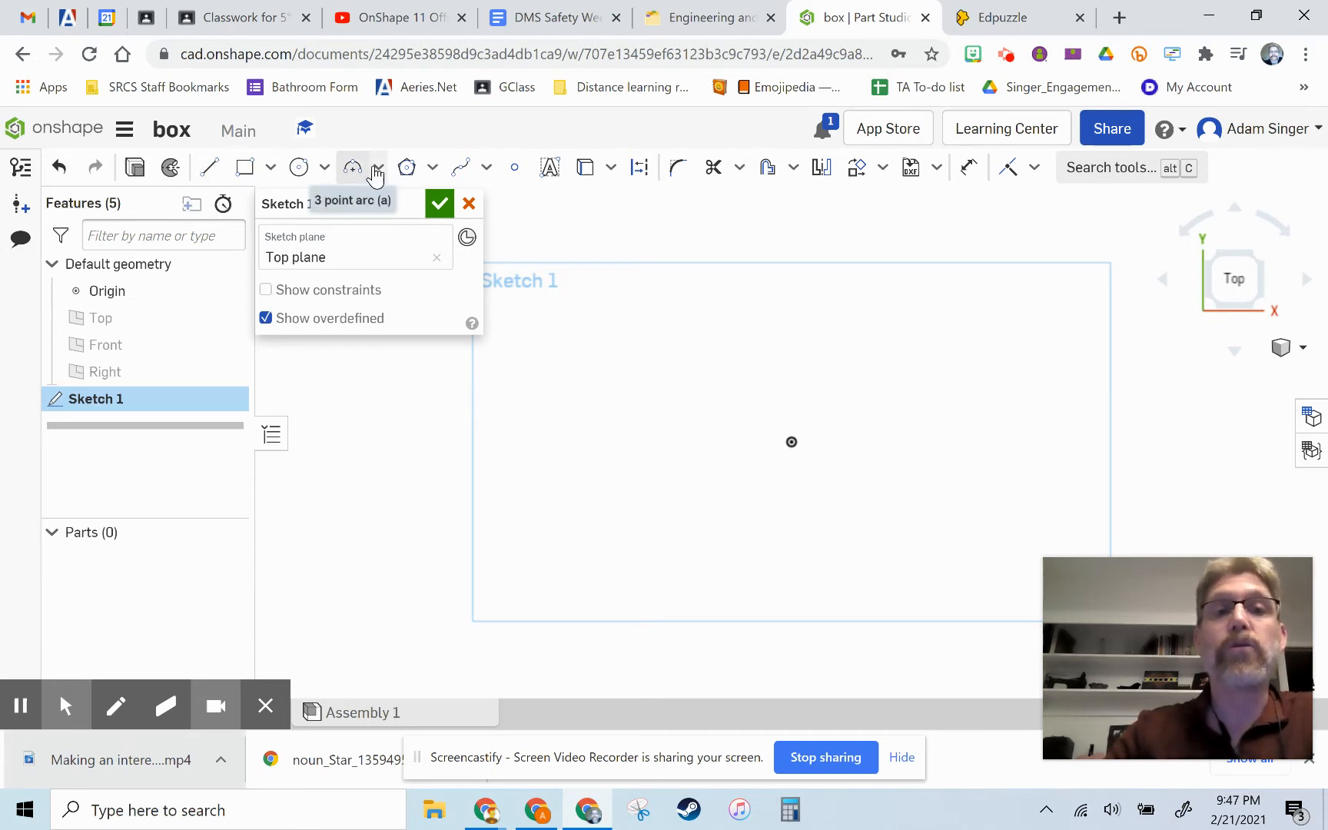
{"action": "mouse_move", "coordinate": [420, 175]}
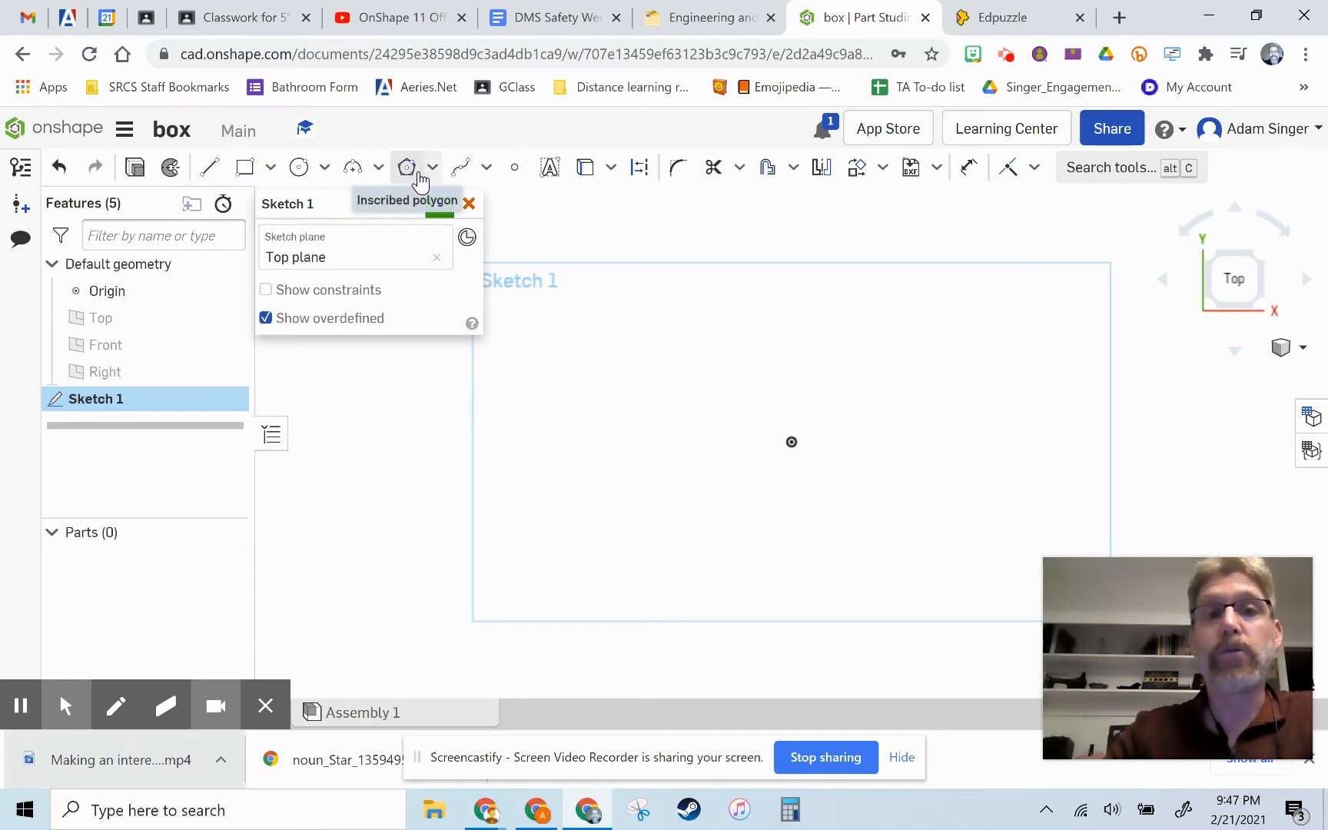
{"action": "mouse_move", "coordinate": [461, 174]}
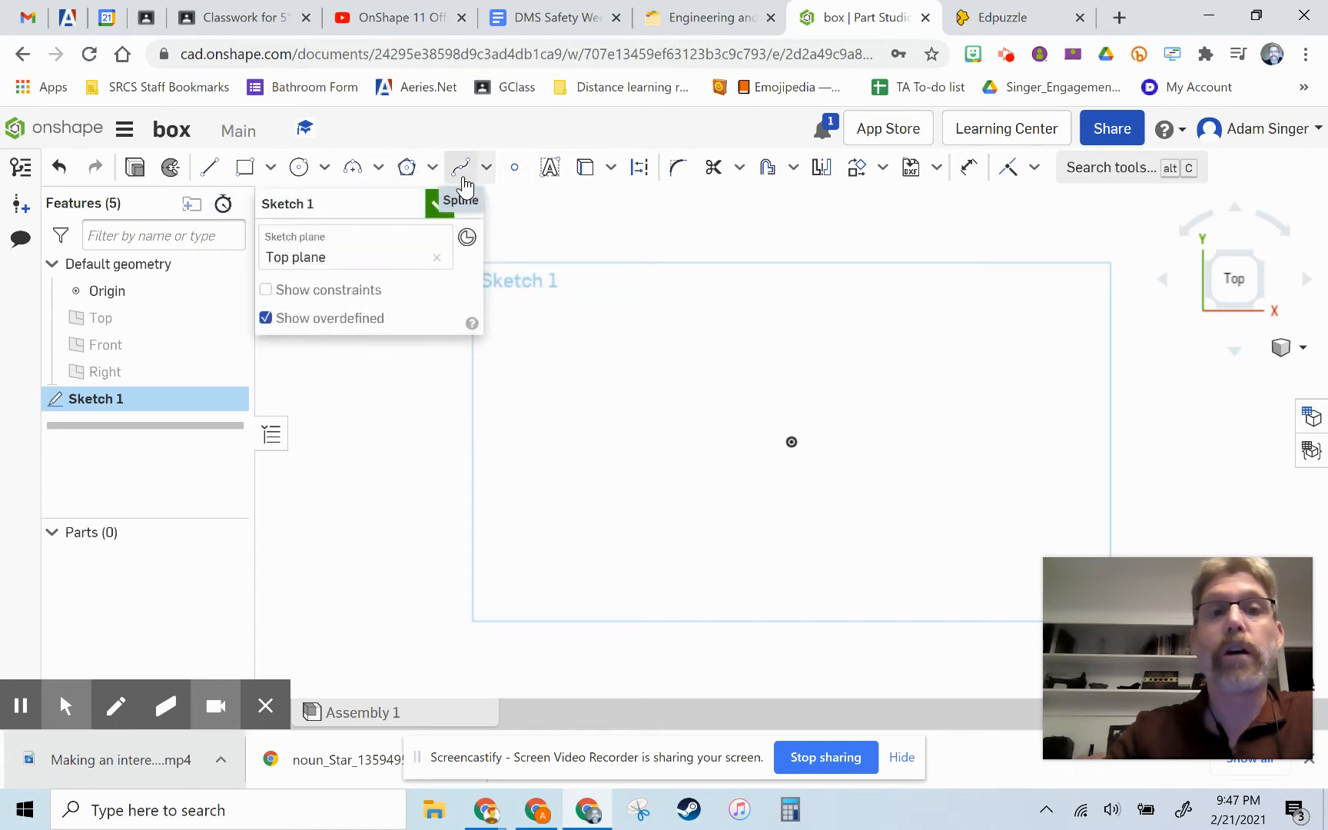
{"action": "mouse_move", "coordinate": [448, 184]}
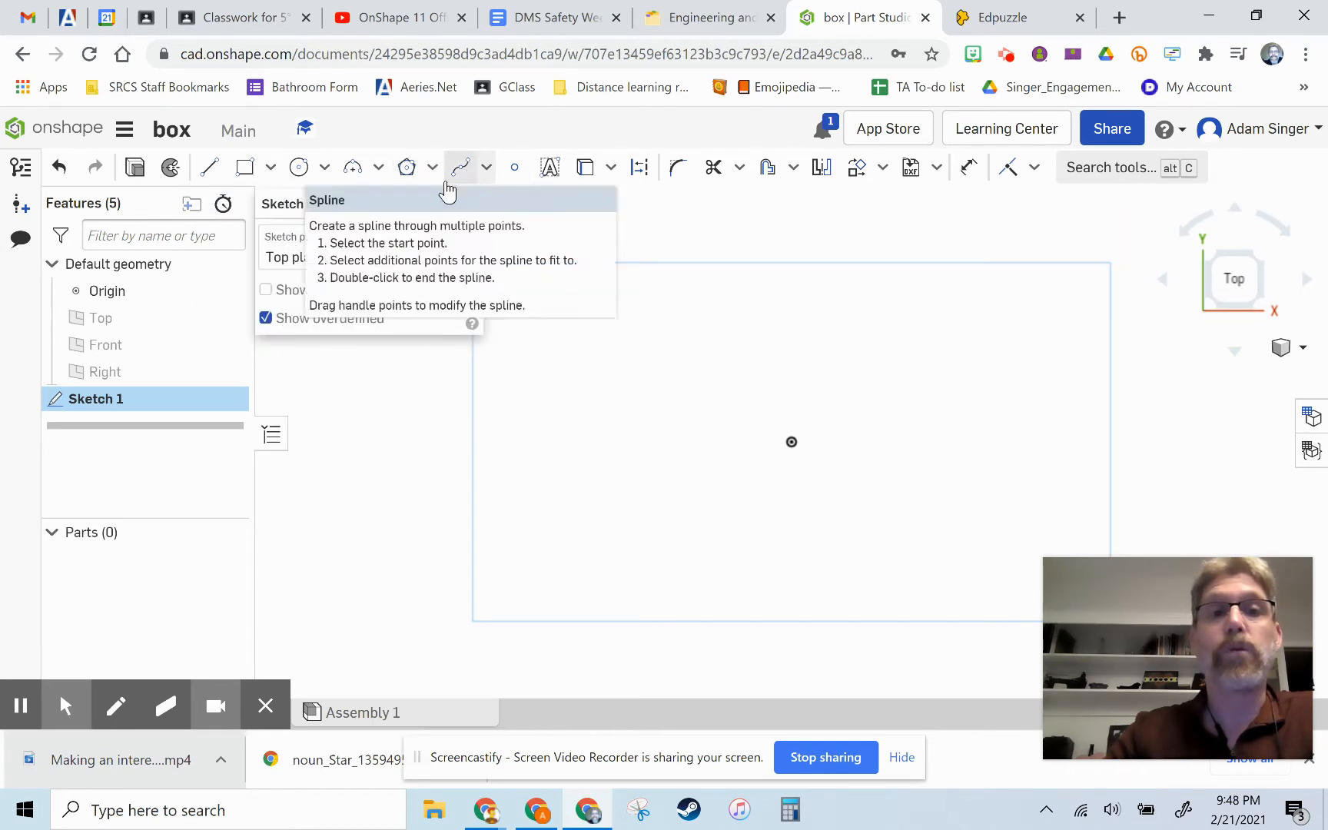
{"action": "mouse_move", "coordinate": [210, 167]}
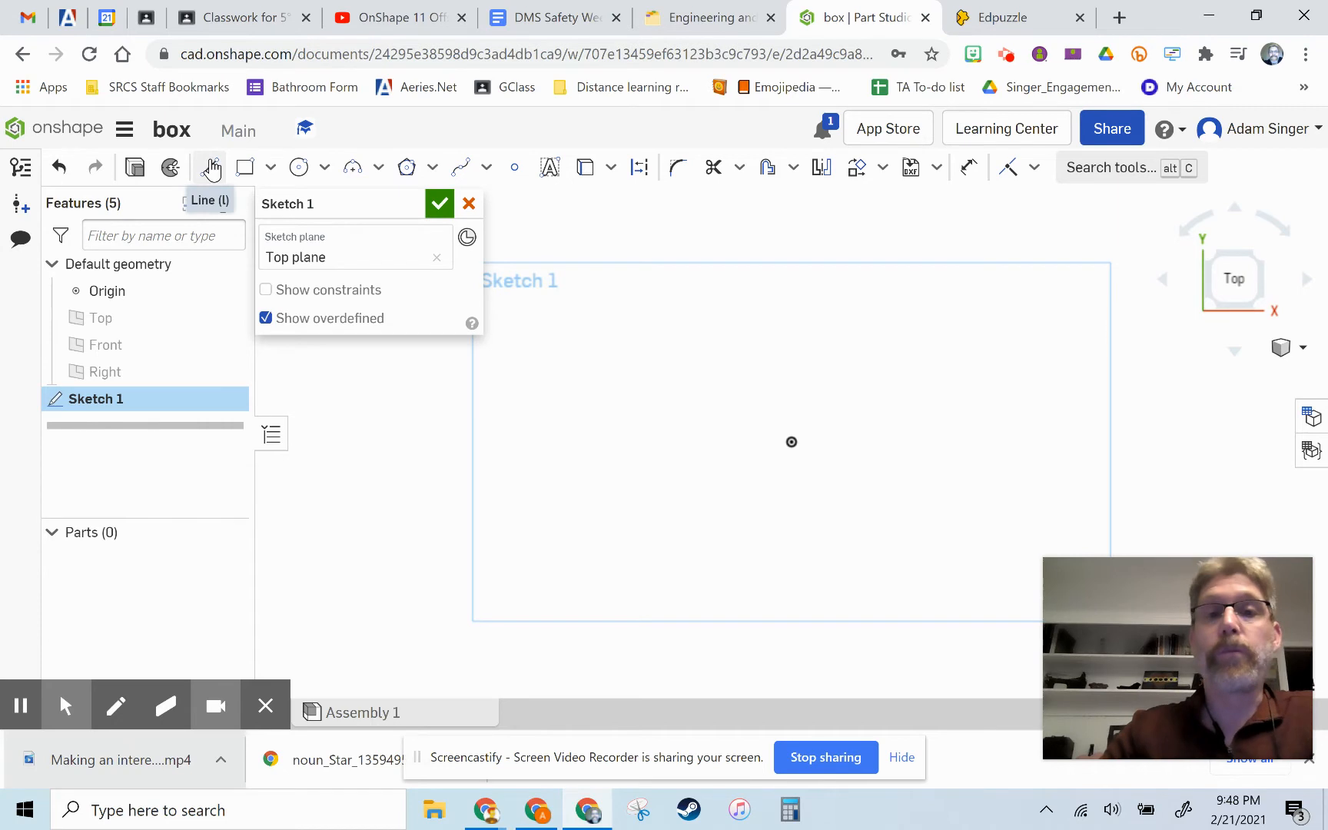
{"action": "mouse_move", "coordinate": [213, 168]}
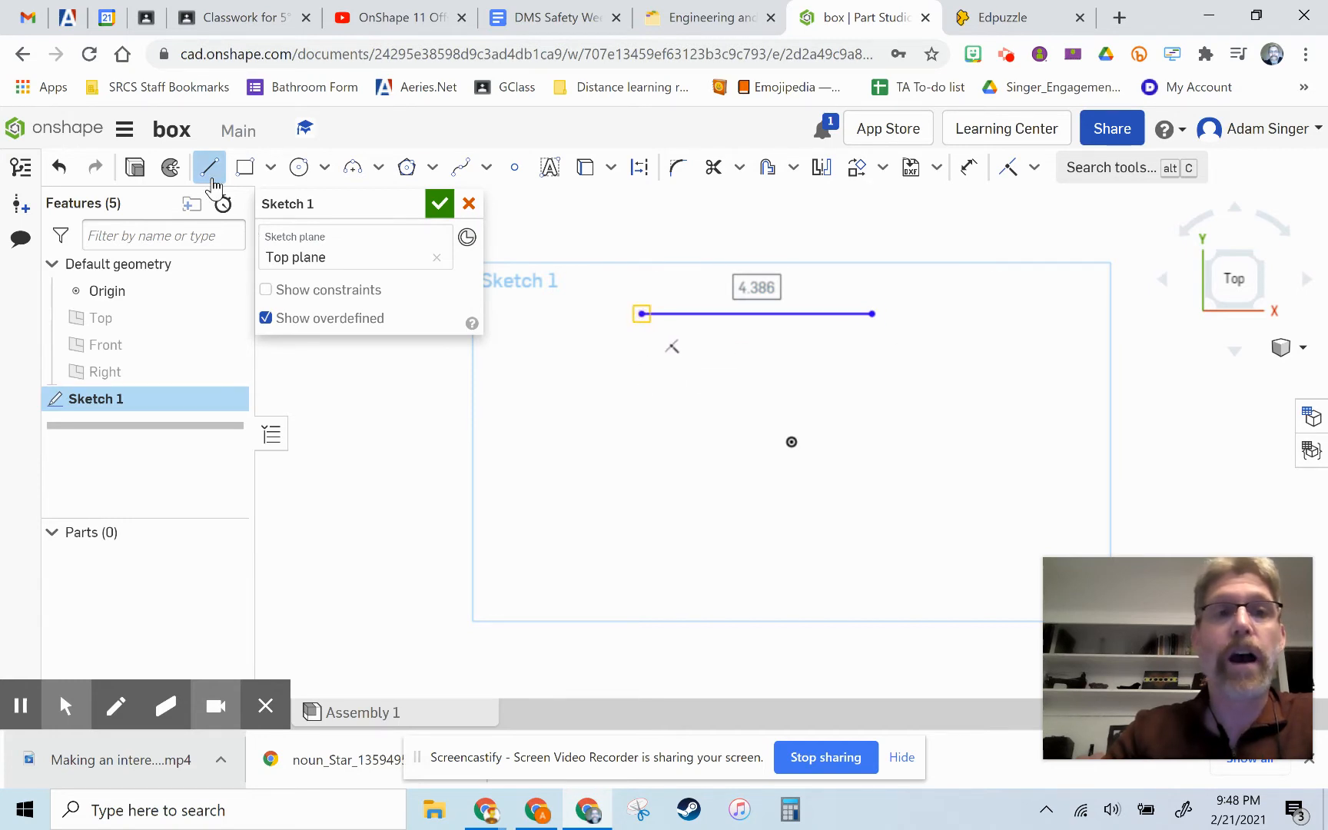
Step: End the first horizontal line and draw a matching second line below it
{"action": "right_click", "coordinate": [650, 313]}
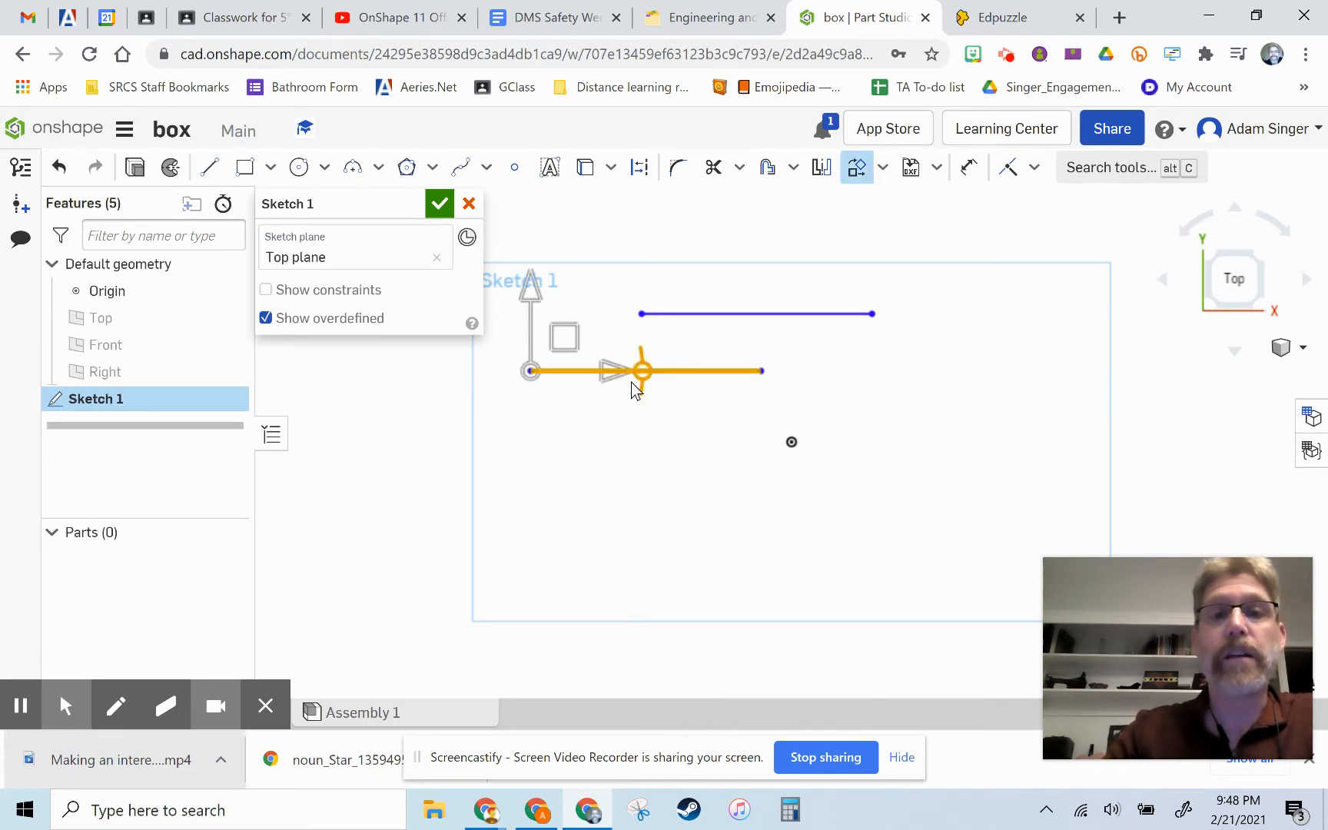
{"action": "left_click", "coordinate": [616, 371]}
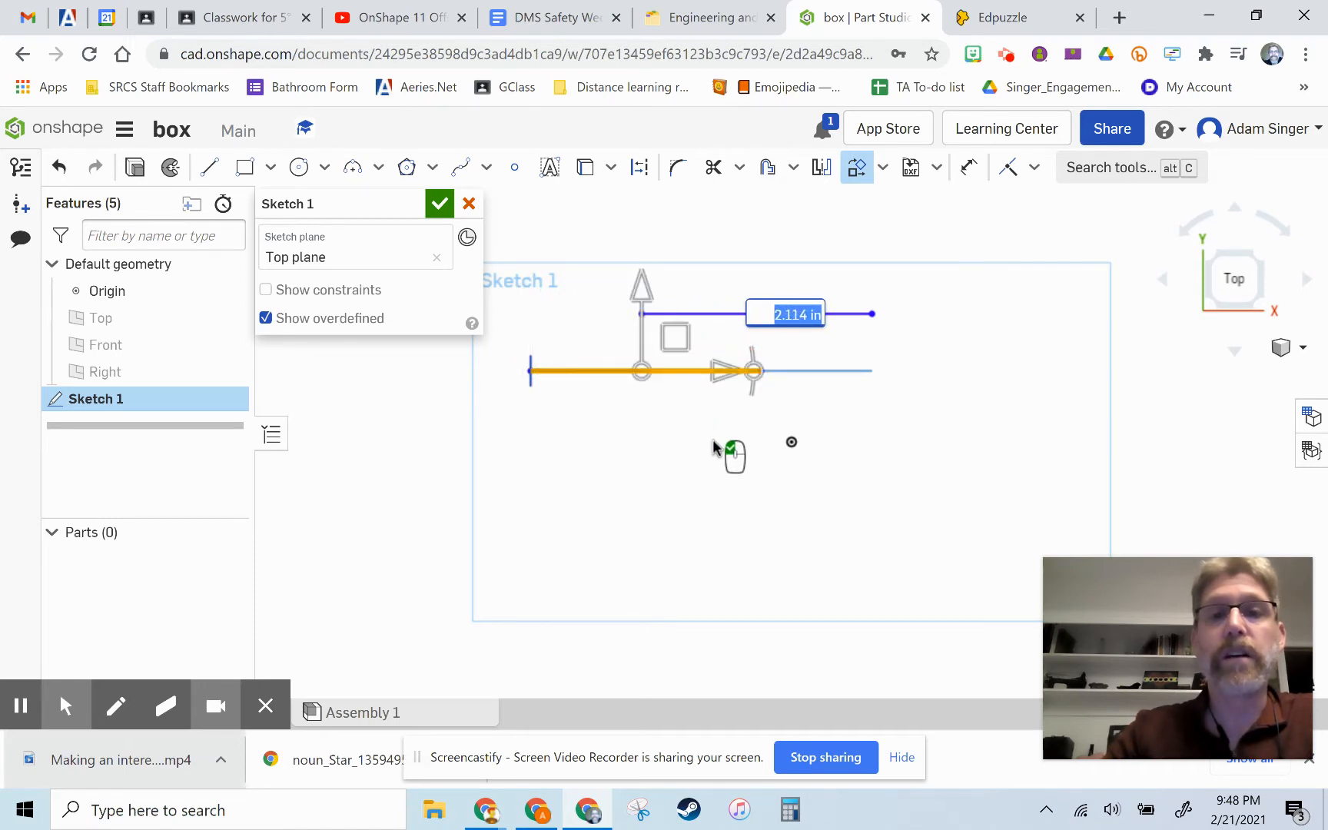
{"action": "mouse_move", "coordinate": [792, 446]}
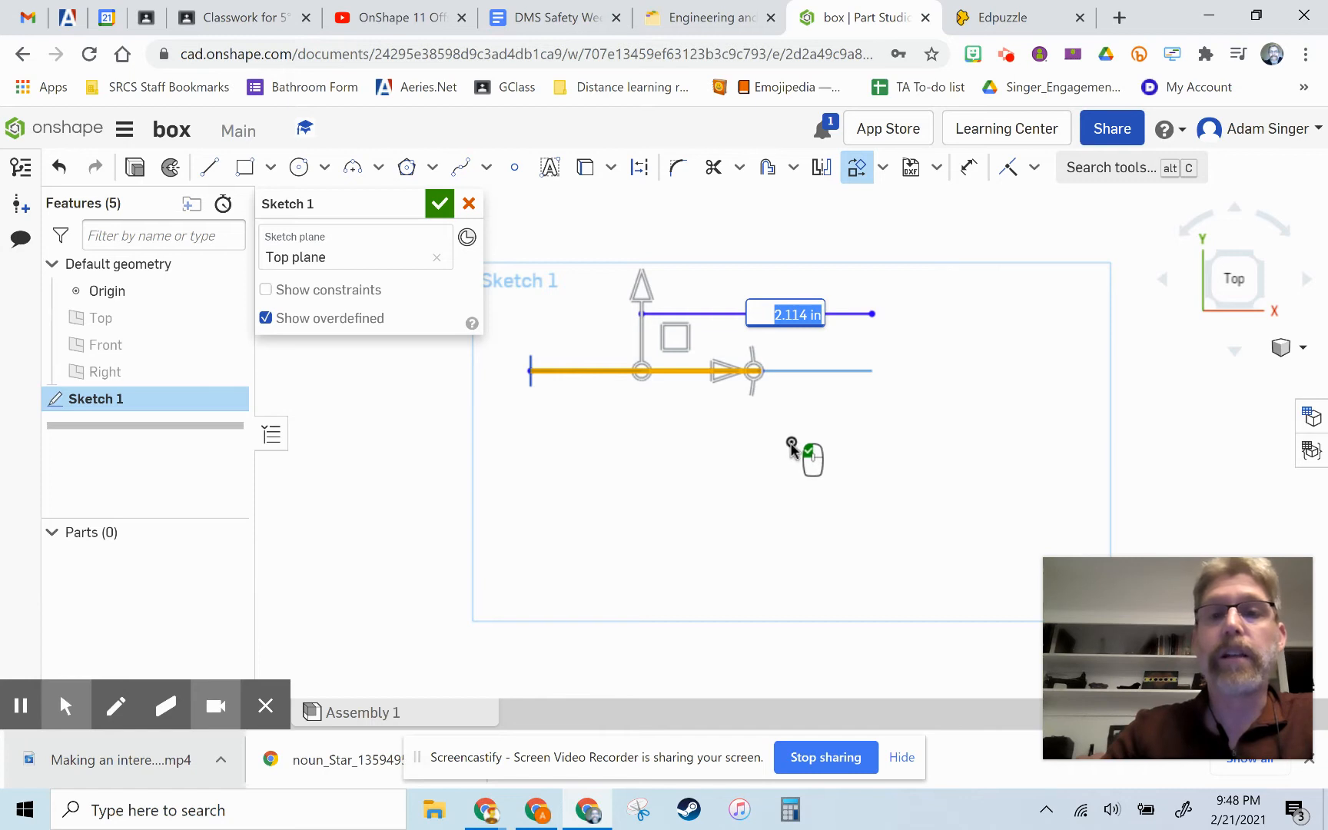
{"action": "left_click", "coordinate": [791, 444]}
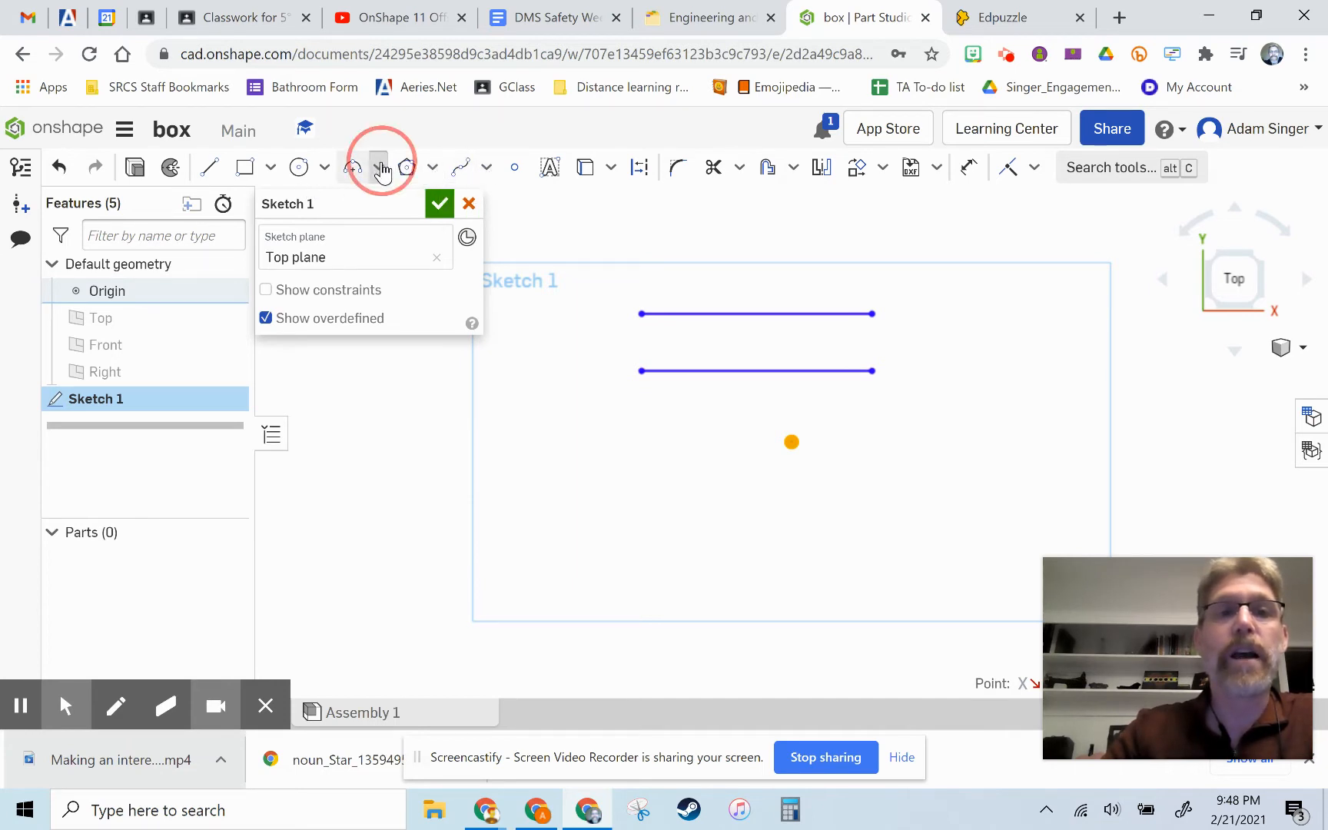
Step: Draw a 3 point arc joining the left ends of the two lines
{"action": "left_click", "coordinate": [378, 167]}
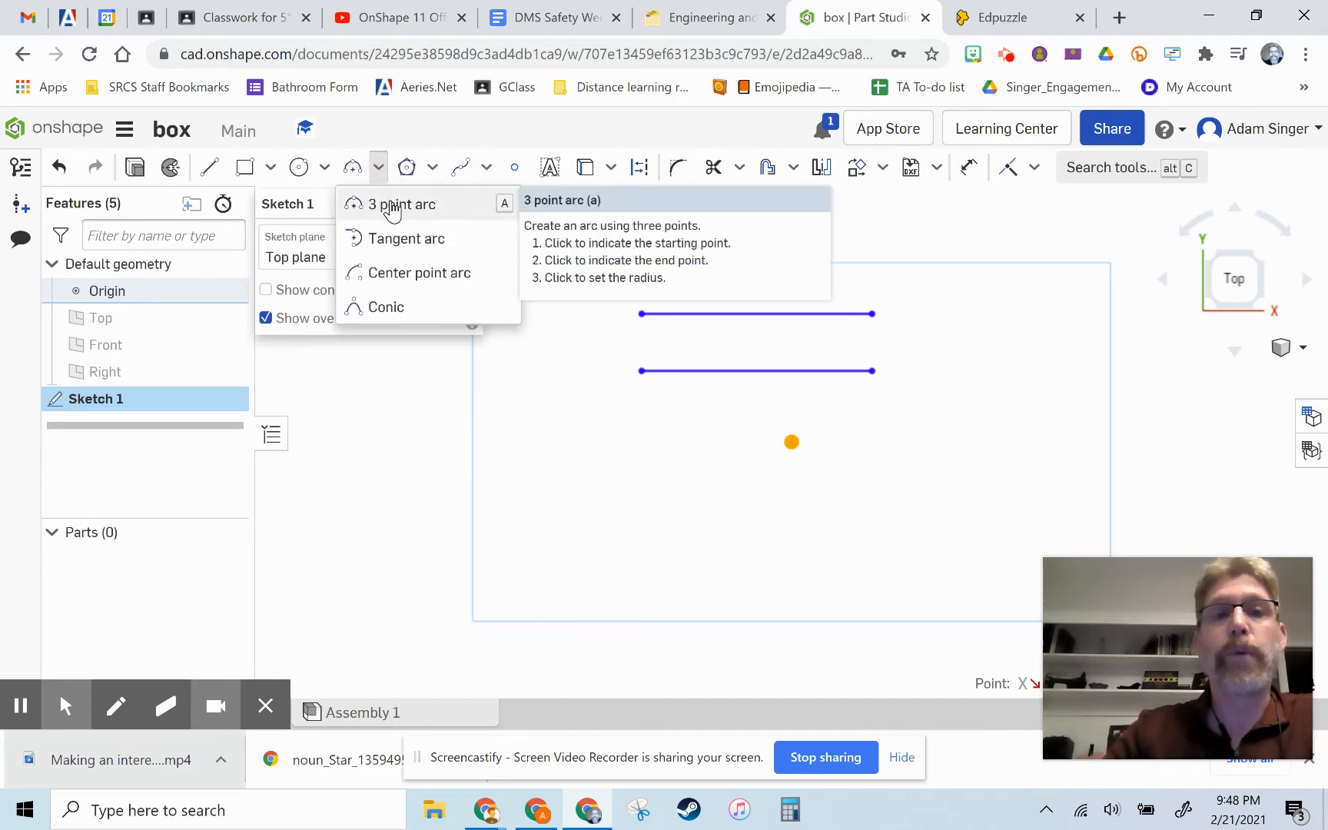
{"action": "left_click", "coordinate": [401, 203]}
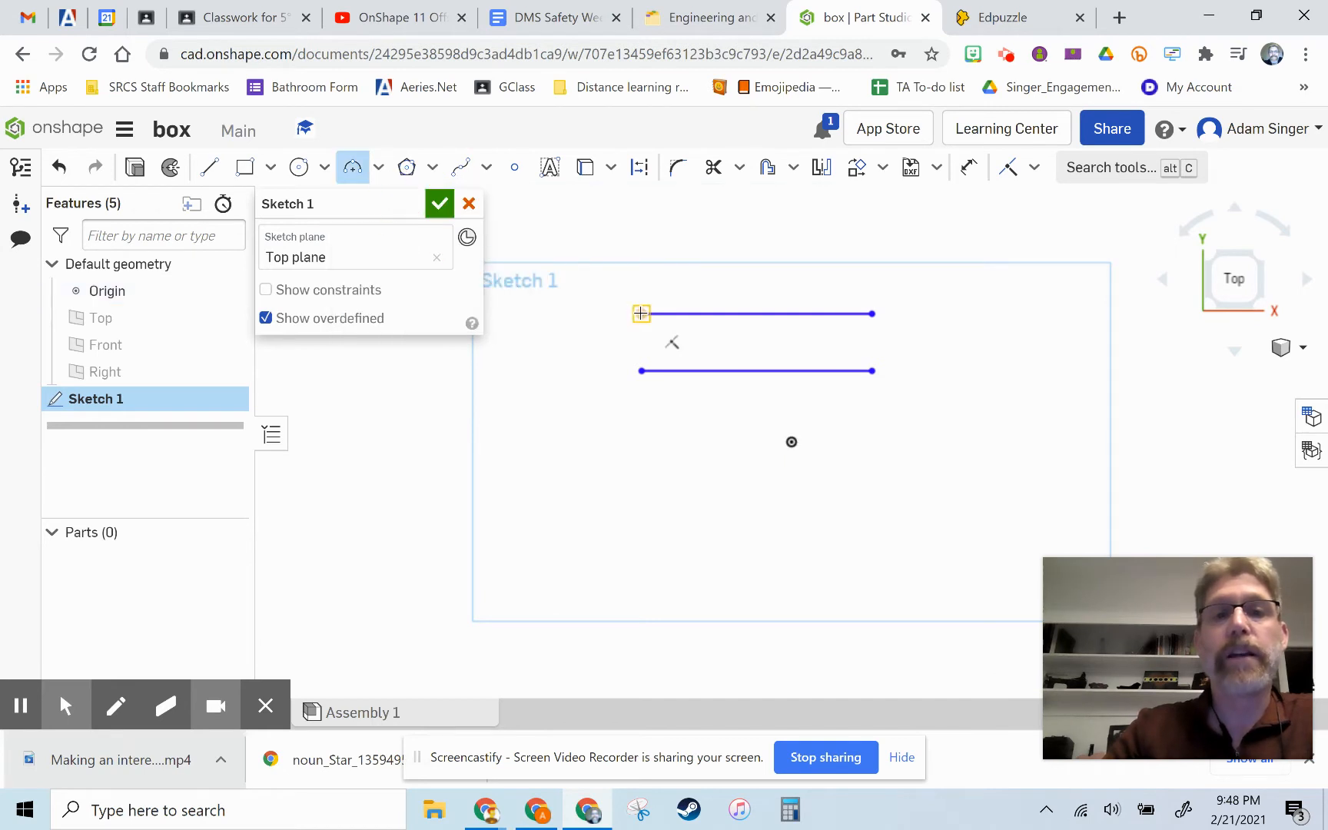
{"action": "left_click_drag", "start_coordinate": [641, 314], "coordinate": [640, 373]}
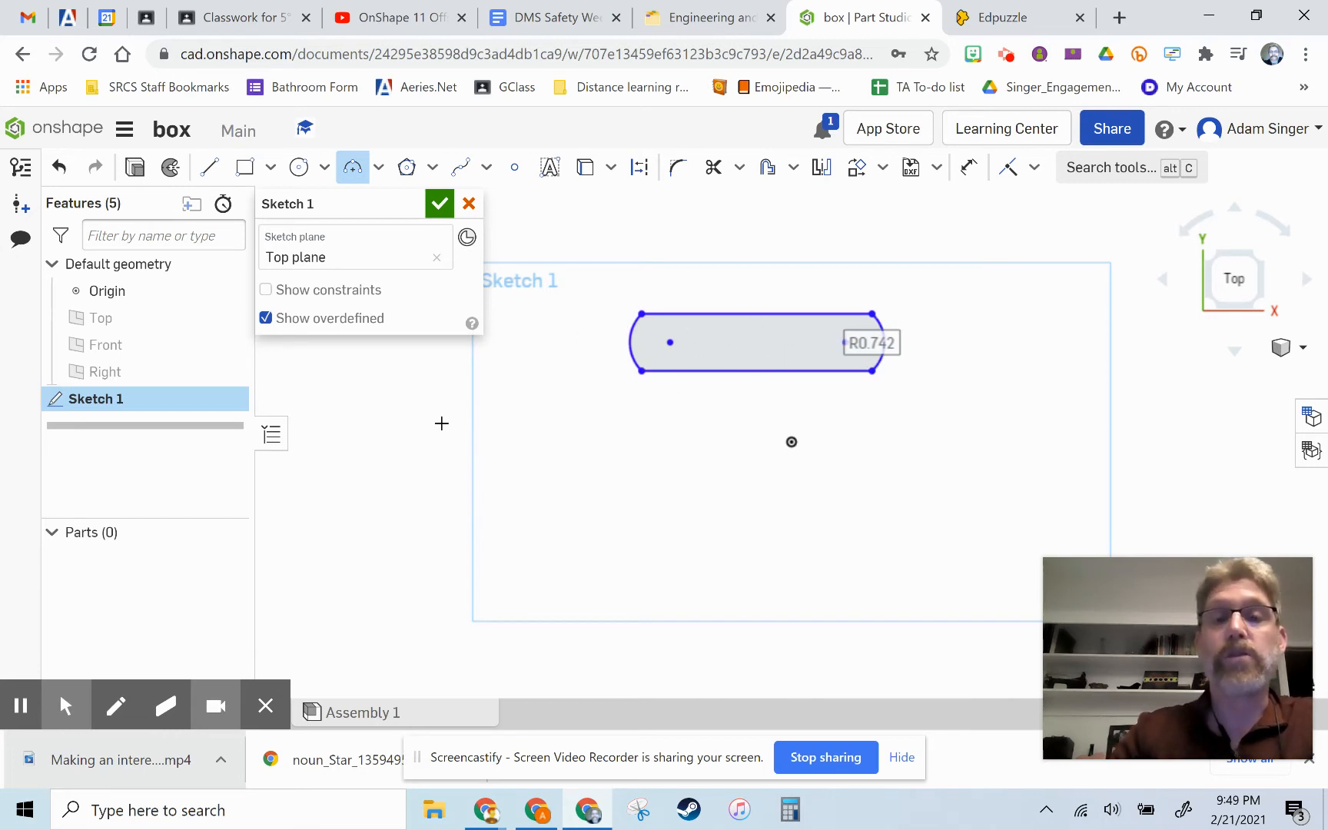
{"action": "mouse_move", "coordinate": [422, 184]}
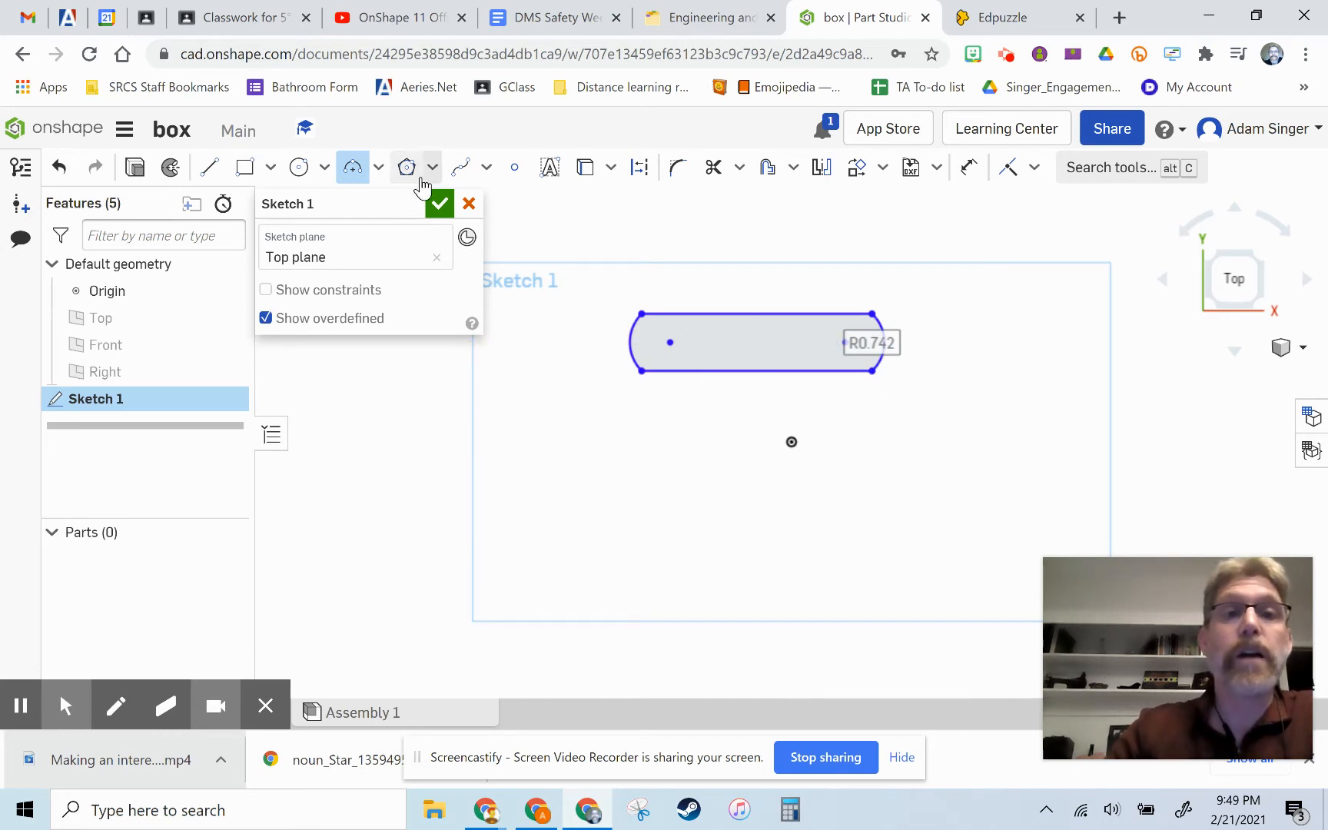
{"action": "mouse_move", "coordinate": [407, 167]}
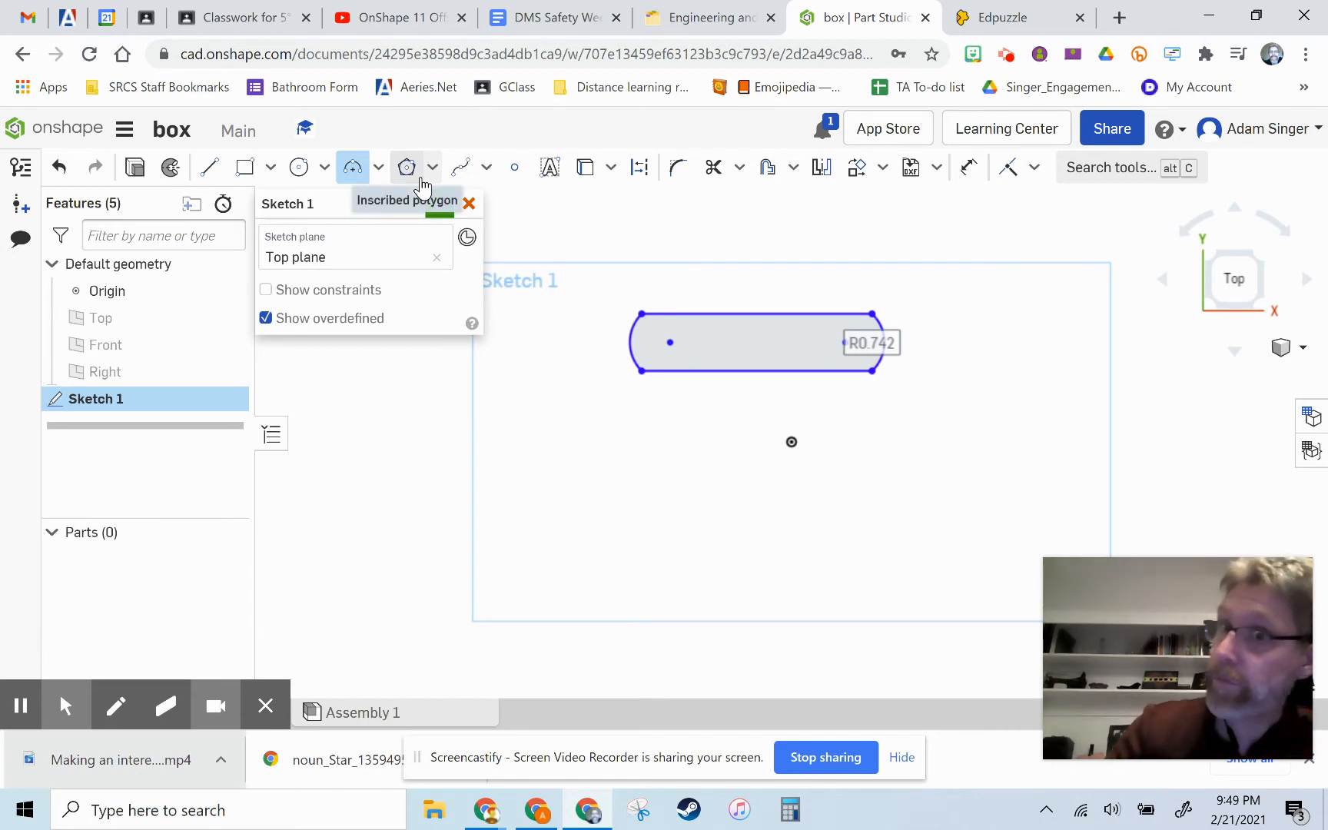
{"action": "mouse_move", "coordinate": [423, 176]}
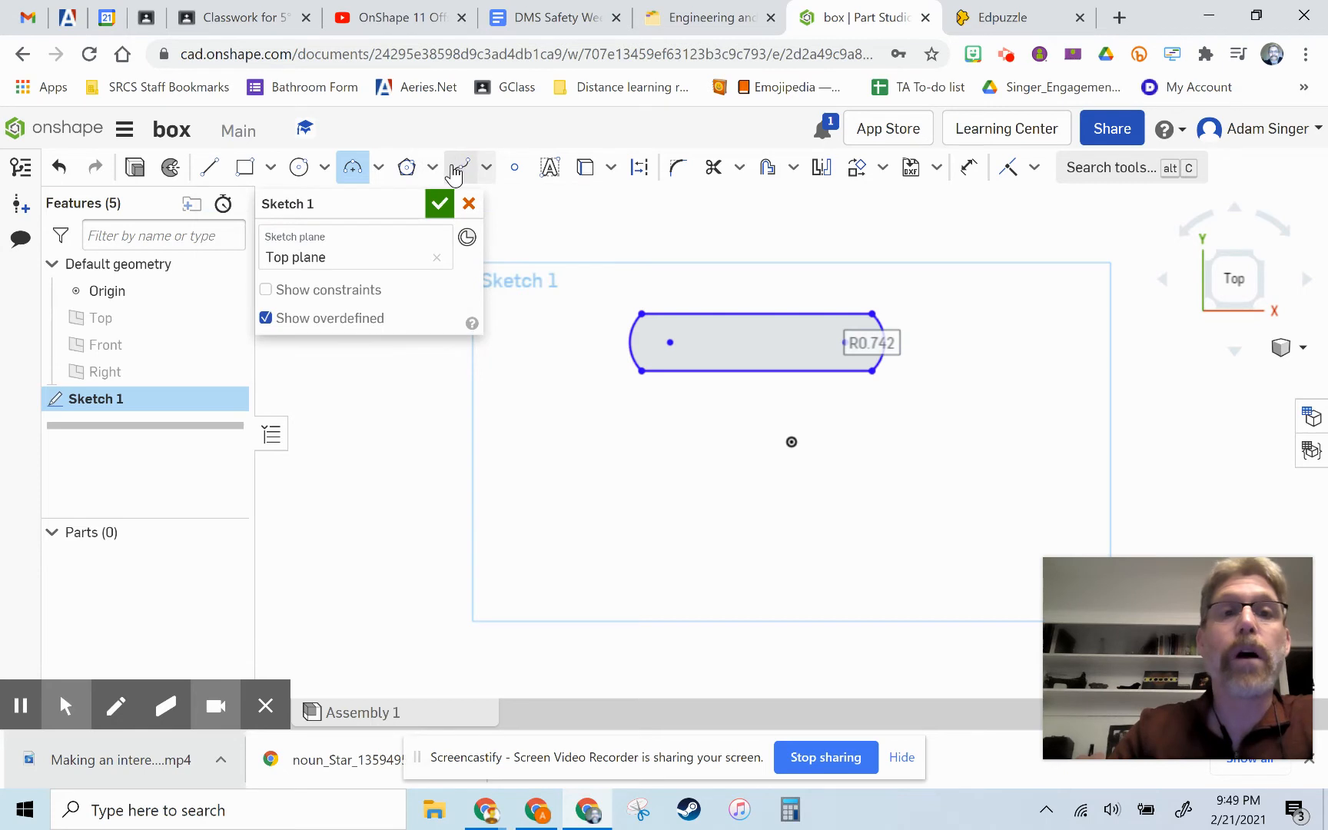
Step: Draw an eight-sided inscribed polygon centred below the slot
{"action": "left_click", "coordinate": [431, 167]}
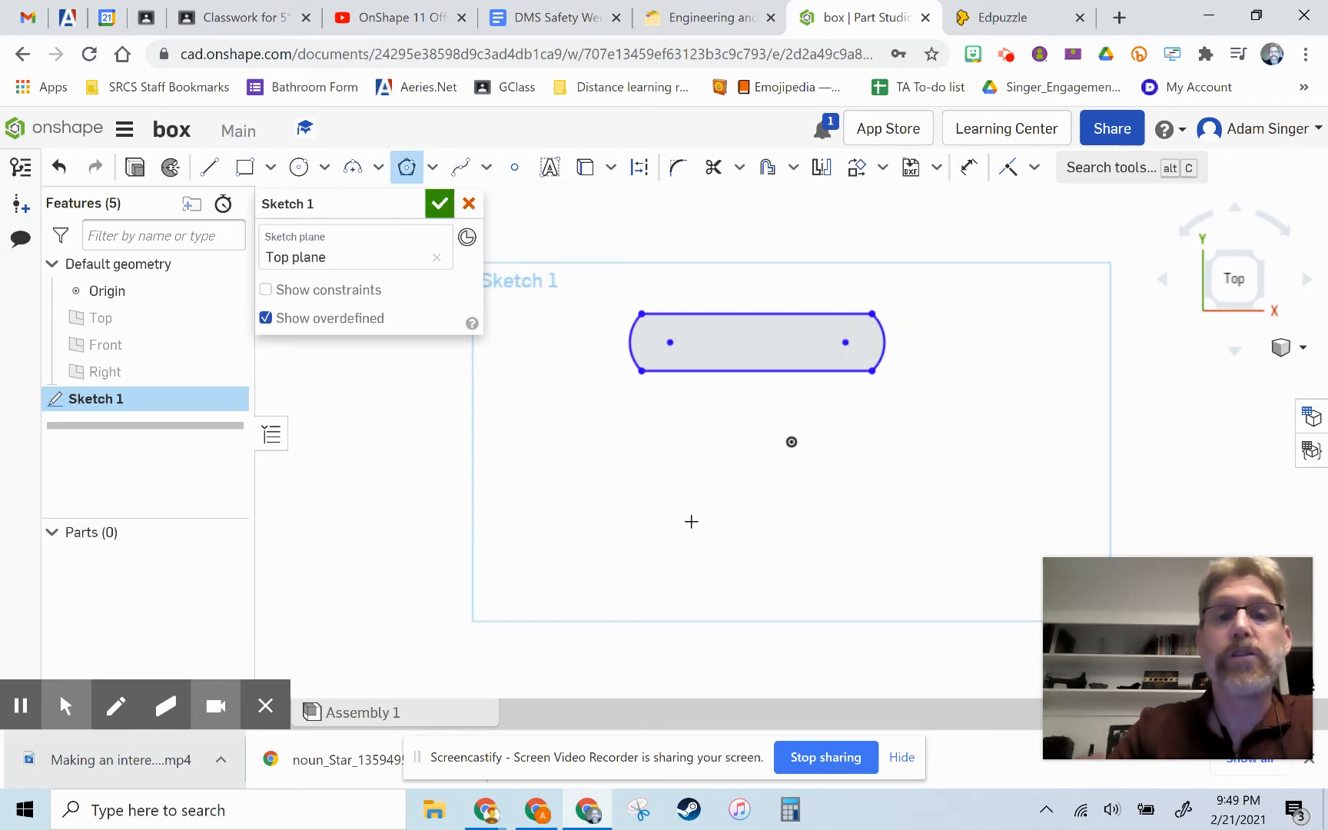
{"action": "left_click_drag", "start_coordinate": [691, 520], "coordinate": [738, 485]}
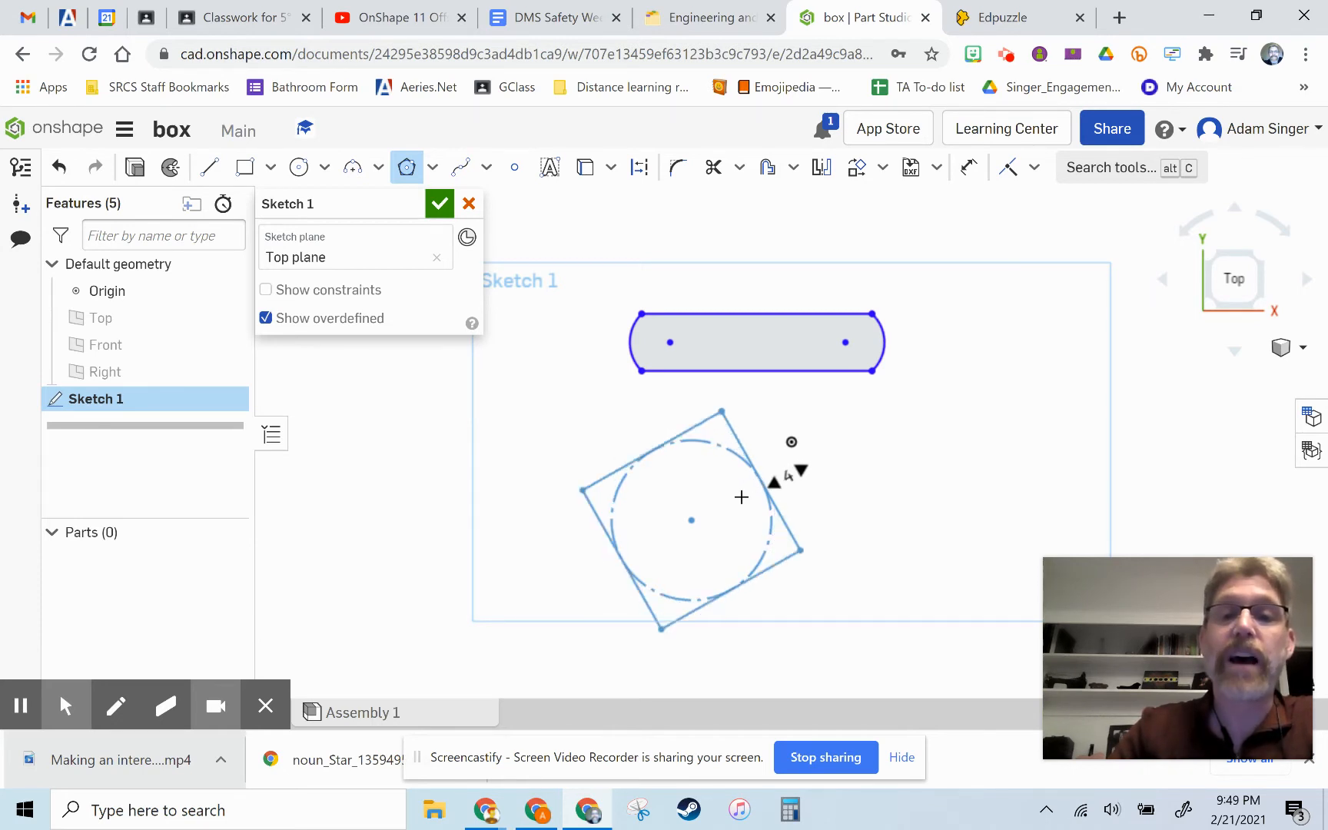
{"action": "left_click_drag", "start_coordinate": [740, 497], "coordinate": [754, 489]}
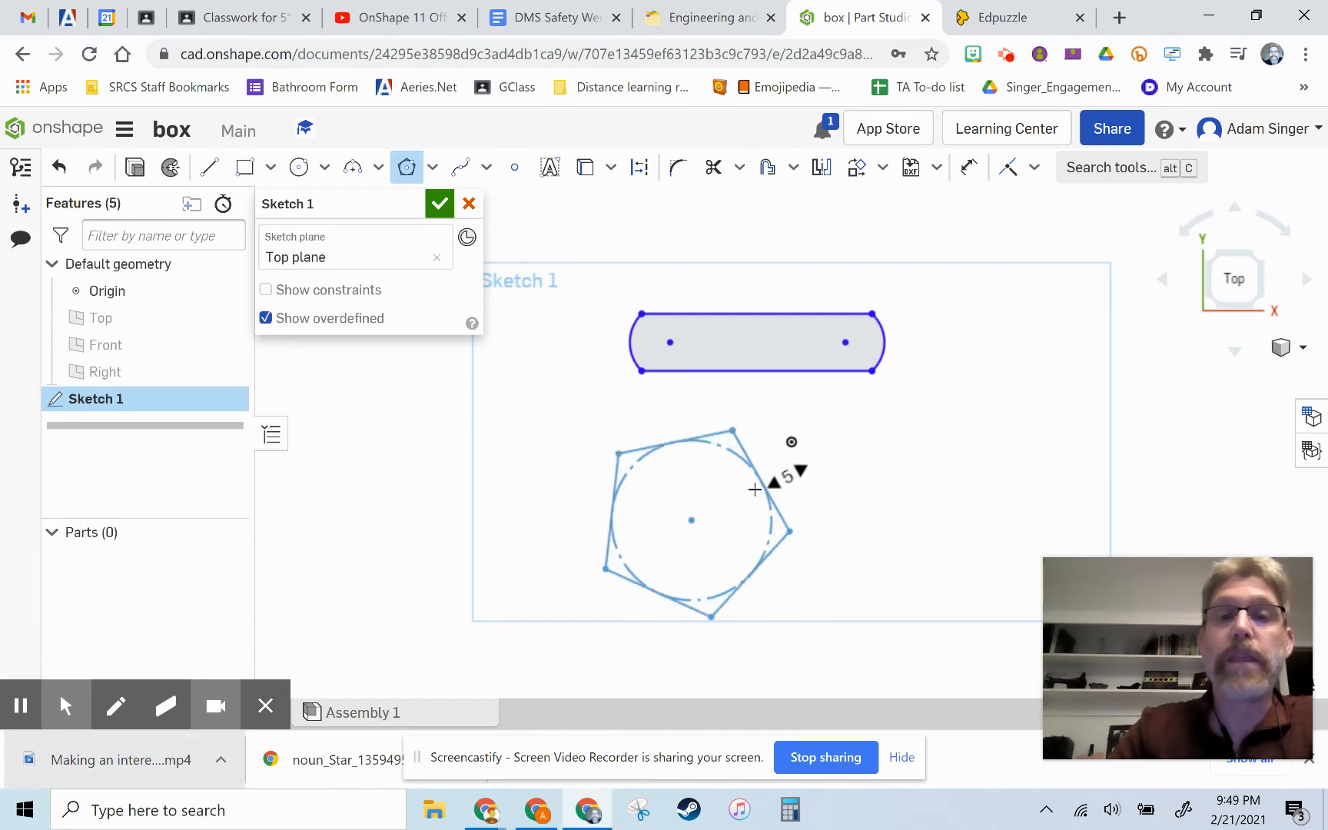
{"action": "left_click", "coordinate": [772, 480]}
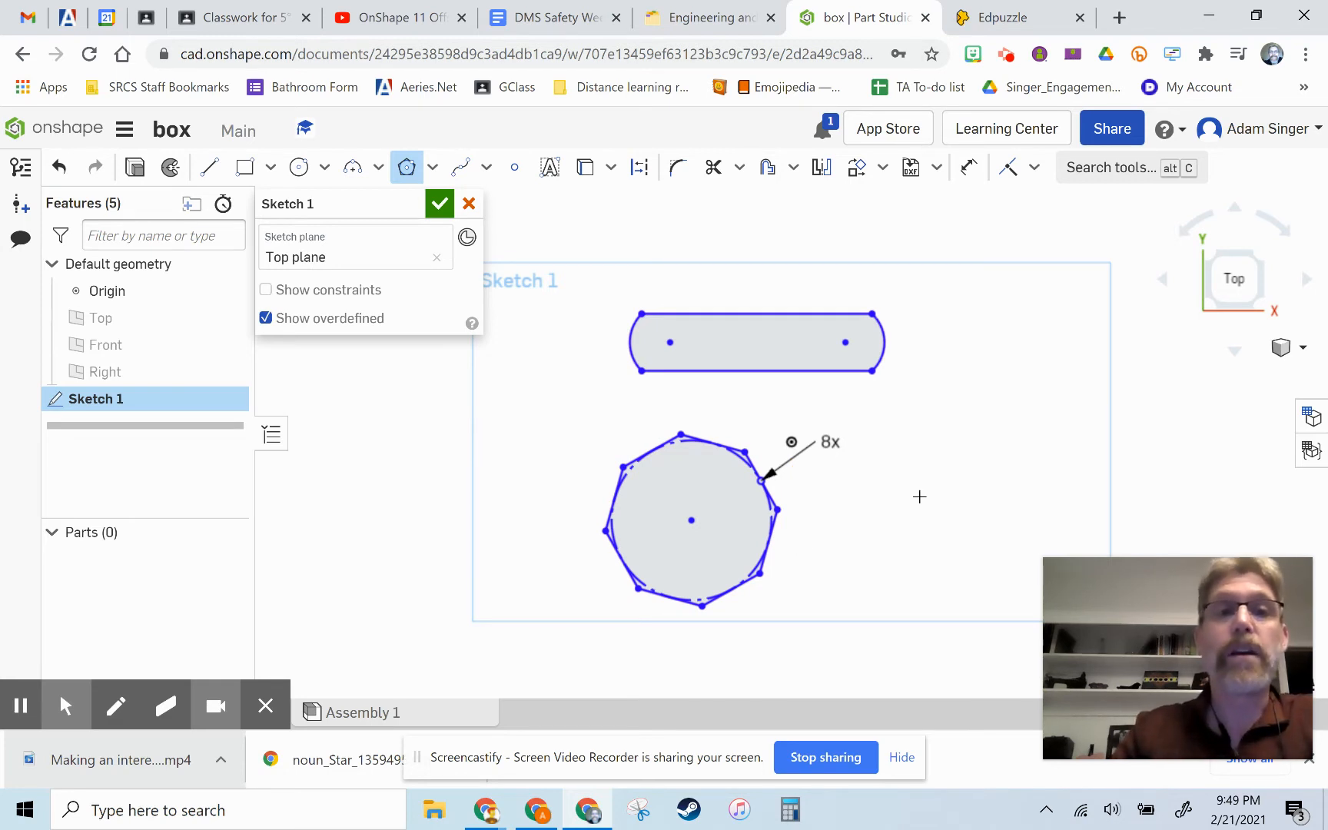
{"action": "mouse_move", "coordinate": [704, 530]}
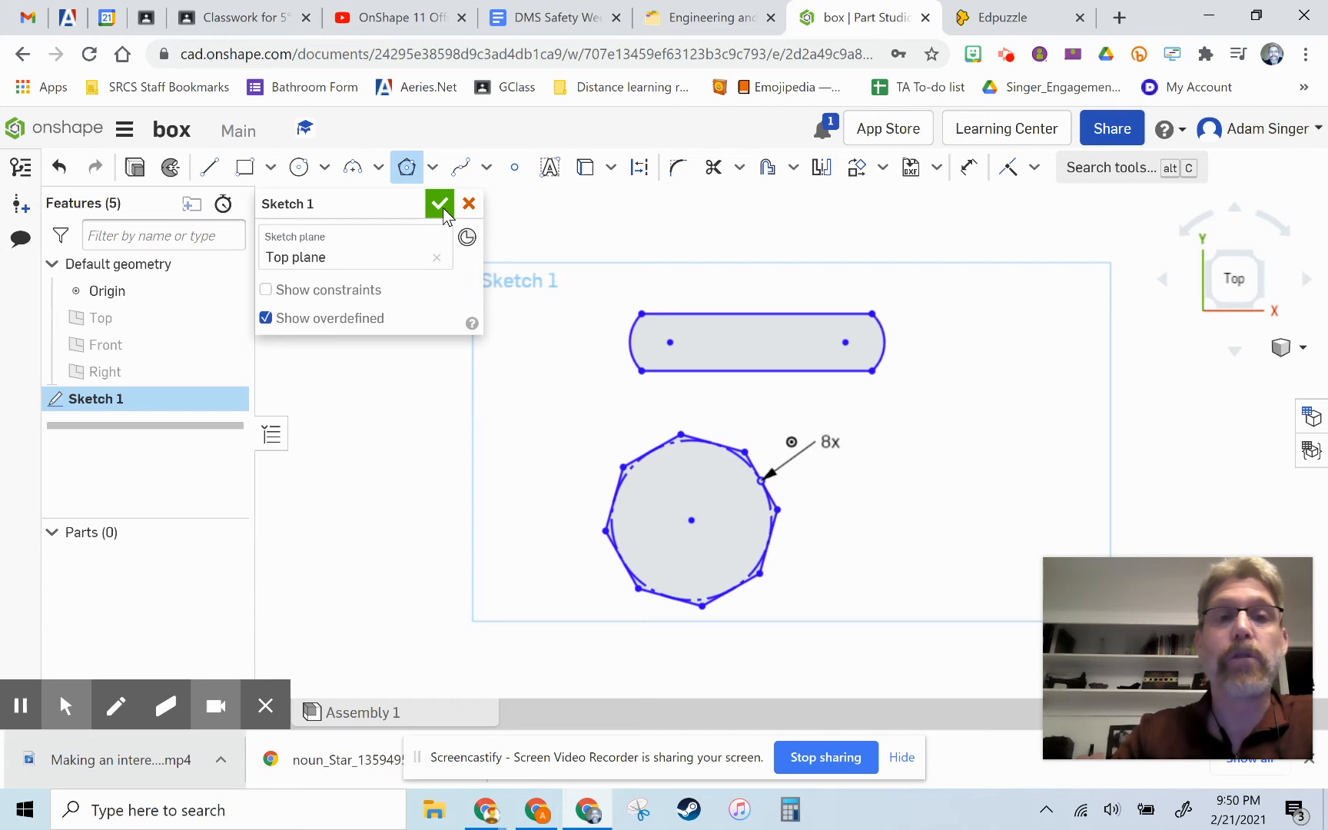
Step: Finish Sketch 1 and switch the camera to the Isometric view
{"action": "left_click", "coordinate": [439, 203]}
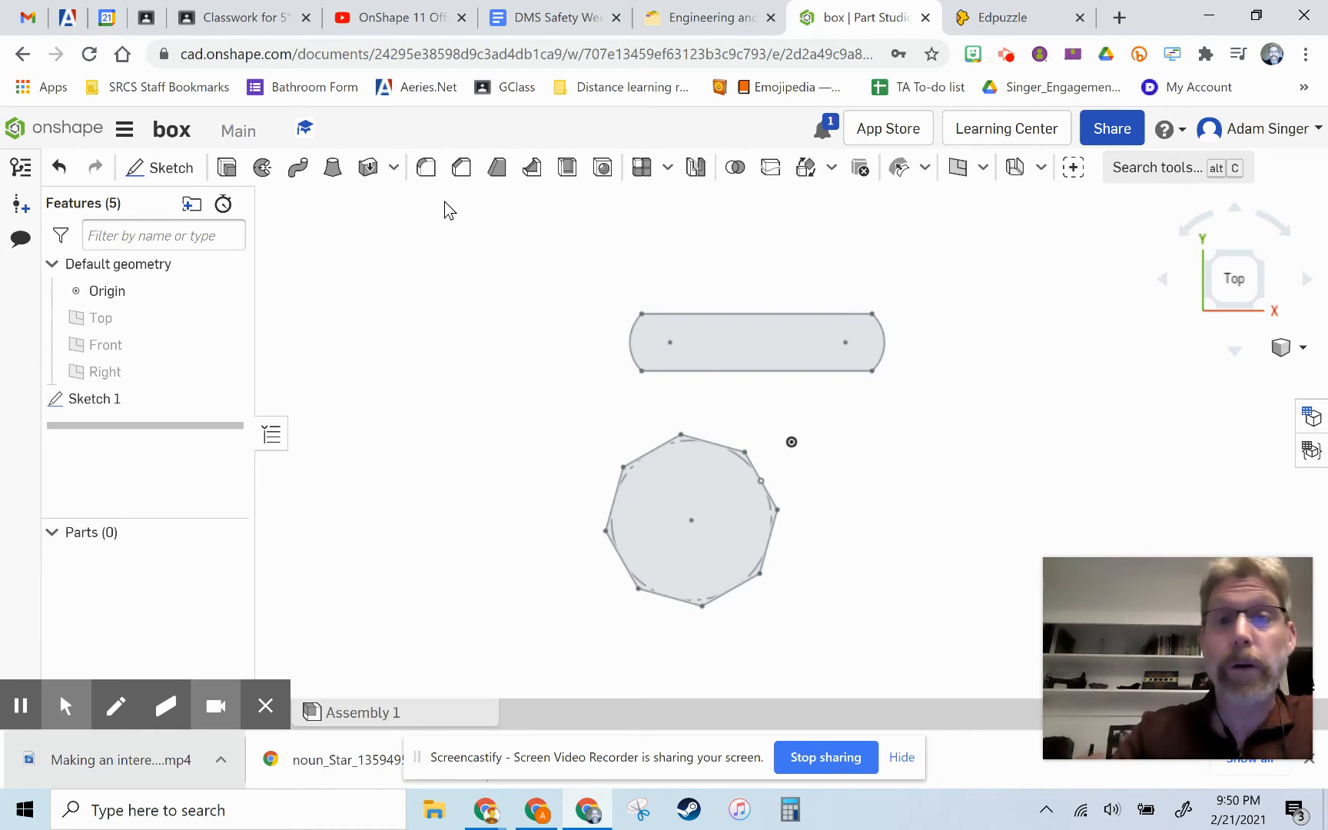
{"action": "mouse_move", "coordinate": [1135, 320]}
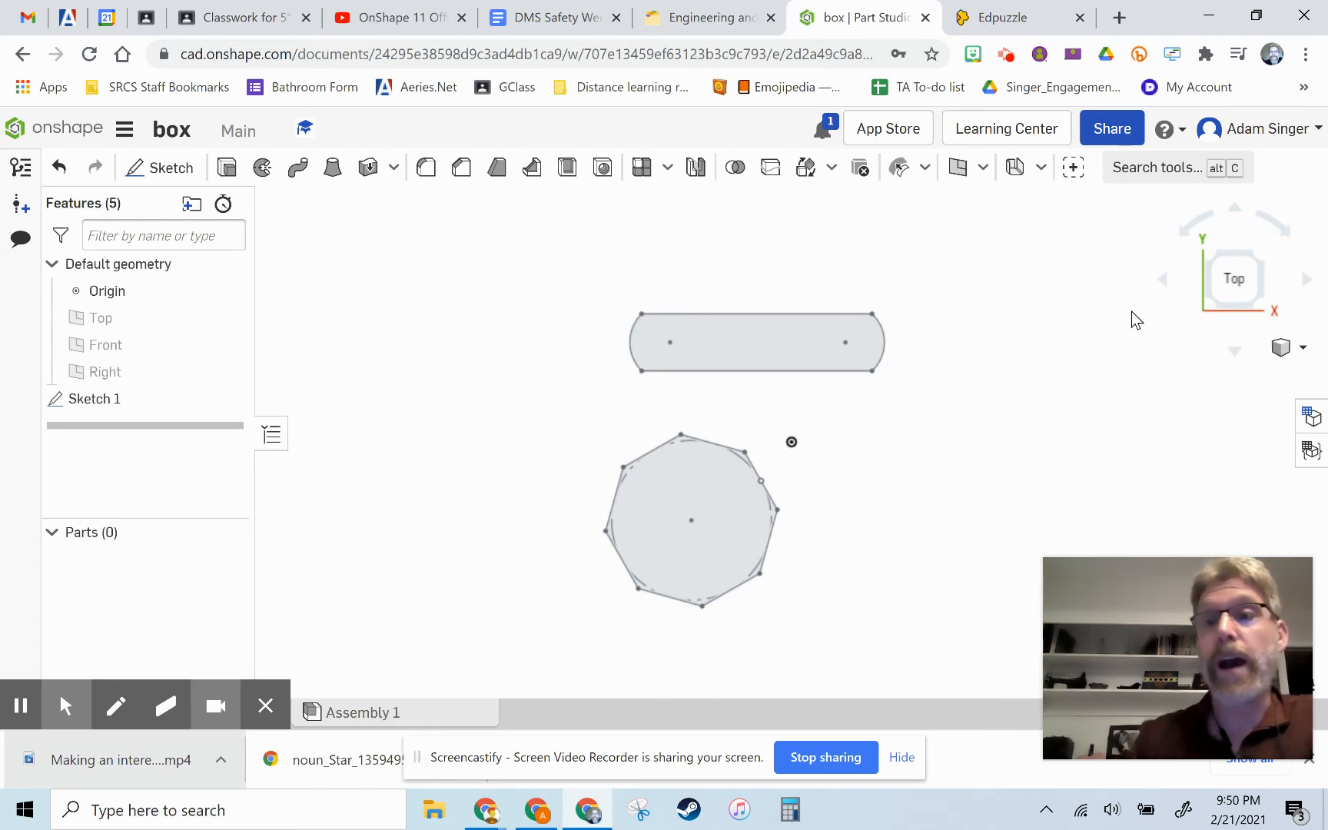
{"action": "mouse_move", "coordinate": [1179, 470]}
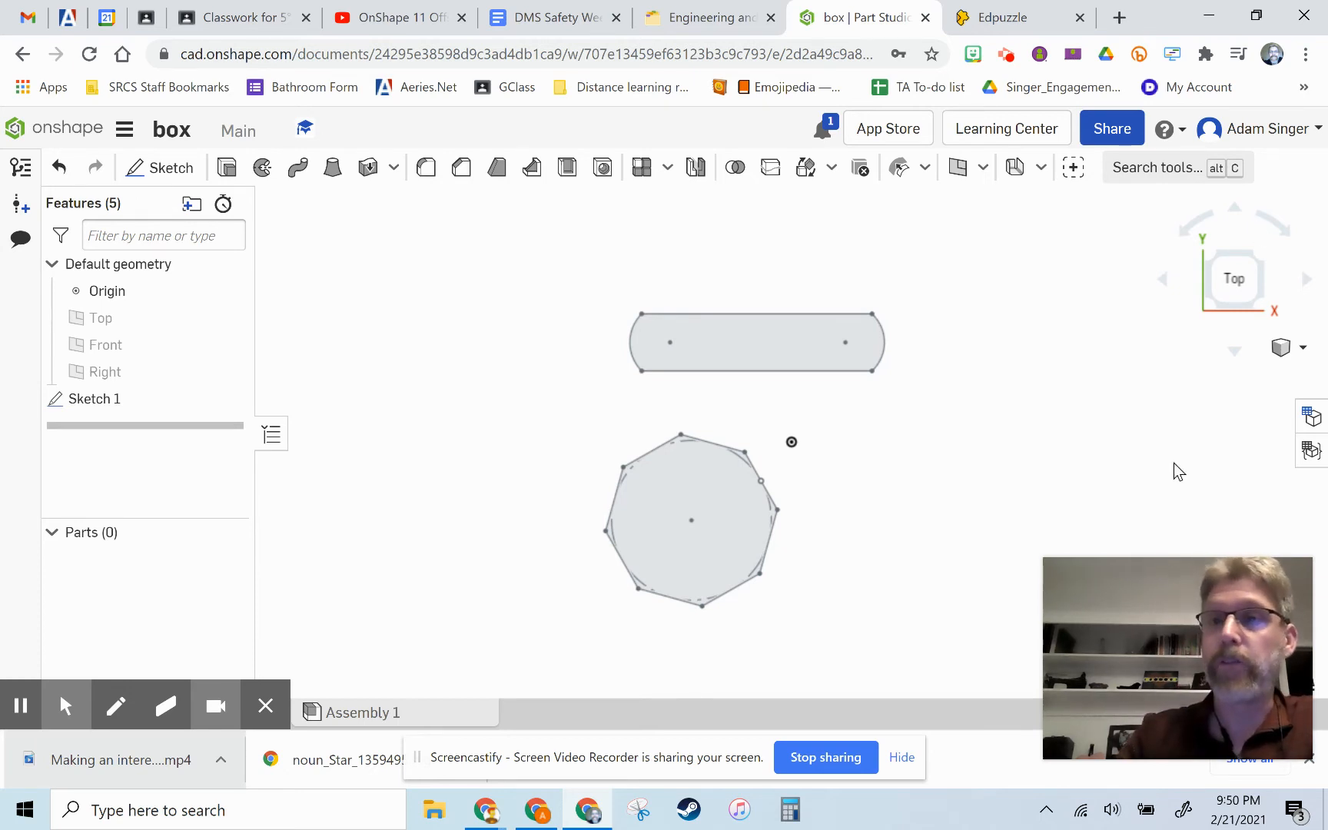
{"action": "mouse_move", "coordinate": [1280, 378]}
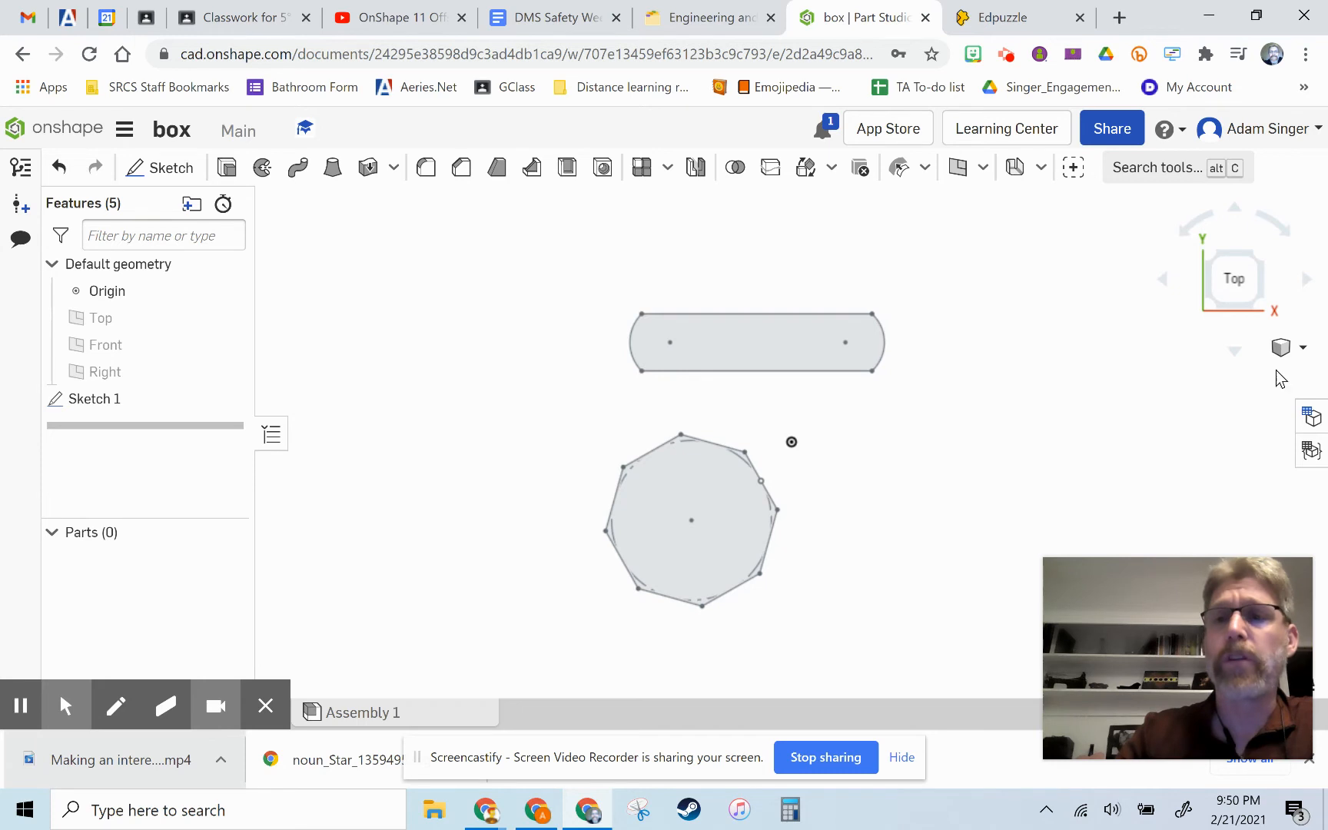
{"action": "mouse_move", "coordinate": [1294, 350]}
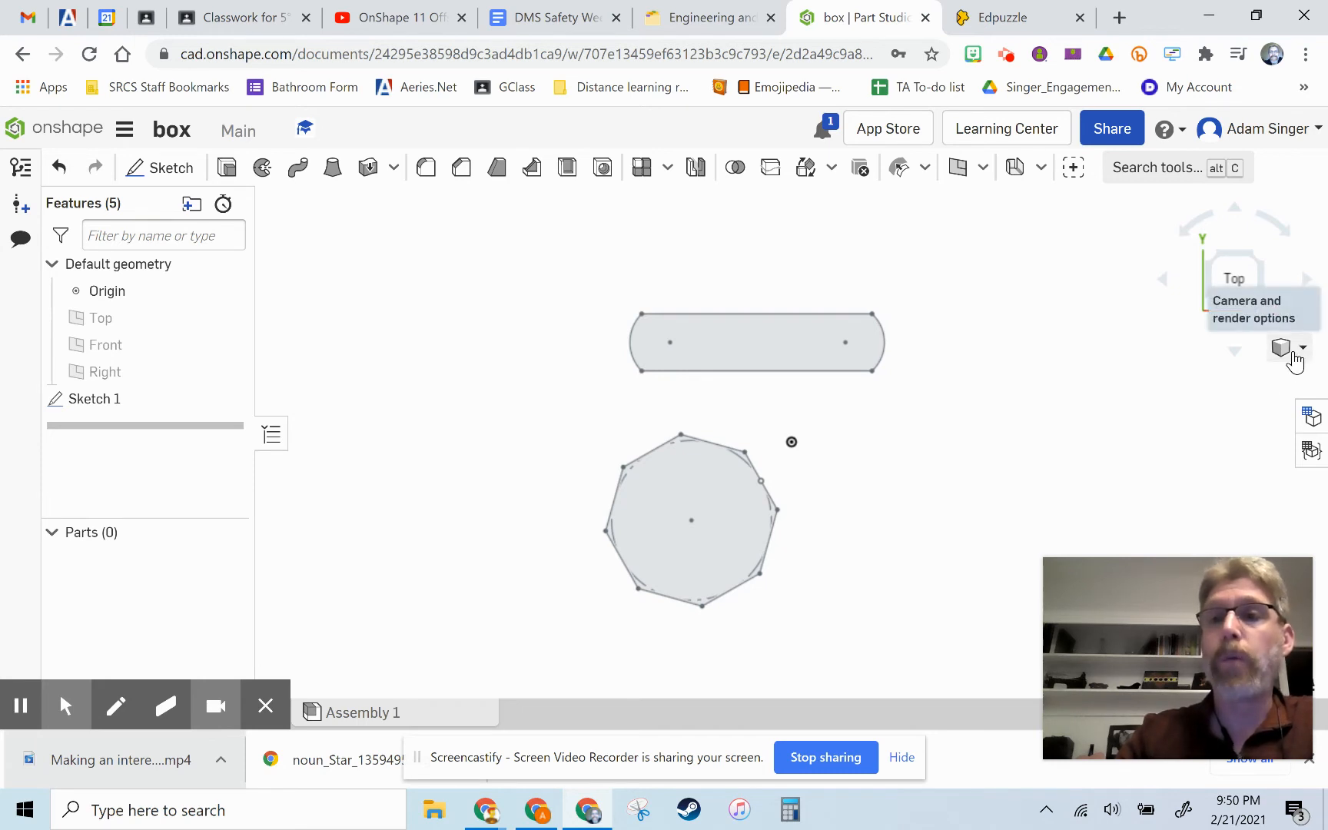
{"action": "left_click", "coordinate": [1302, 347]}
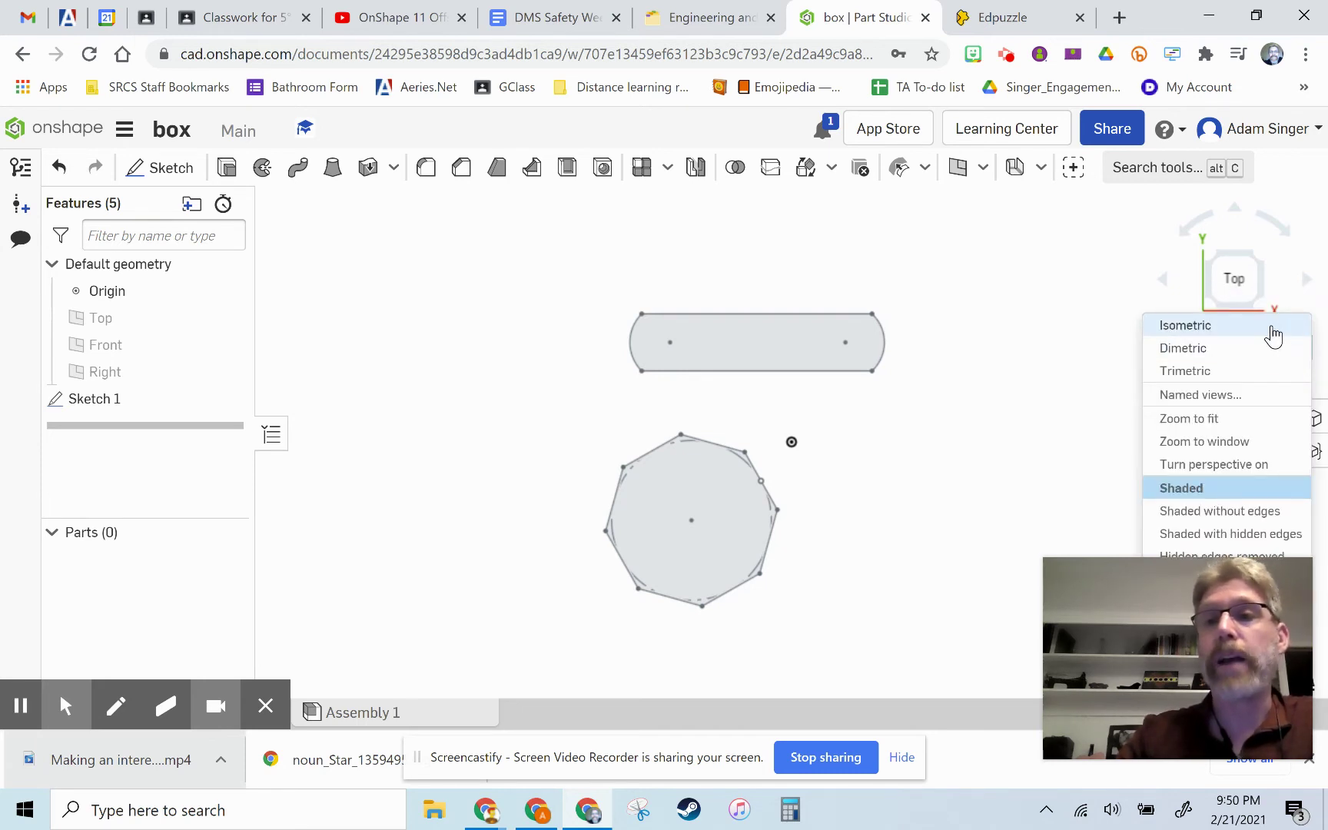
{"action": "left_click", "coordinate": [1185, 325]}
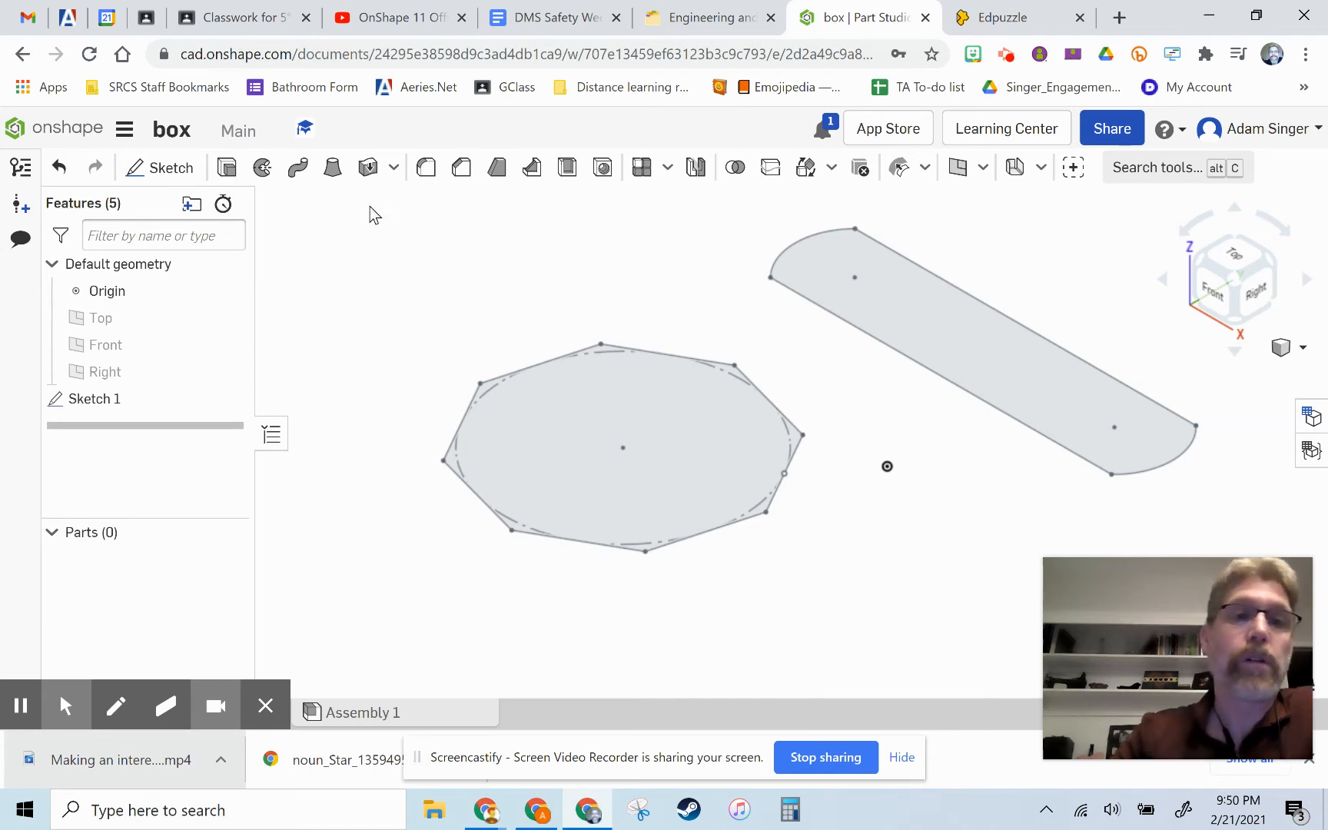
{"action": "mouse_move", "coordinate": [228, 169]}
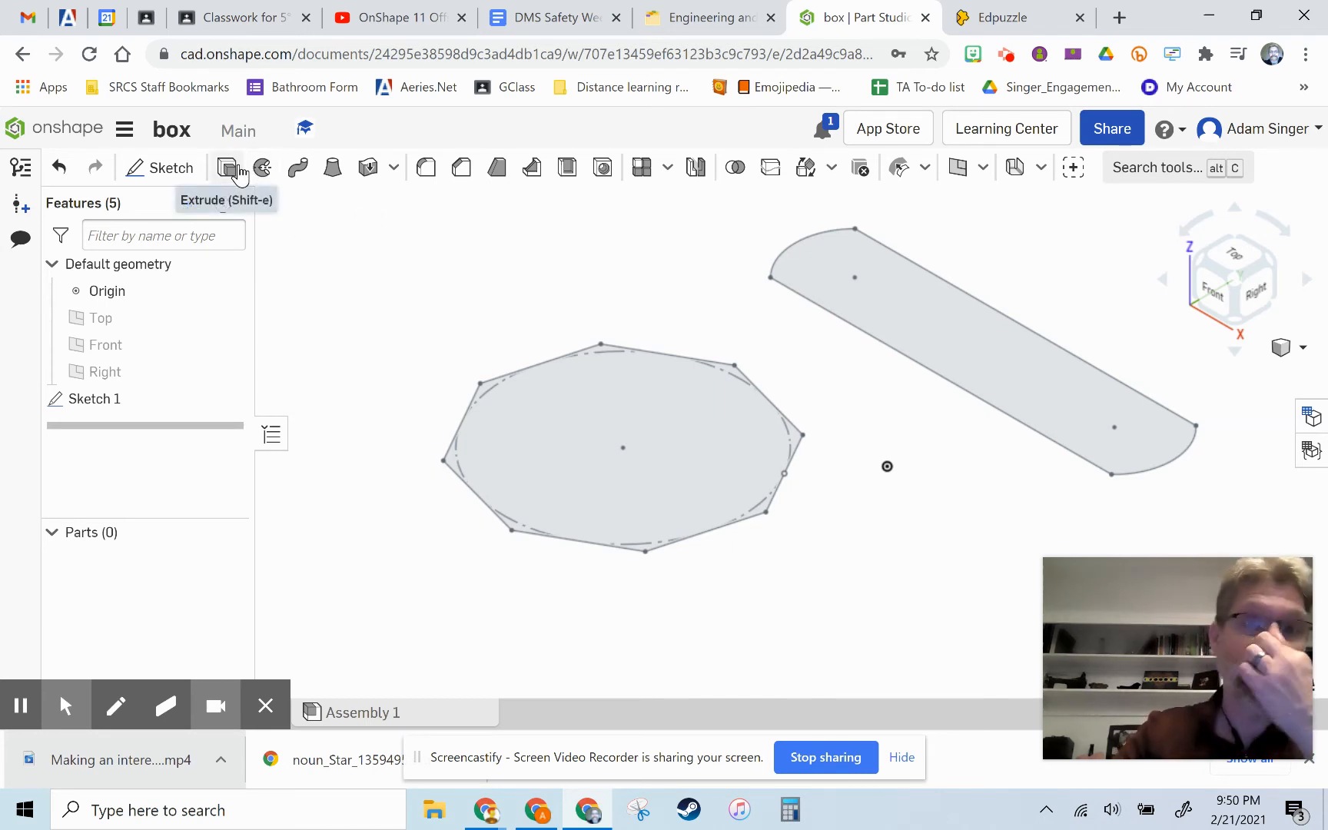
{"action": "mouse_move", "coordinate": [230, 171]}
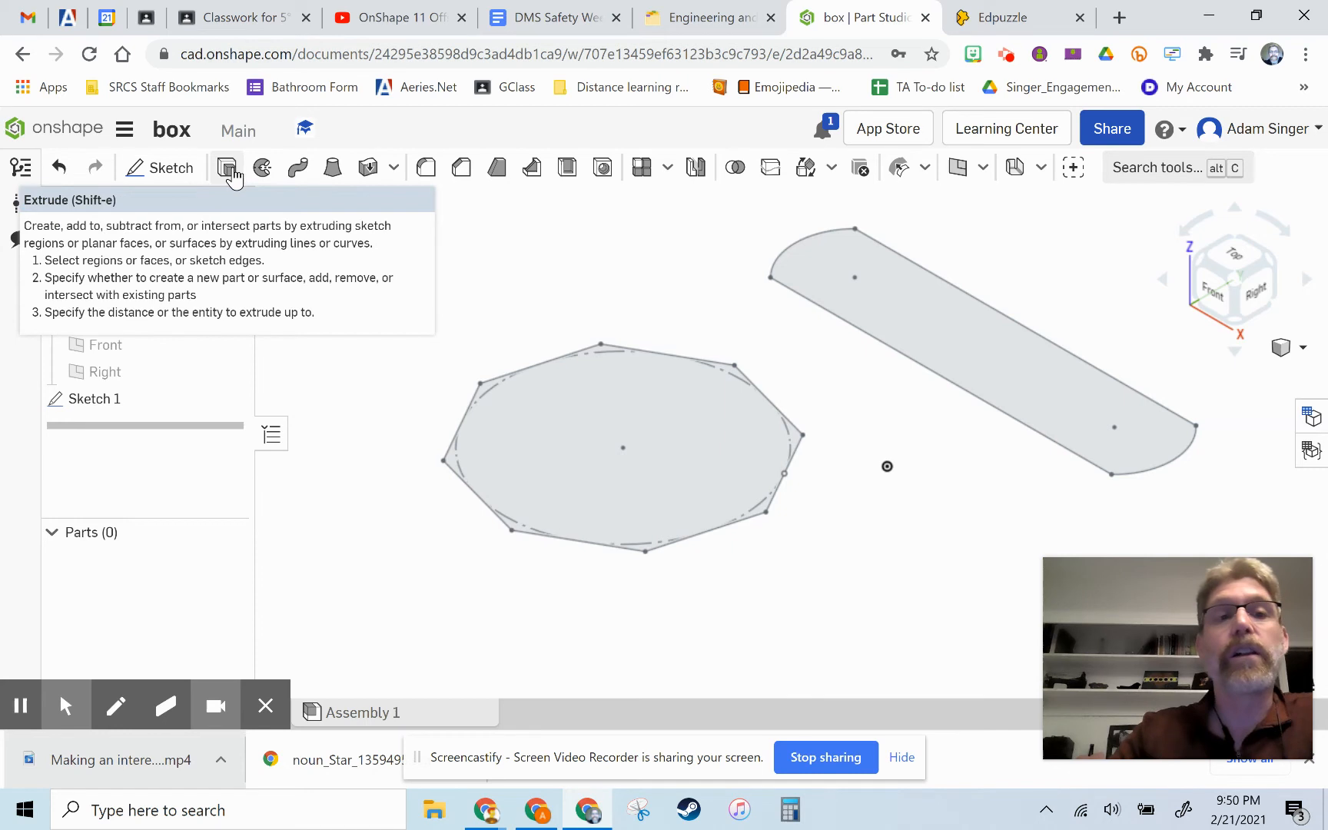
Step: Extrude the octagon region 1.5 in deep into Part 1
{"action": "left_click", "coordinate": [226, 167]}
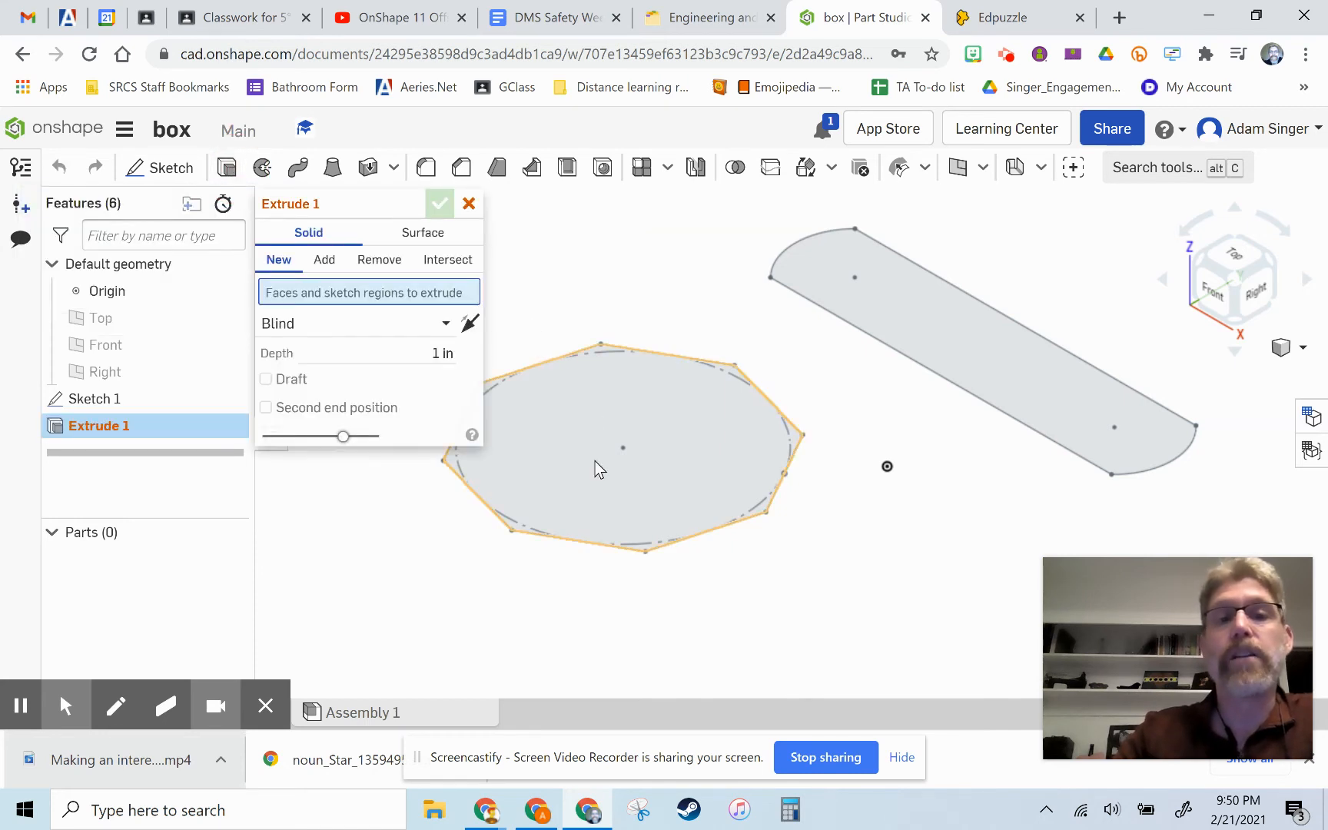
{"action": "left_click", "coordinate": [623, 447]}
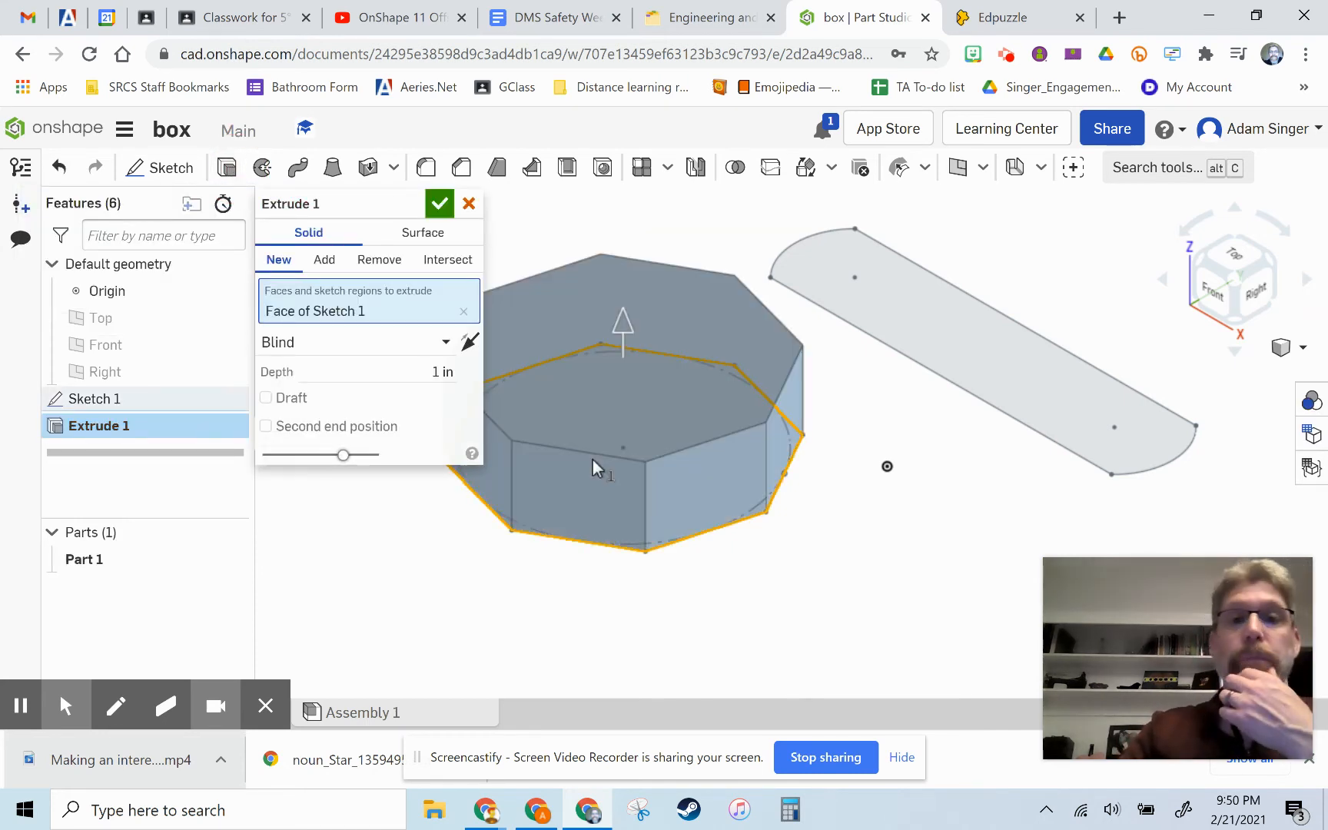
{"action": "left_click_drag", "start_coordinate": [622, 322], "coordinate": [622, 301]}
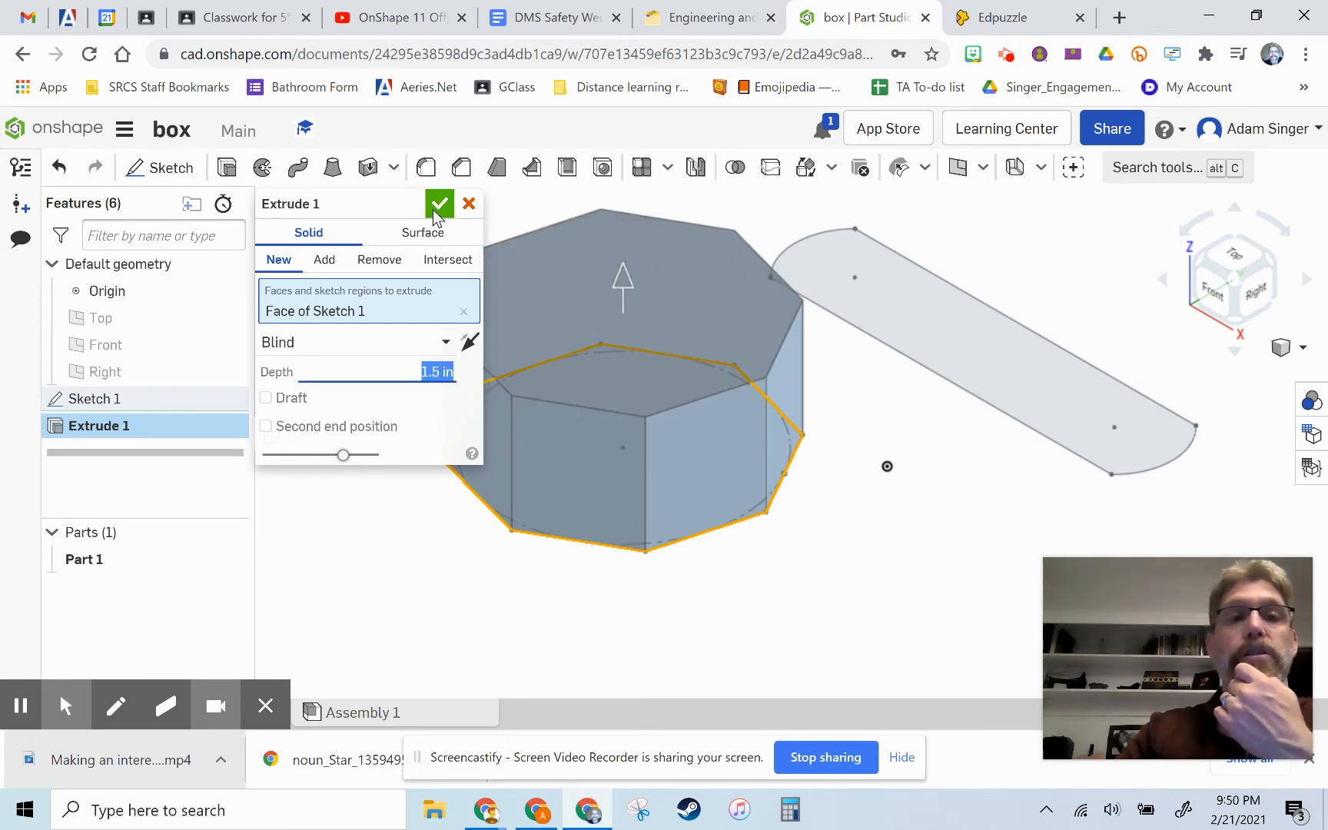
{"action": "left_click", "coordinate": [439, 203]}
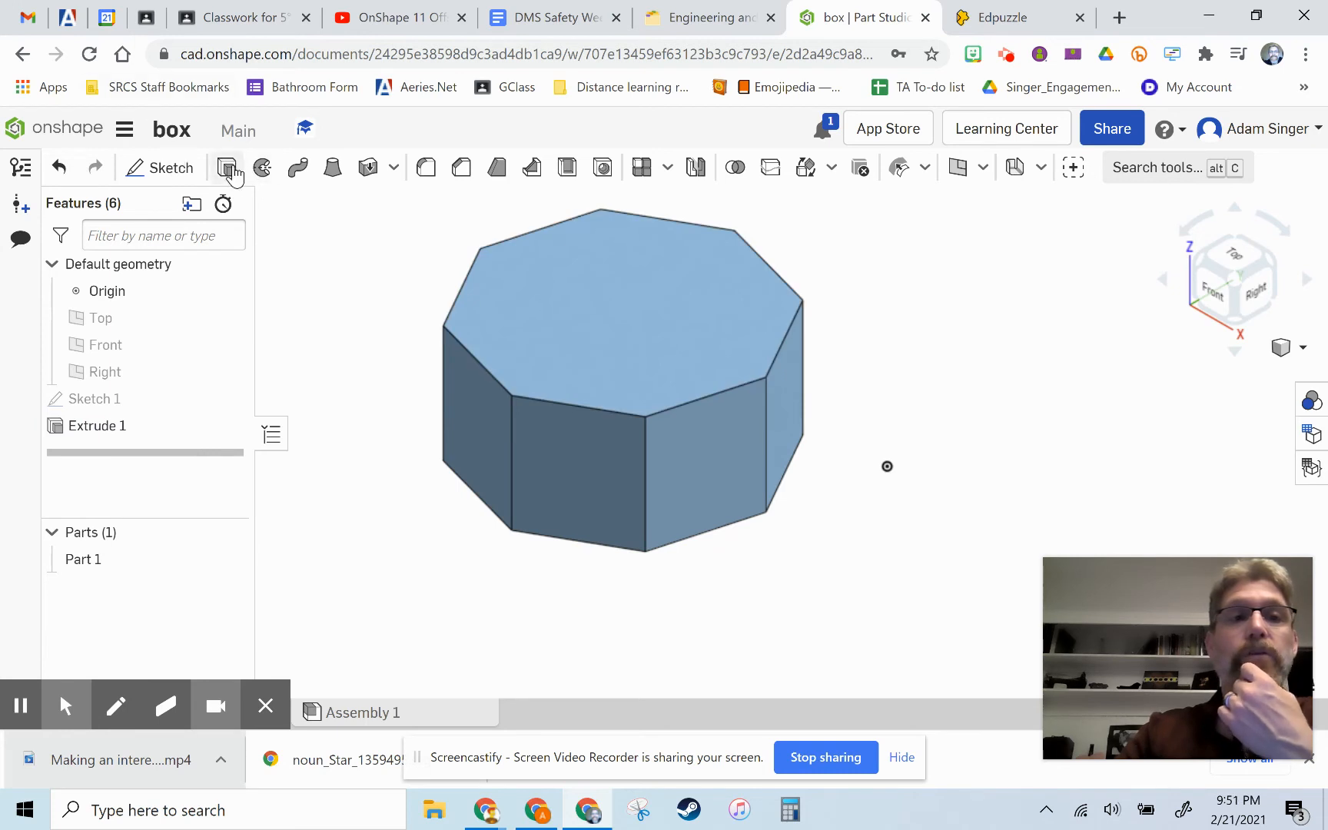
{"action": "left_click", "coordinate": [227, 168]}
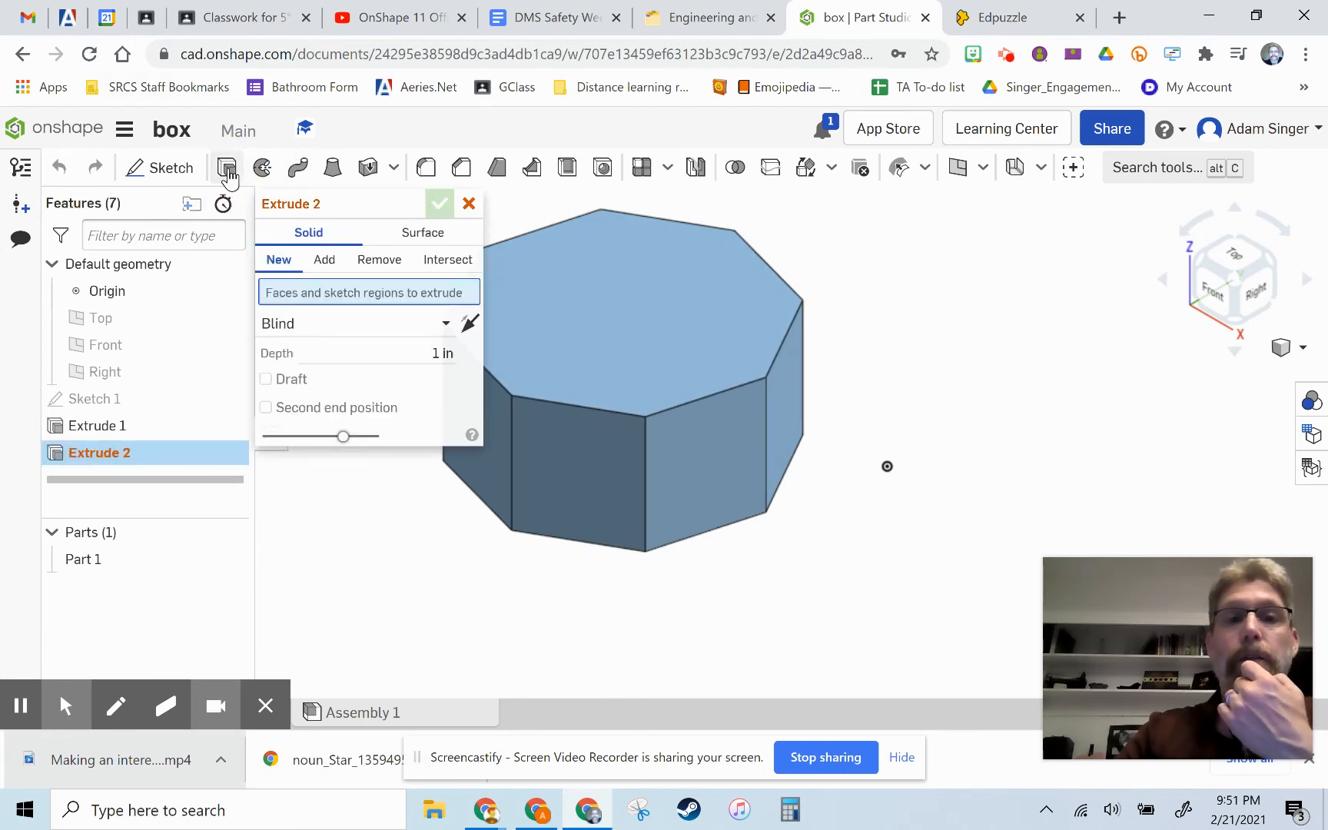
{"action": "mouse_move", "coordinate": [470, 206]}
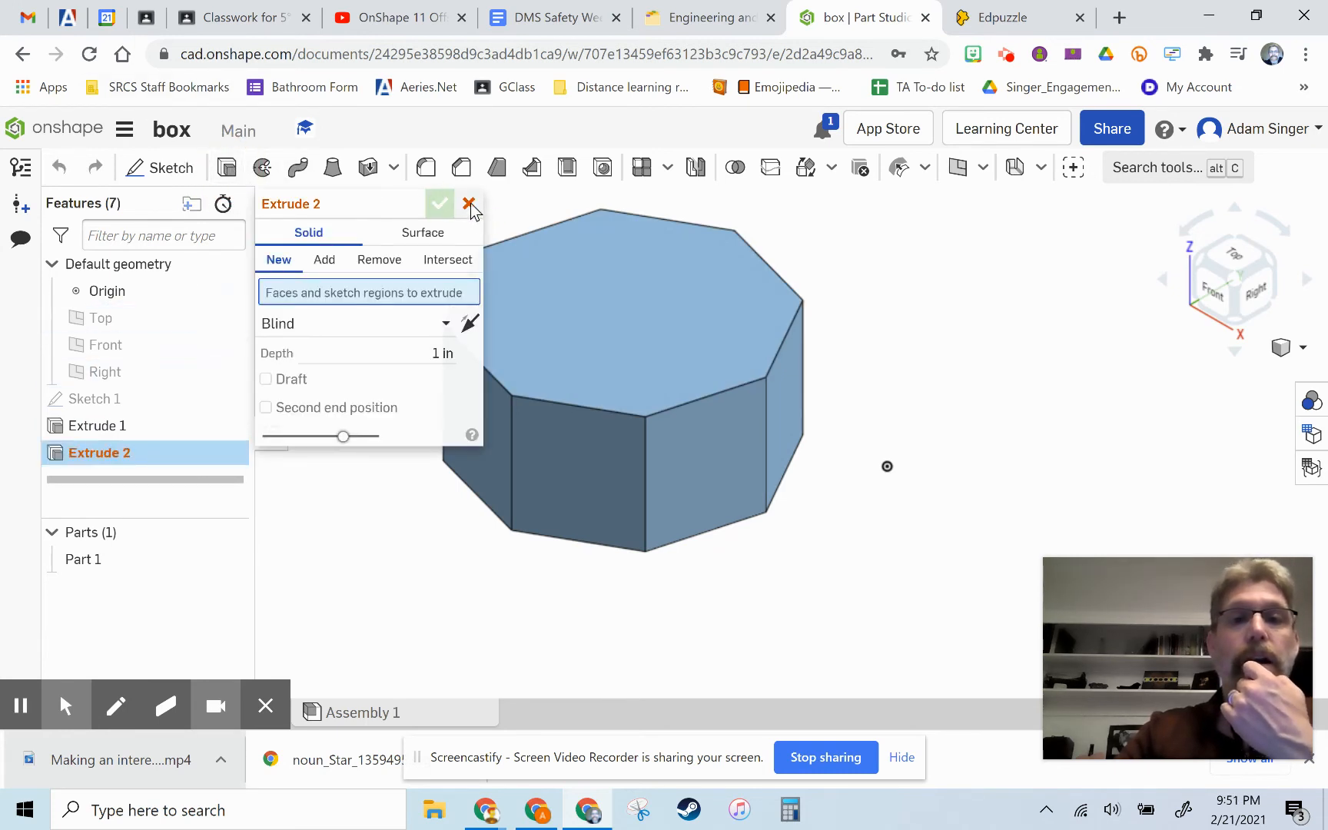
{"action": "left_click", "coordinate": [468, 204]}
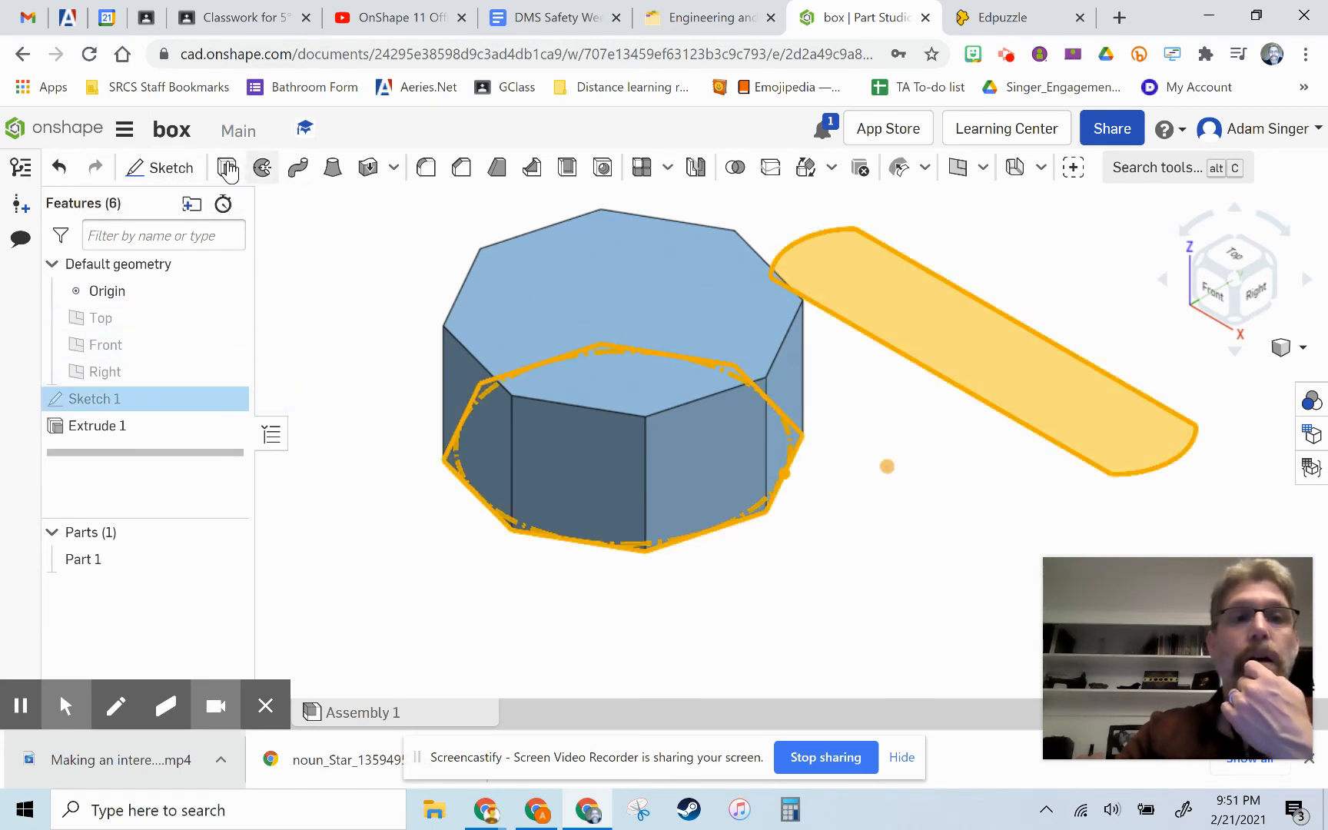
{"action": "left_click", "coordinate": [226, 168]}
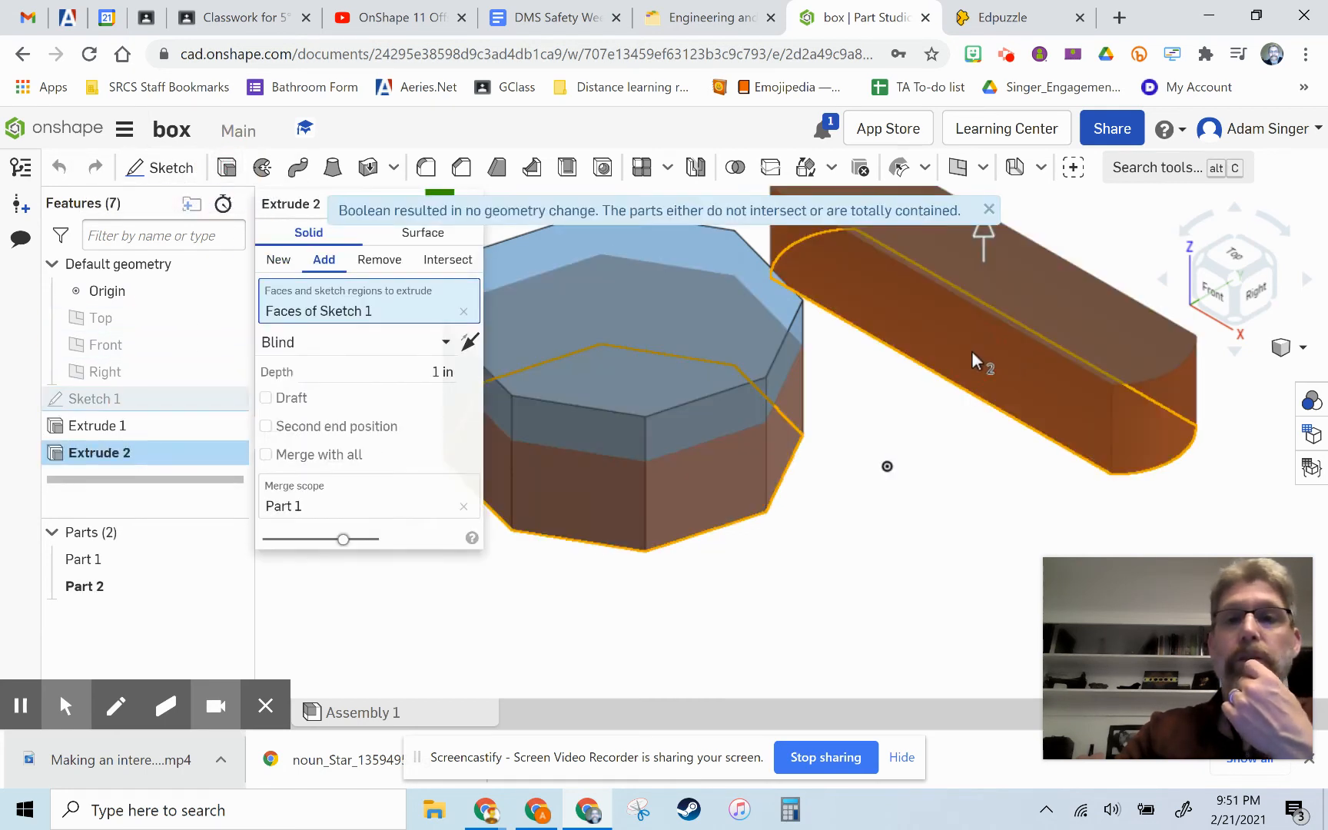
{"action": "mouse_move", "coordinate": [981, 313]}
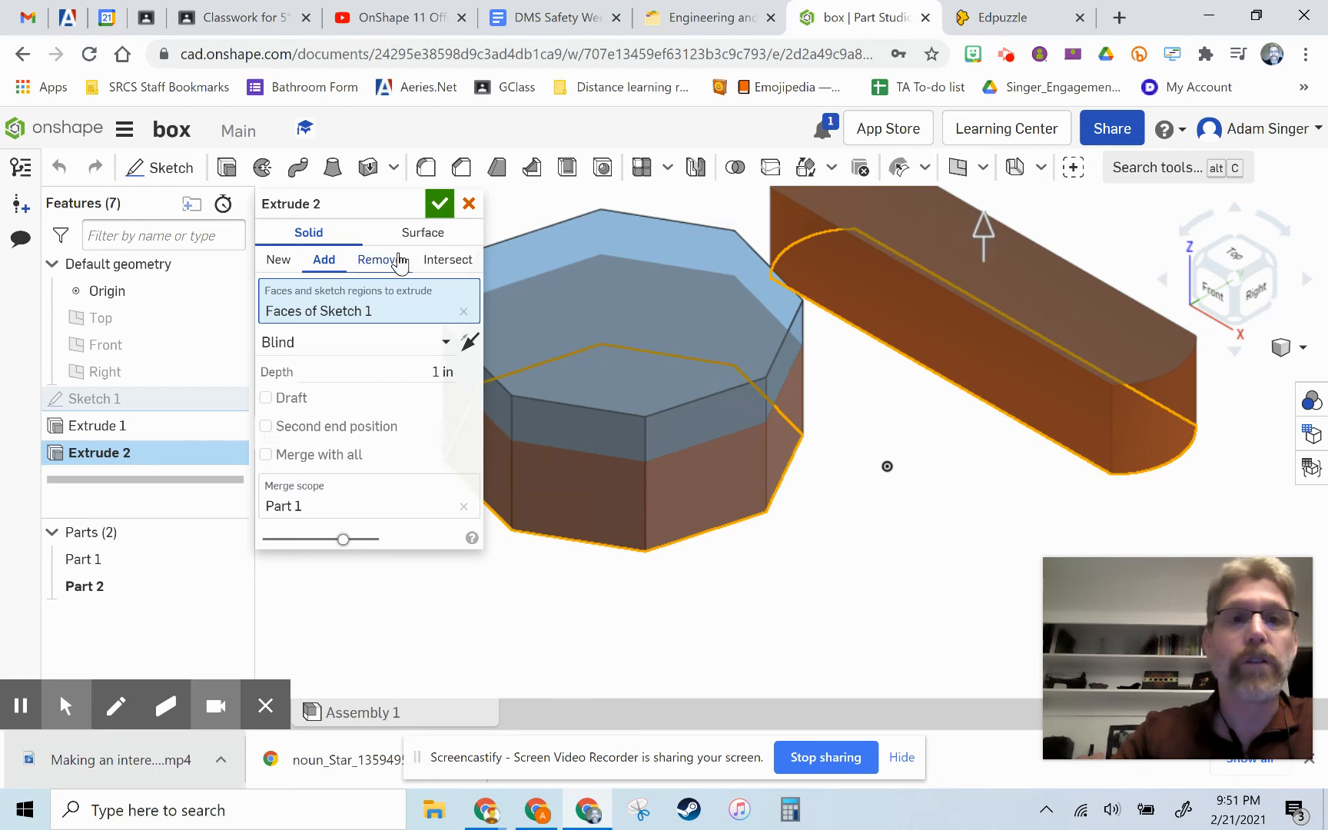
{"action": "left_click", "coordinate": [469, 202]}
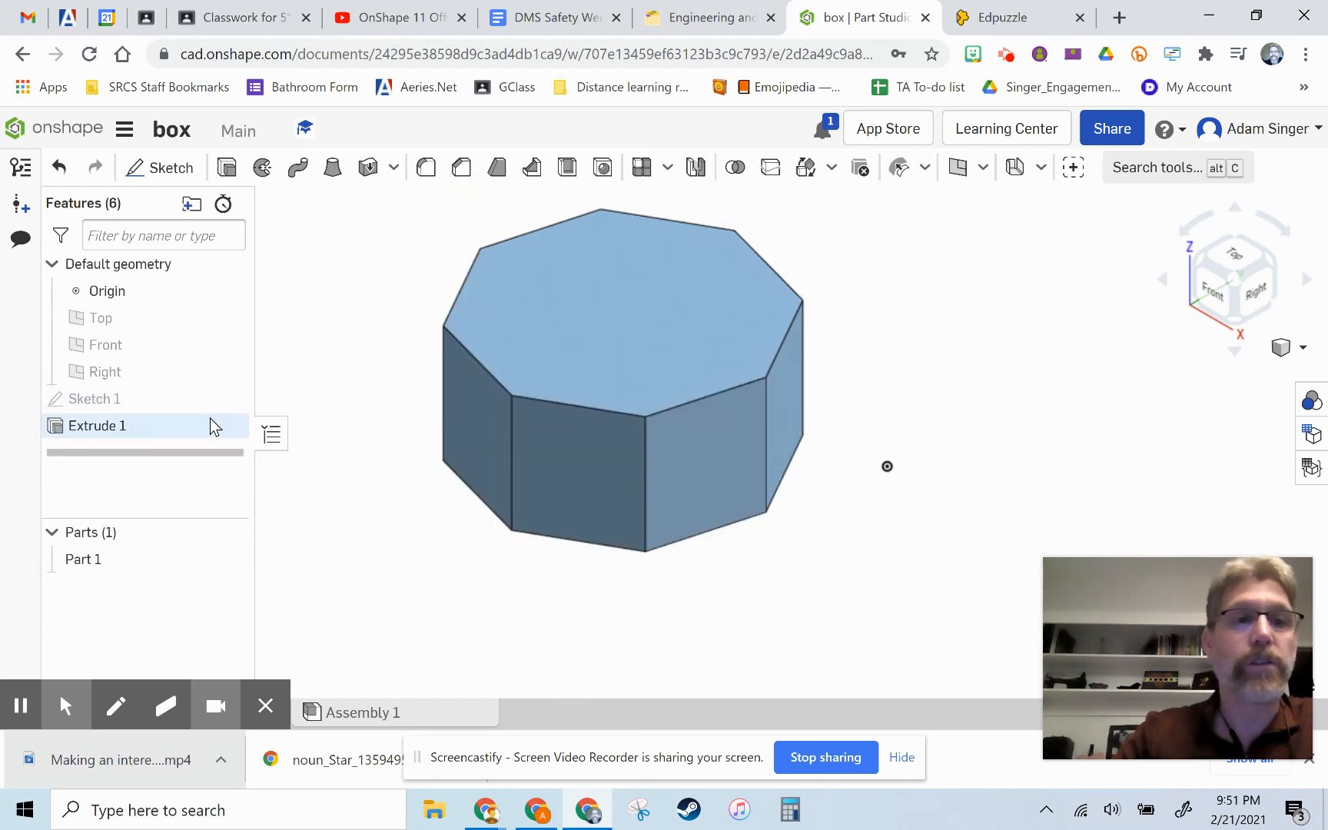
{"action": "left_click", "coordinate": [97, 426]}
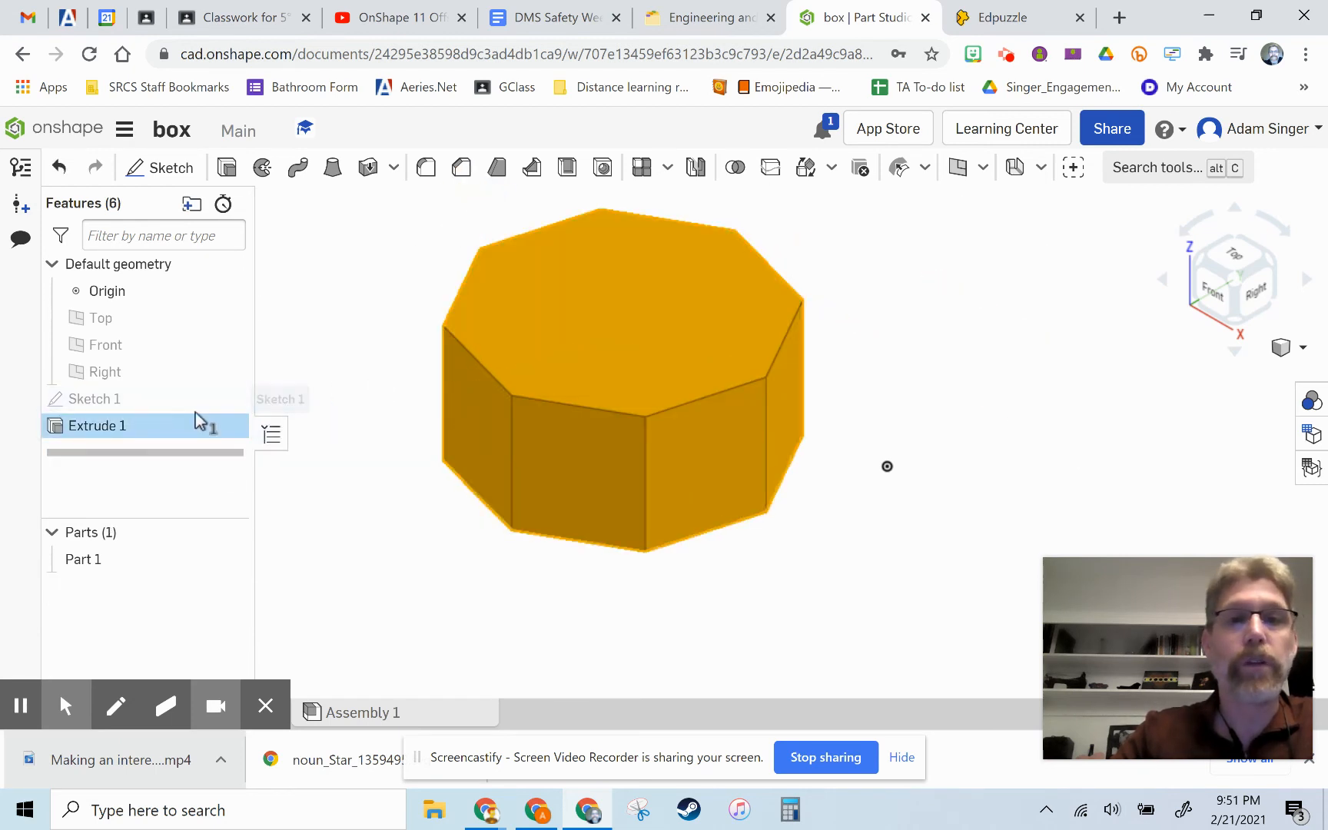
Step: Reopen and accept Sketch 1, then delete Extrude 1 from the Features list
{"action": "left_click", "coordinate": [94, 399]}
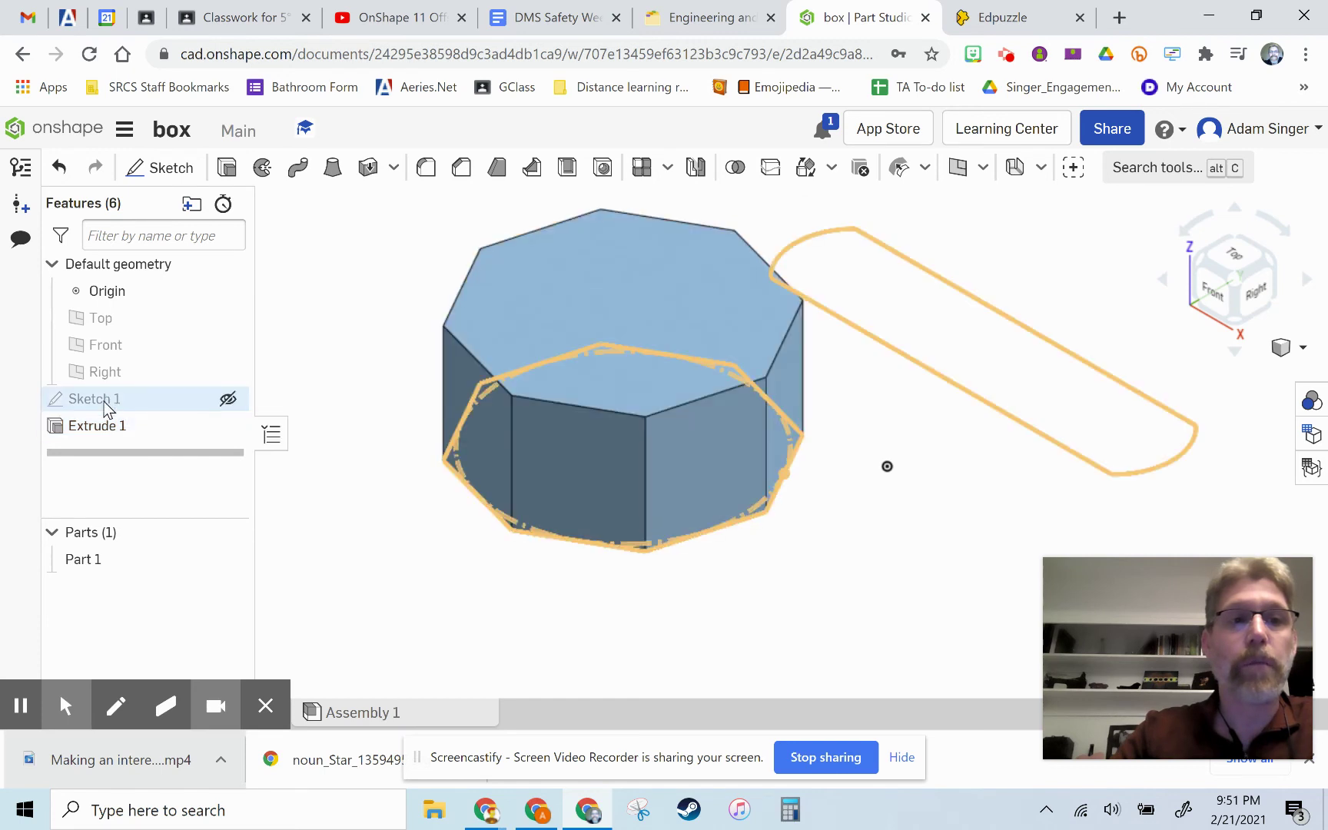
{"action": "double_click", "coordinate": [98, 426]}
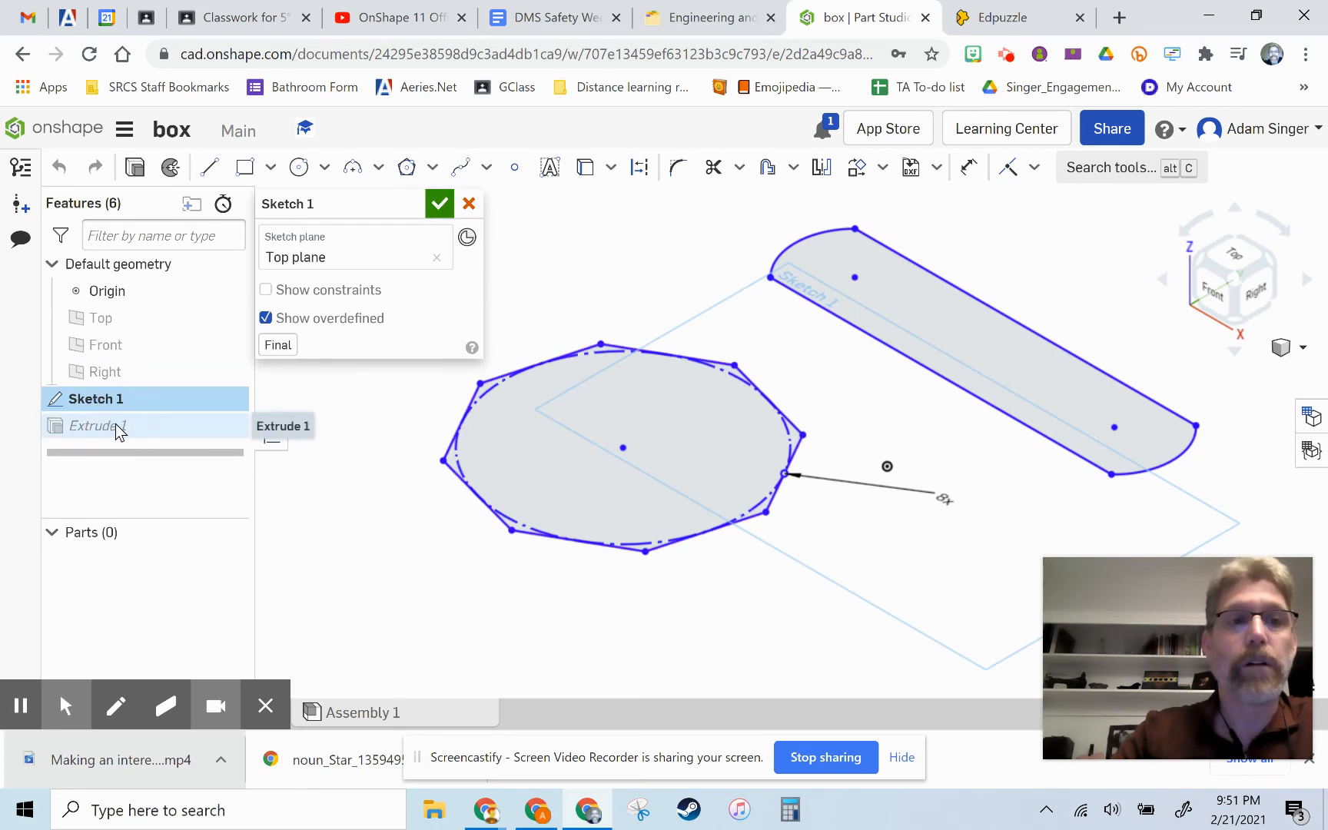
{"action": "left_click", "coordinate": [439, 204]}
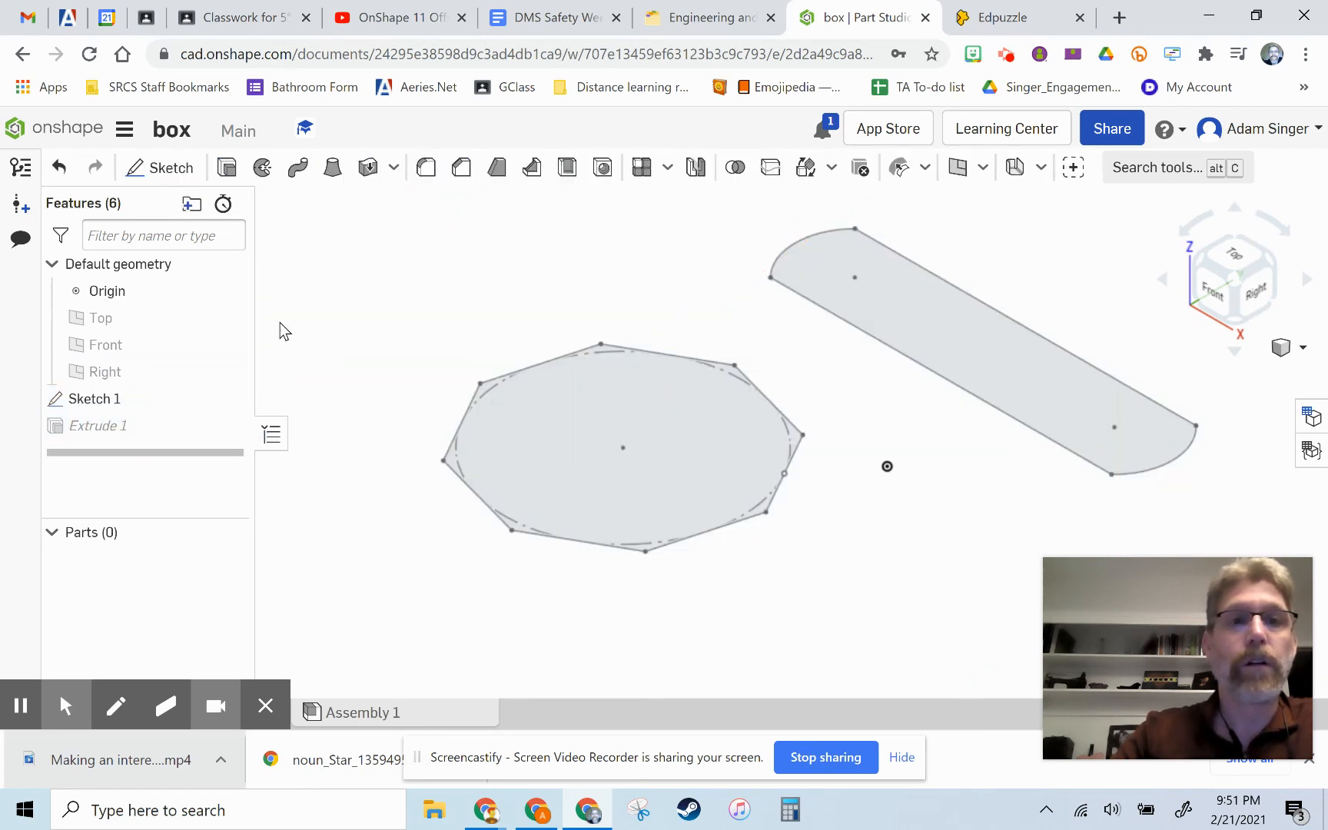
{"action": "left_click", "coordinate": [98, 426]}
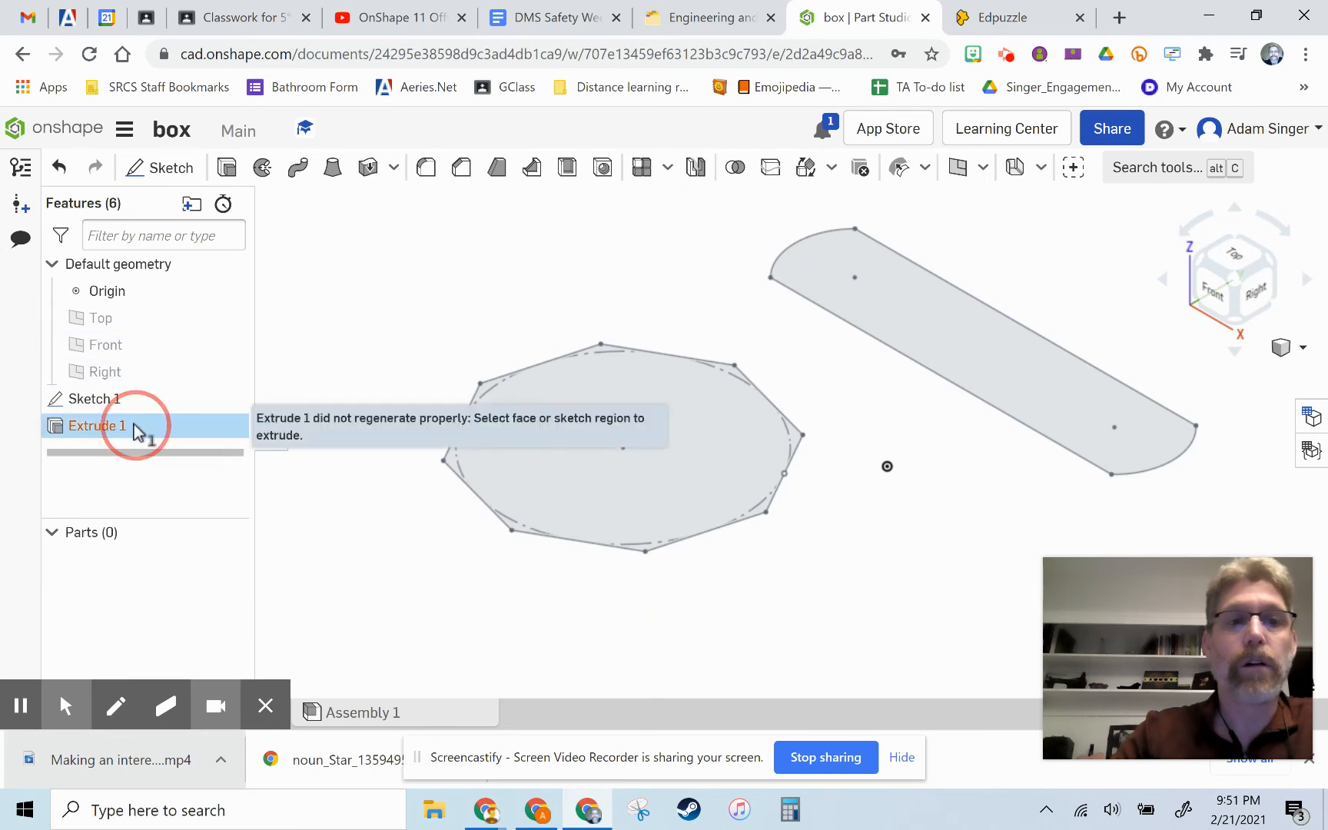
{"action": "double_click", "coordinate": [98, 425]}
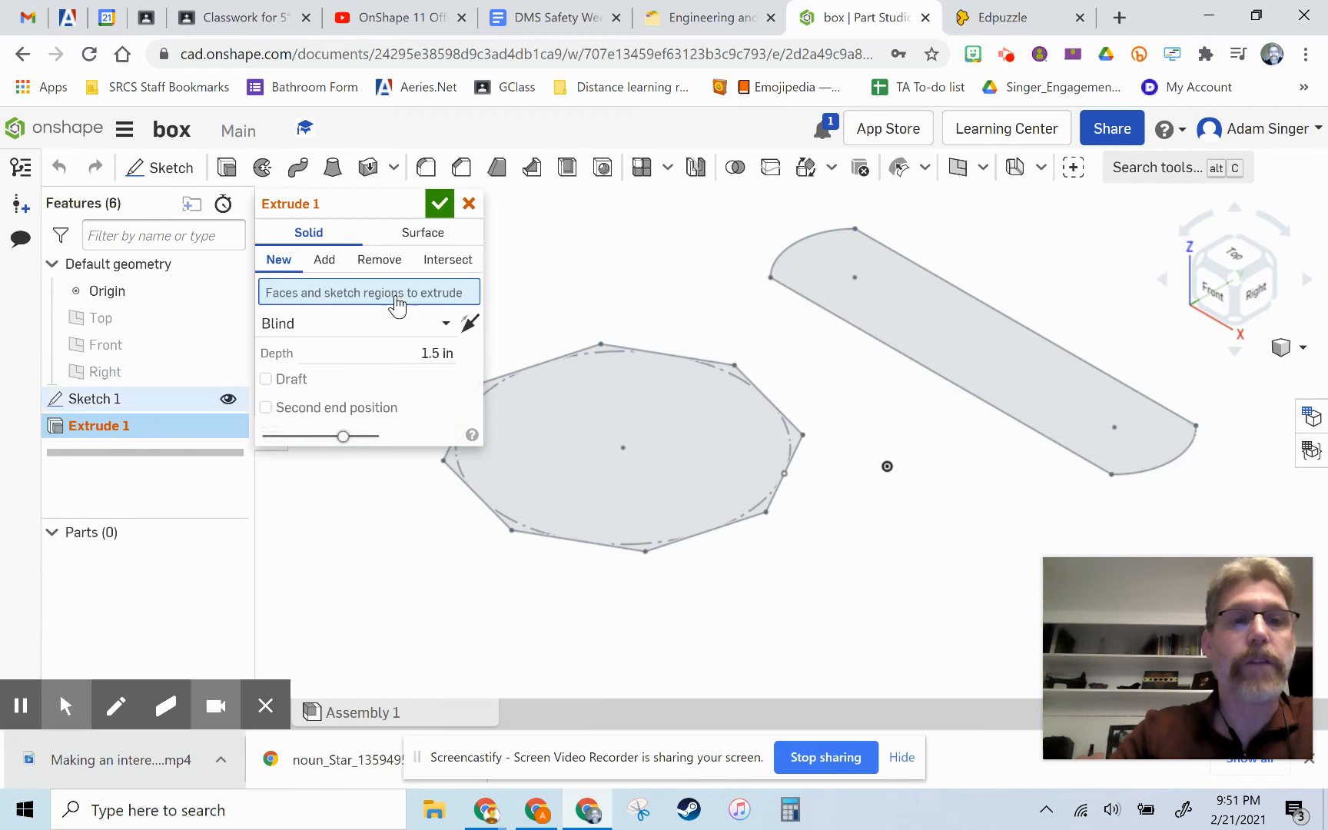
{"action": "right_click", "coordinate": [99, 425]}
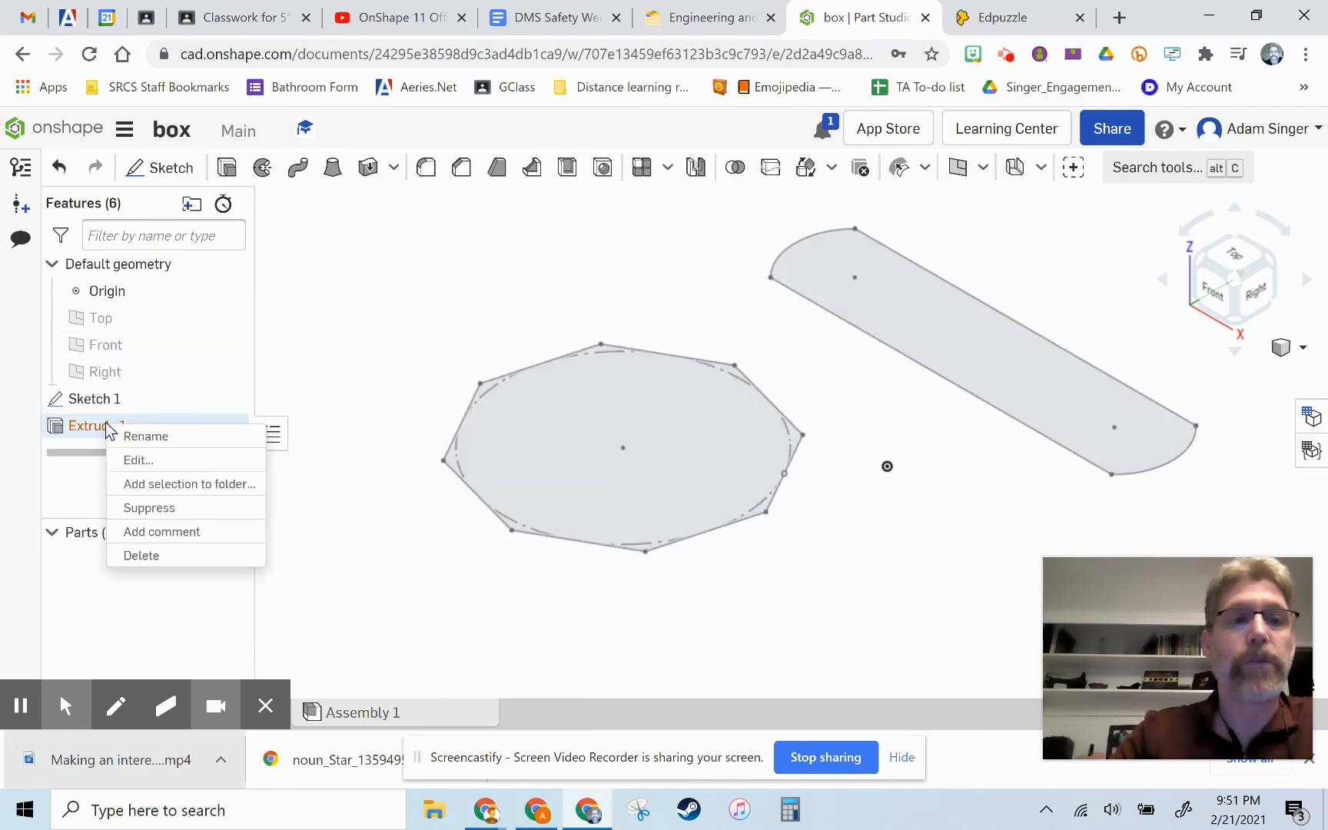
{"action": "left_click", "coordinate": [142, 556]}
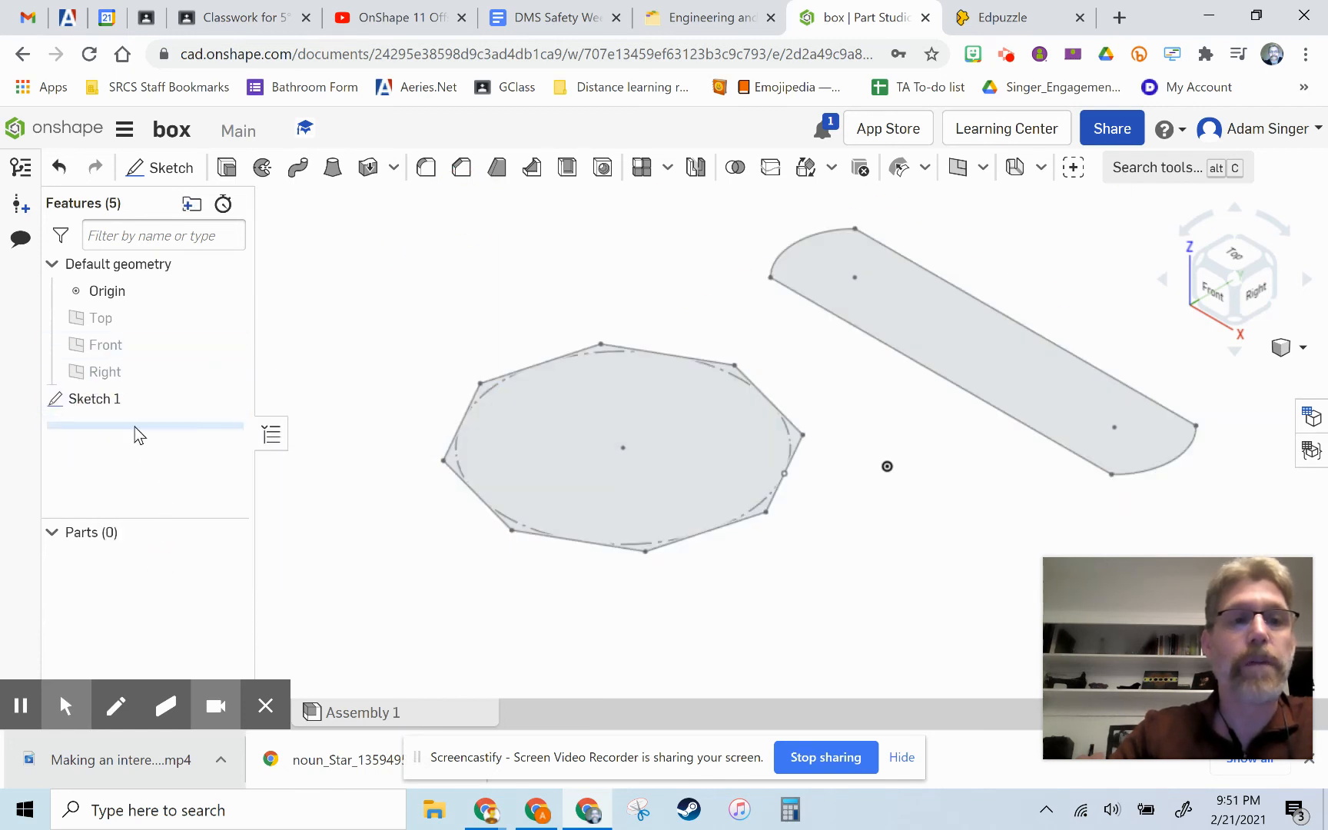
{"action": "mouse_move", "coordinate": [226, 167]}
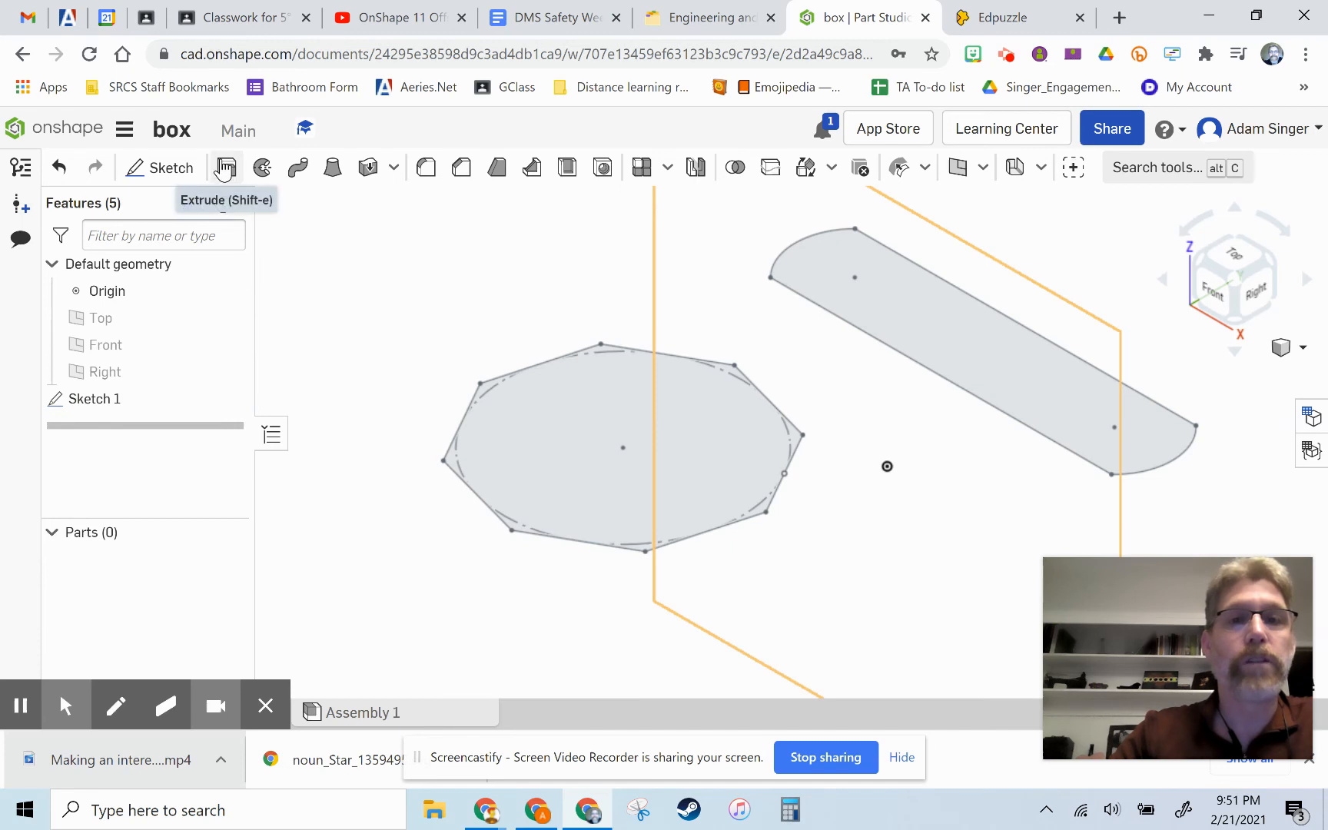
Step: Extrude both octagon and slot profiles 1.22 in into Part 1 and Part 2
{"action": "left_click", "coordinate": [225, 167]}
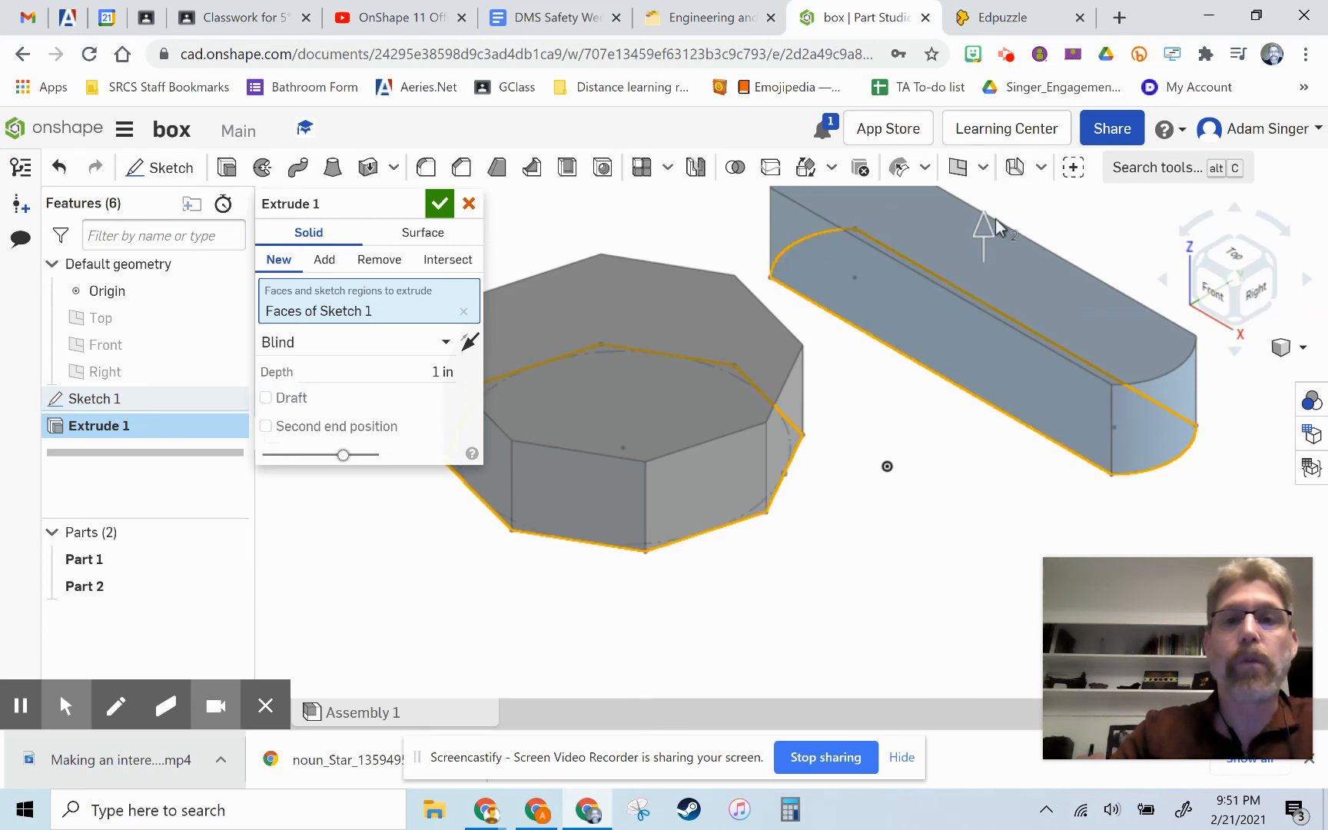
{"action": "left_click_drag", "start_coordinate": [982, 229], "coordinate": [985, 208]}
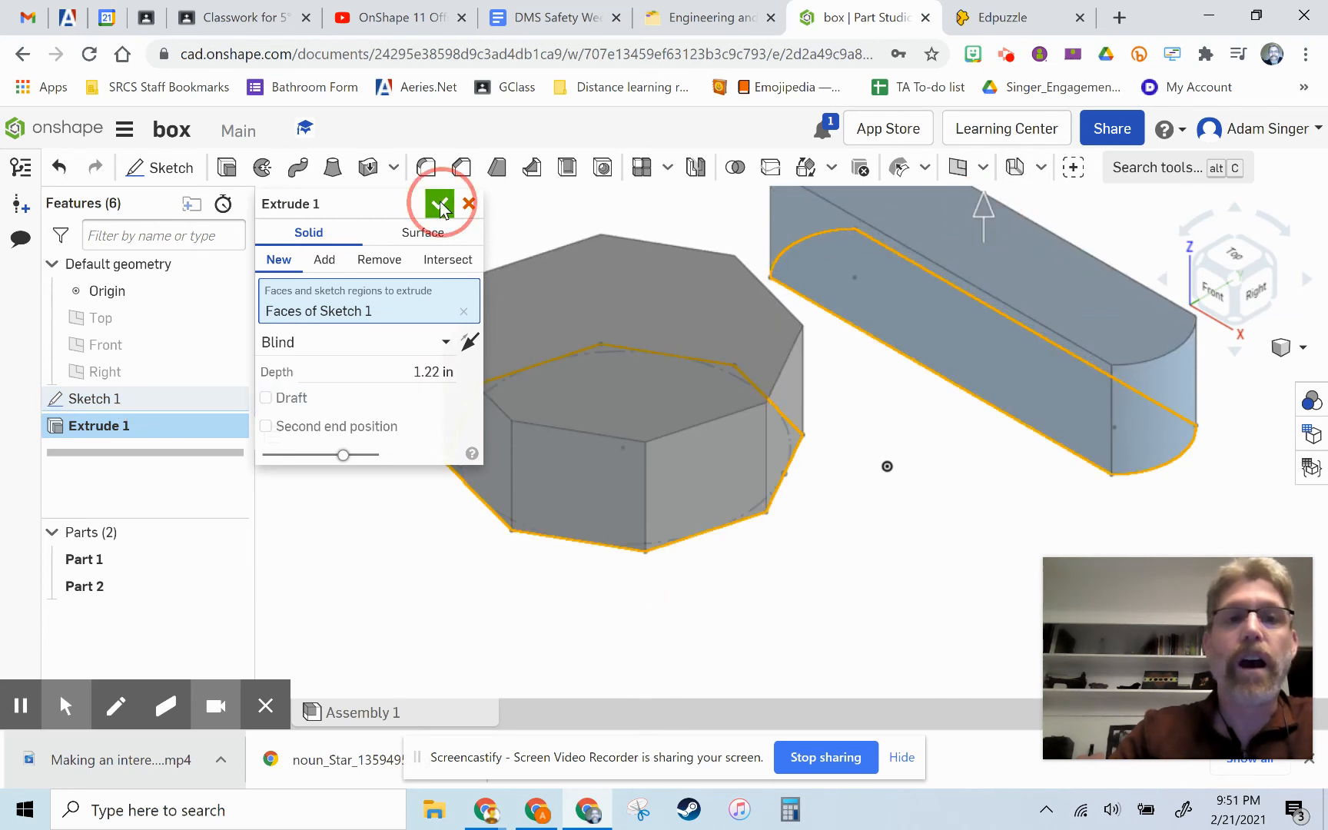
{"action": "left_click", "coordinate": [438, 204]}
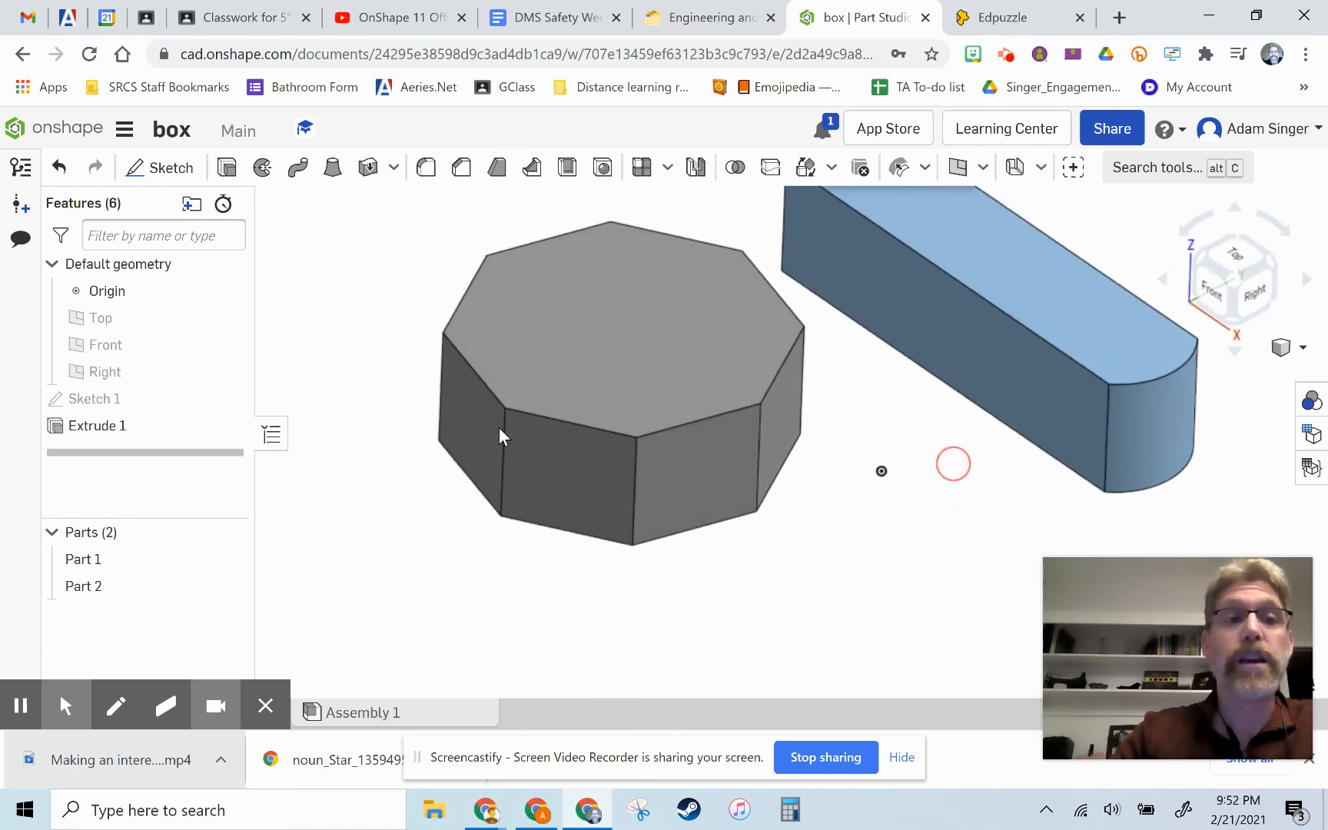
{"action": "double_click", "coordinate": [97, 426]}
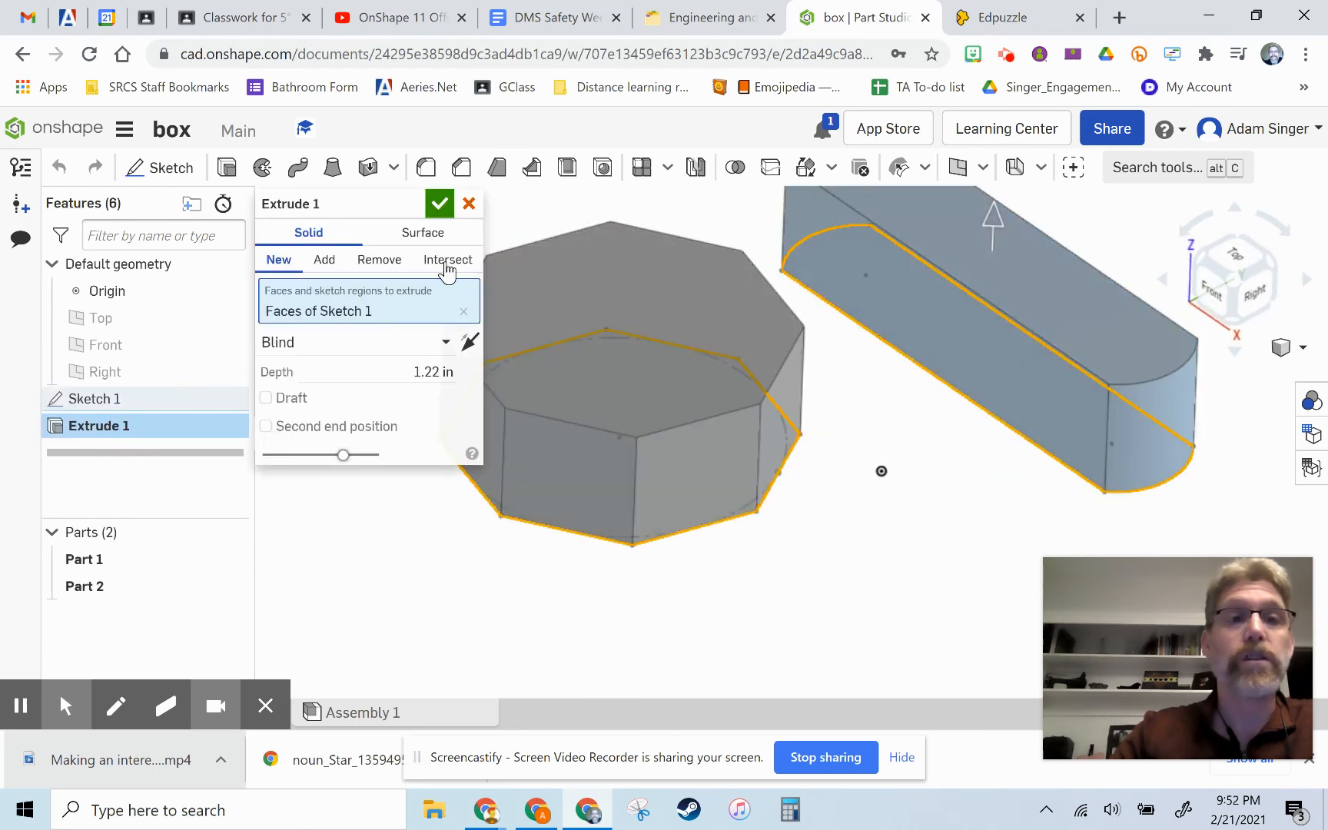
{"action": "left_click", "coordinate": [439, 203]}
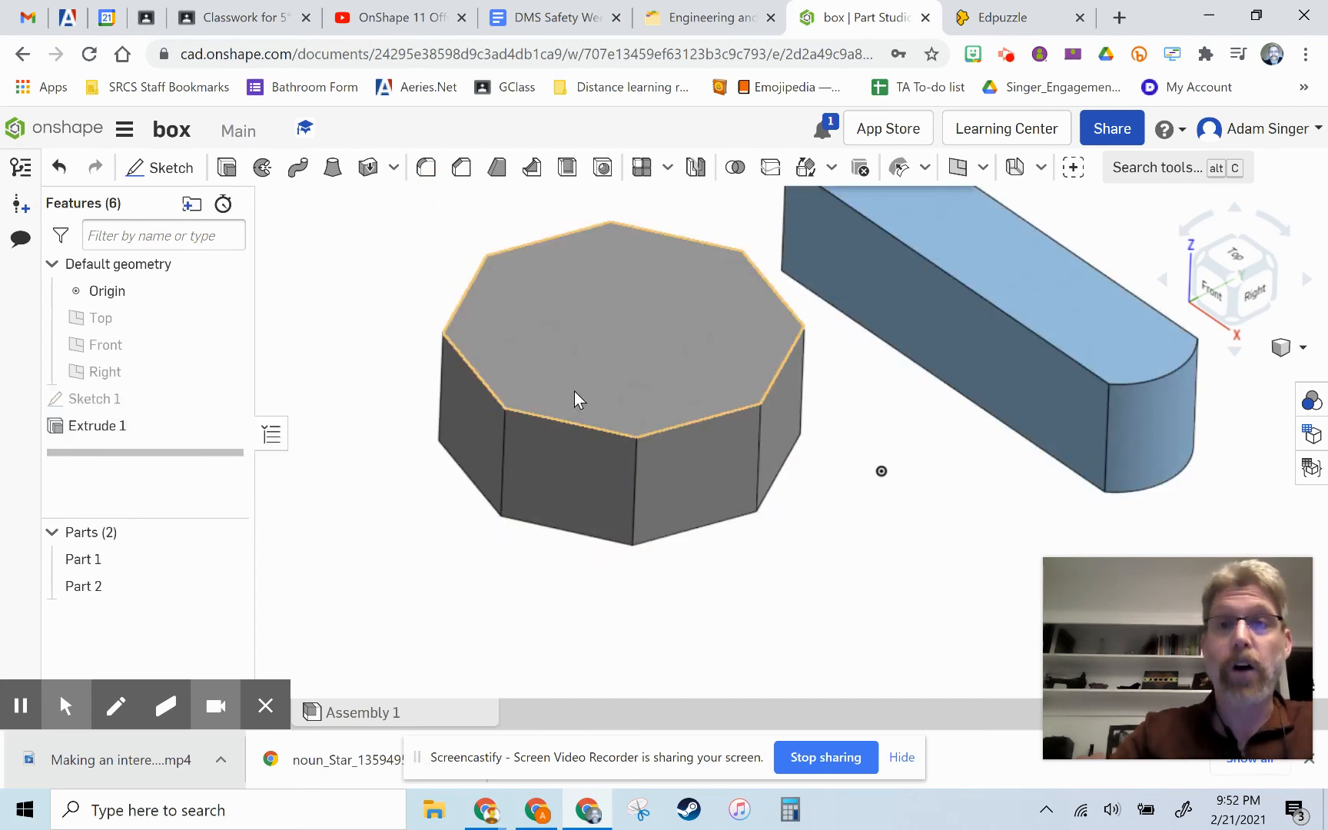
{"action": "mouse_move", "coordinate": [561, 284]}
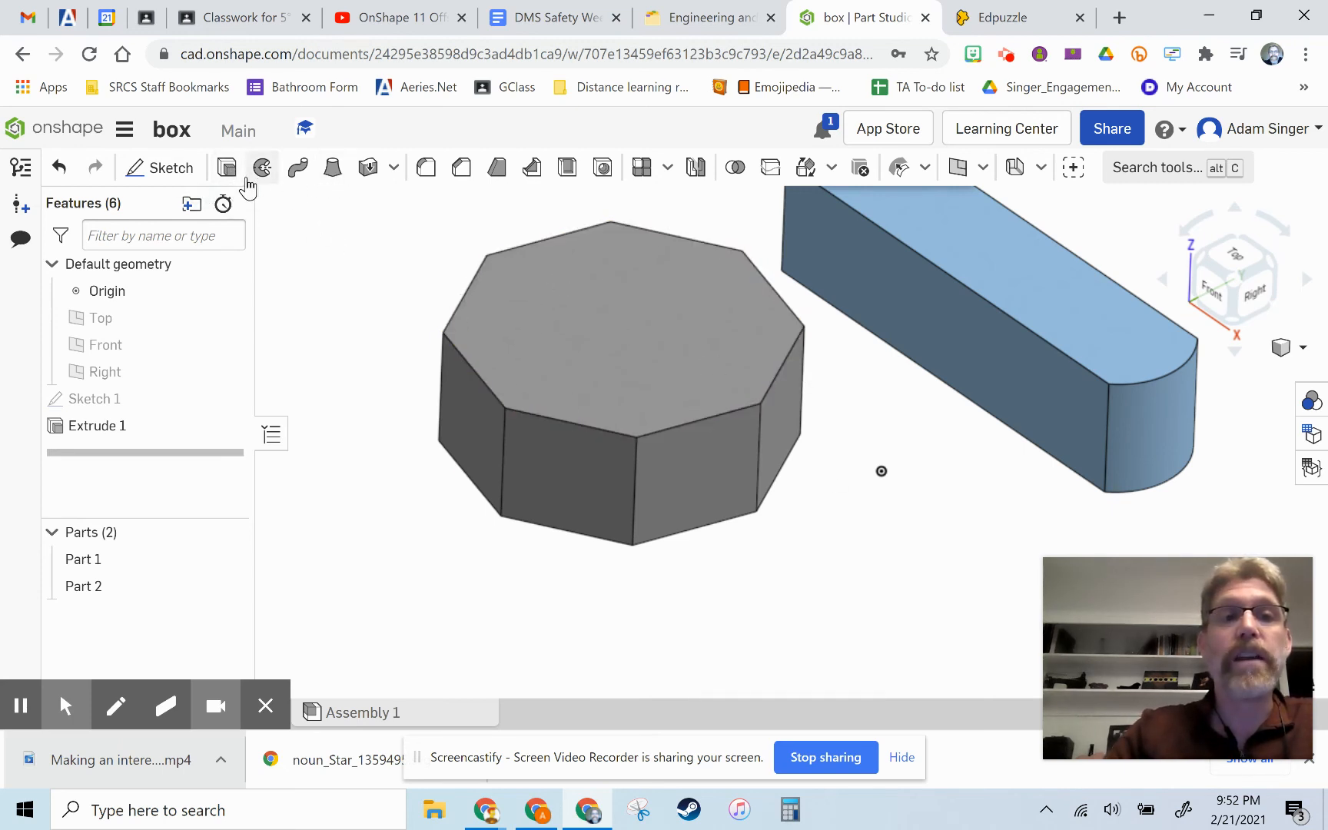
{"action": "mouse_move", "coordinate": [226, 167]}
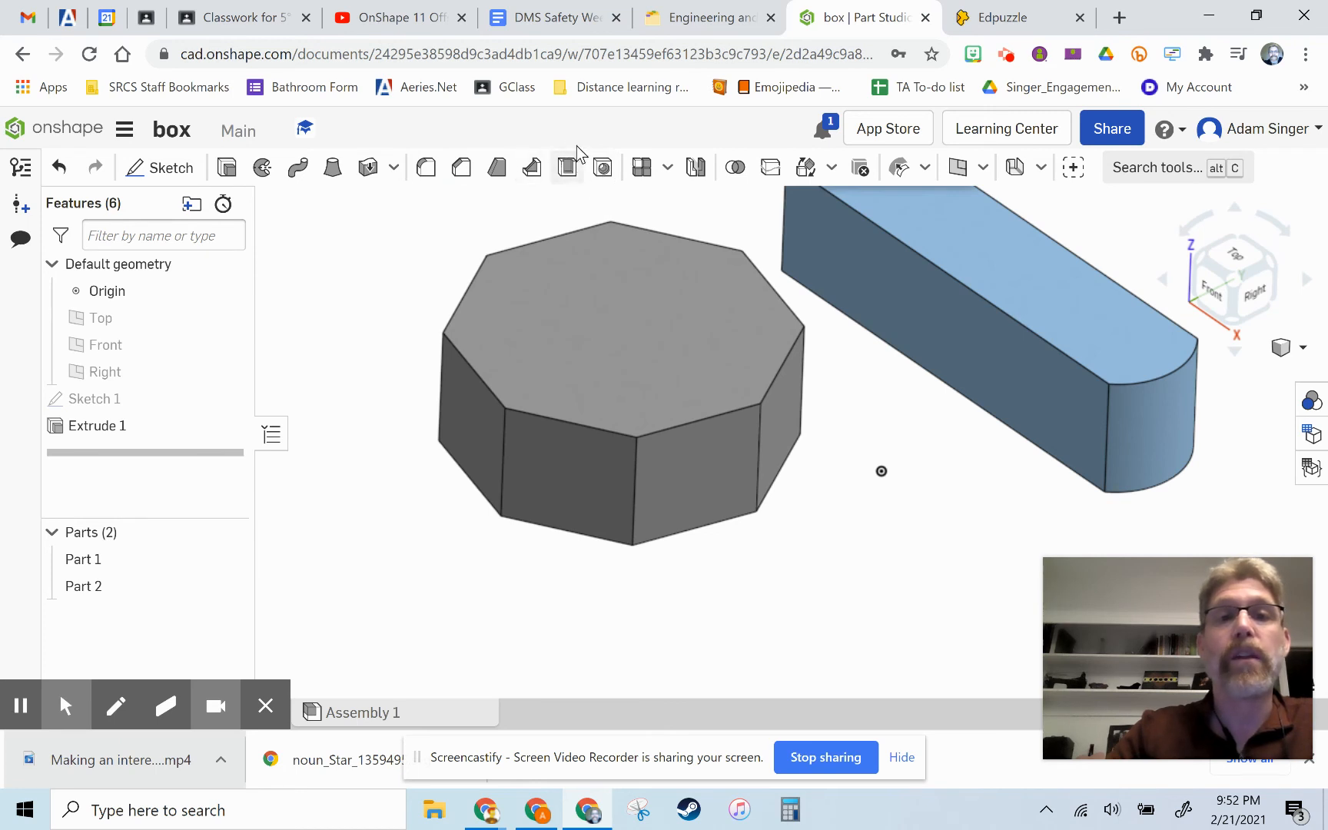
{"action": "mouse_move", "coordinate": [565, 150]}
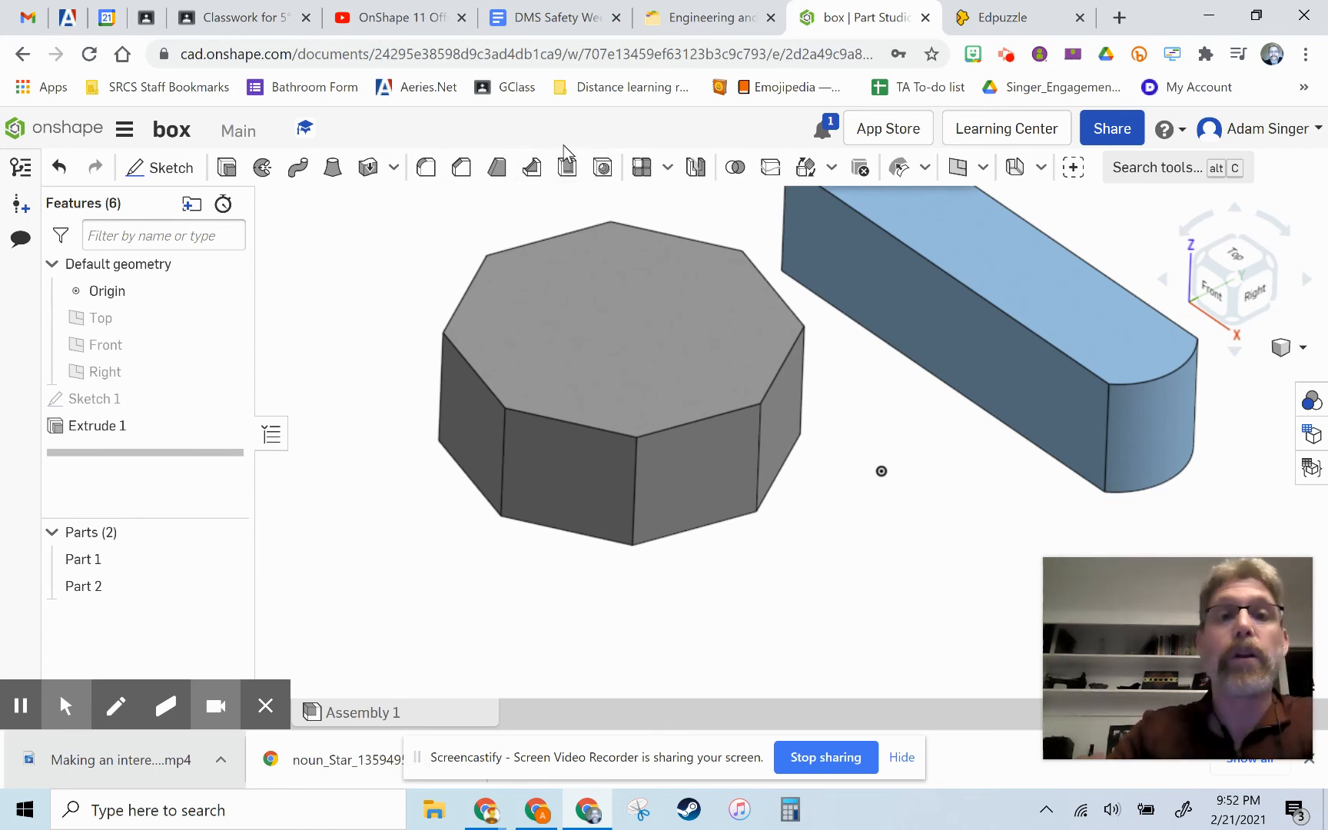
{"action": "mouse_move", "coordinate": [567, 167]}
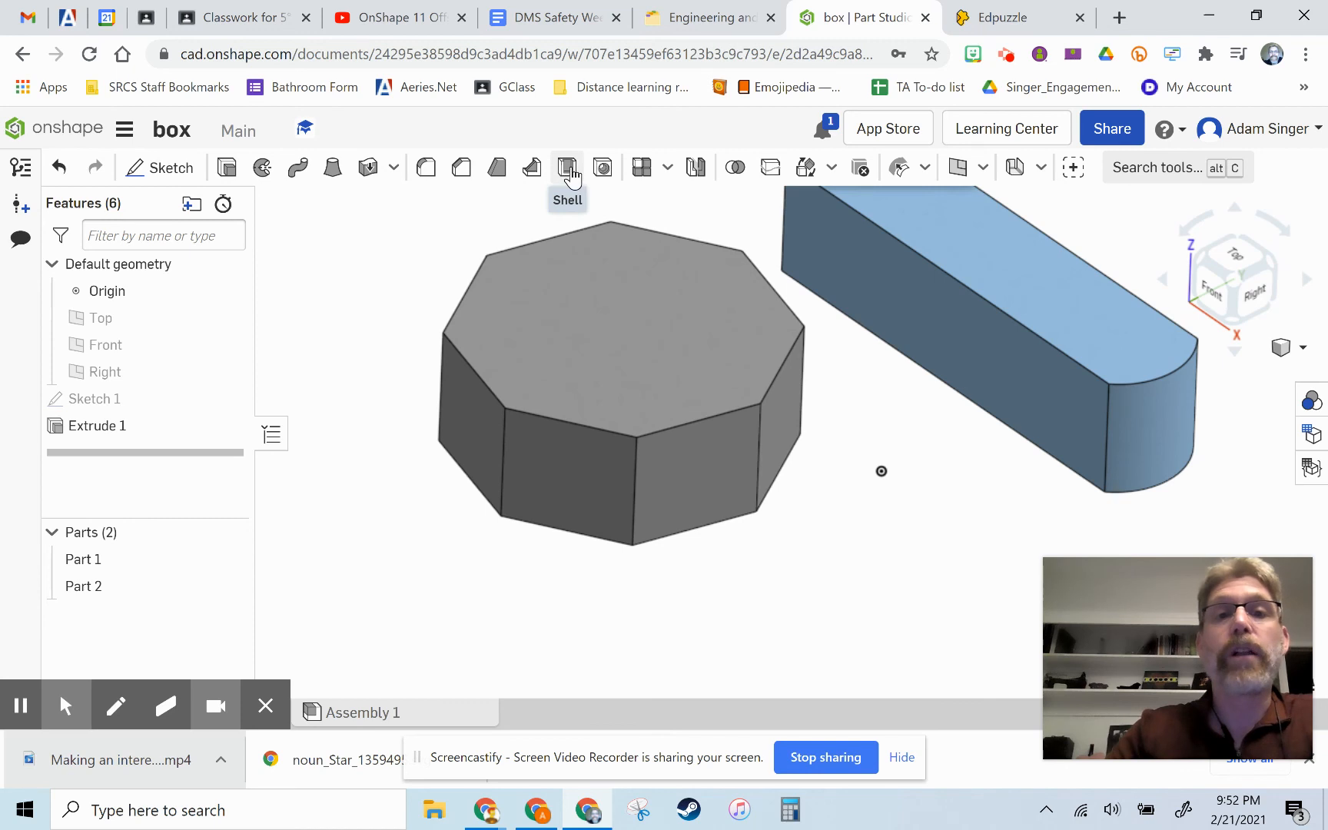
Step: Shell the octagon prism with its top face removed and 0.25 in inside walls
{"action": "left_click", "coordinate": [567, 167]}
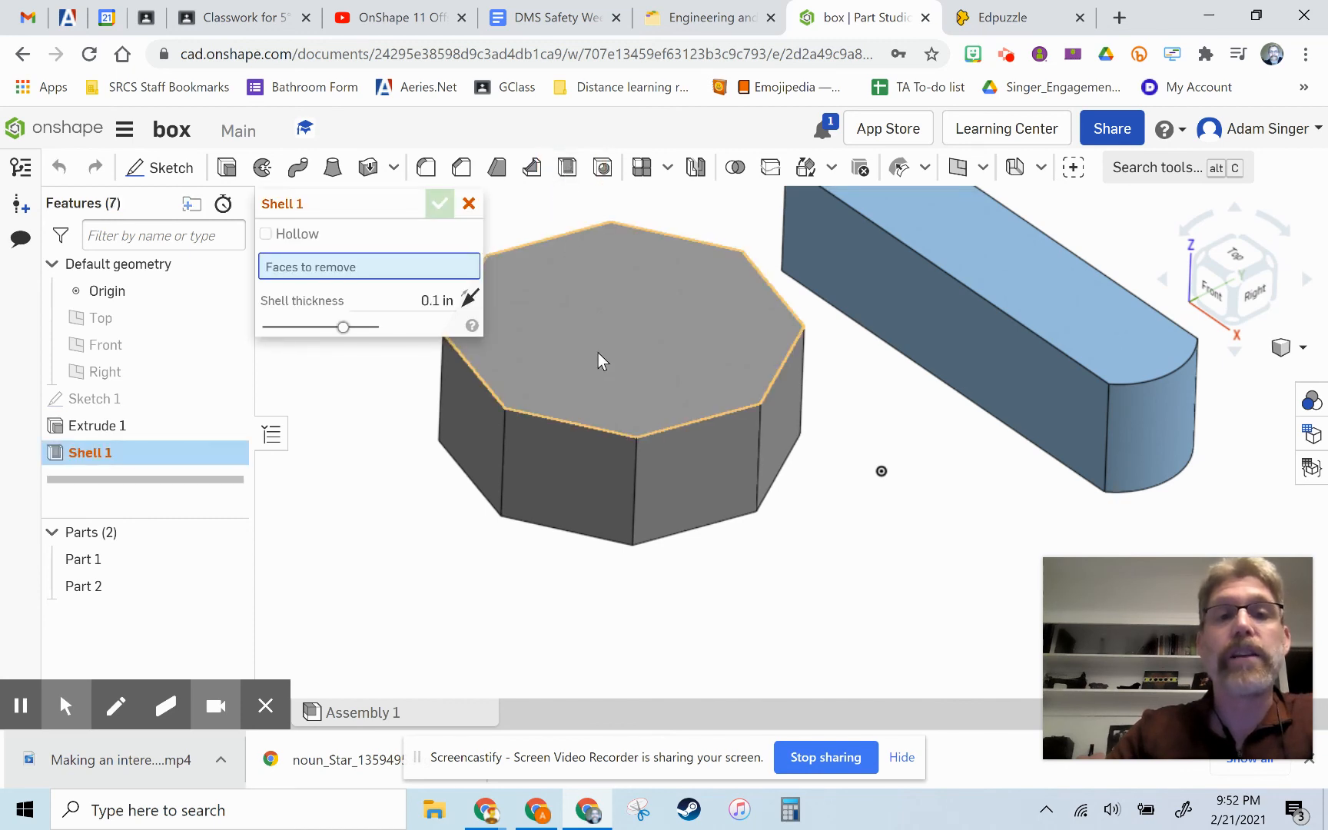
{"action": "left_click", "coordinate": [601, 361]}
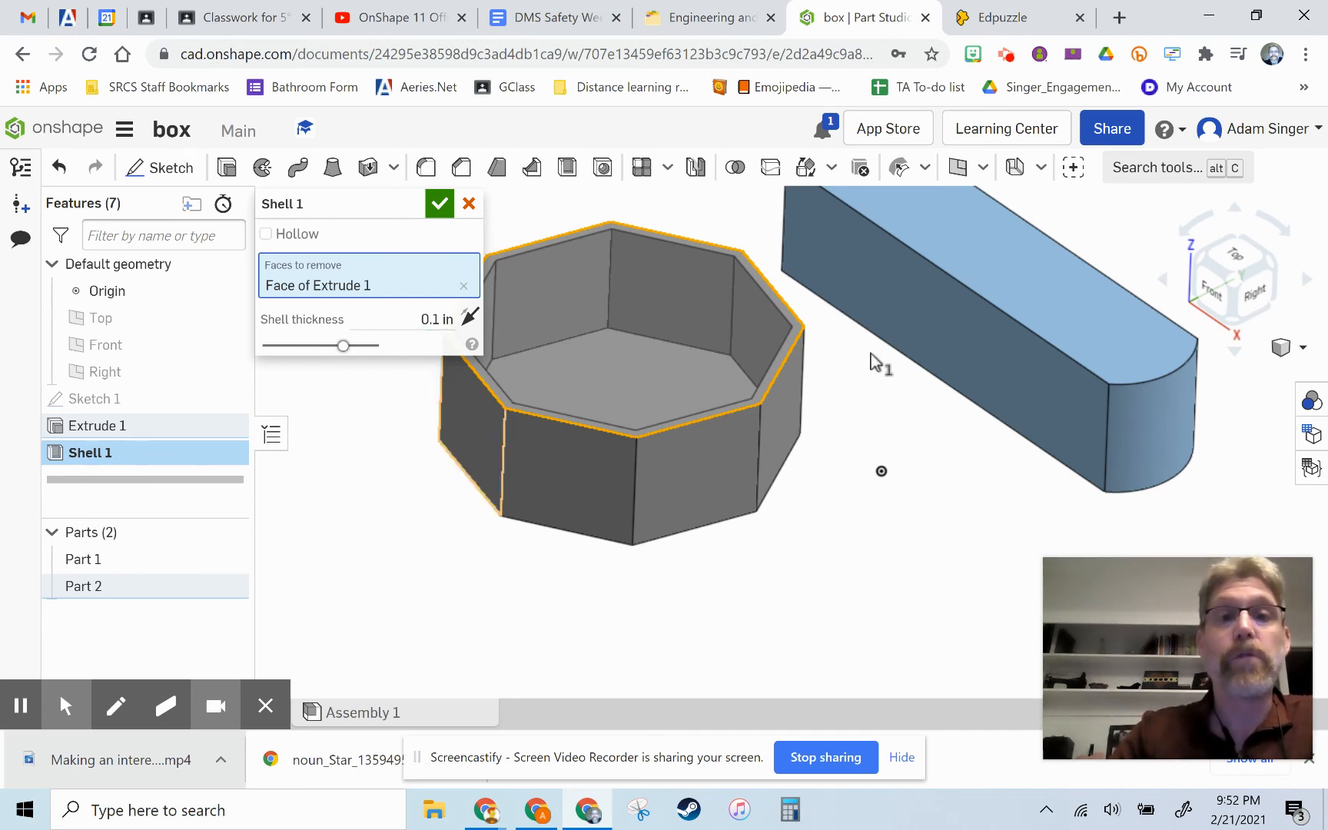
{"action": "mouse_move", "coordinate": [469, 318]}
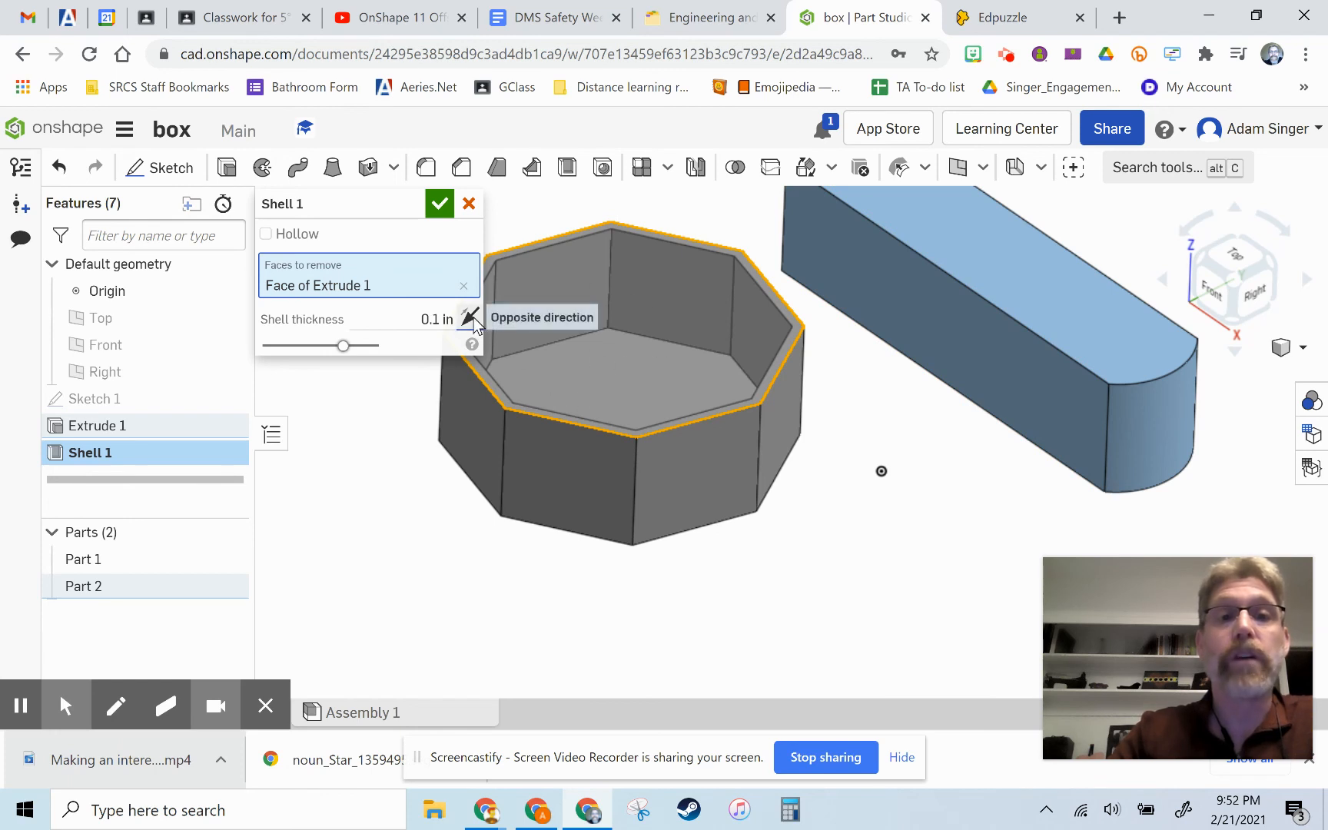
{"action": "left_click", "coordinate": [469, 317]}
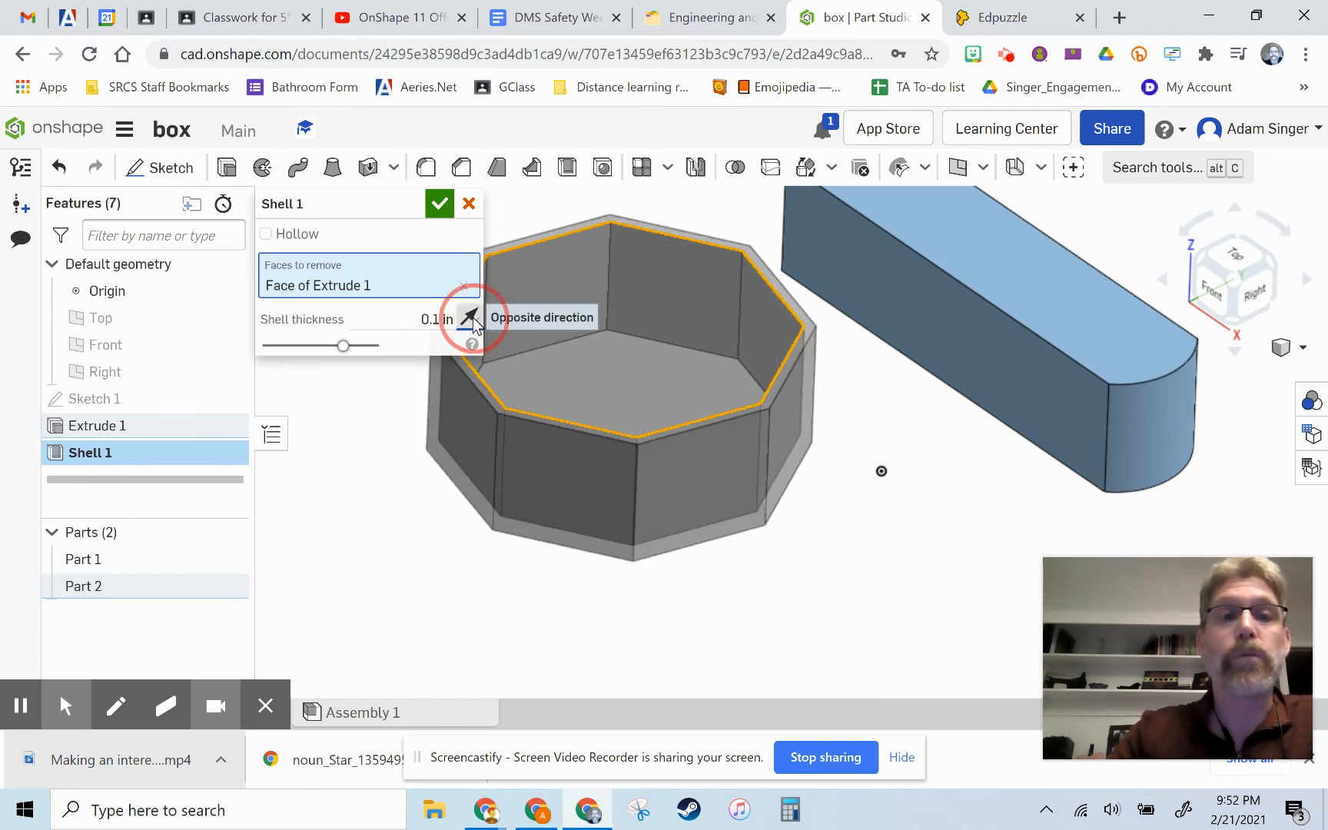
{"action": "left_click", "coordinate": [470, 317]}
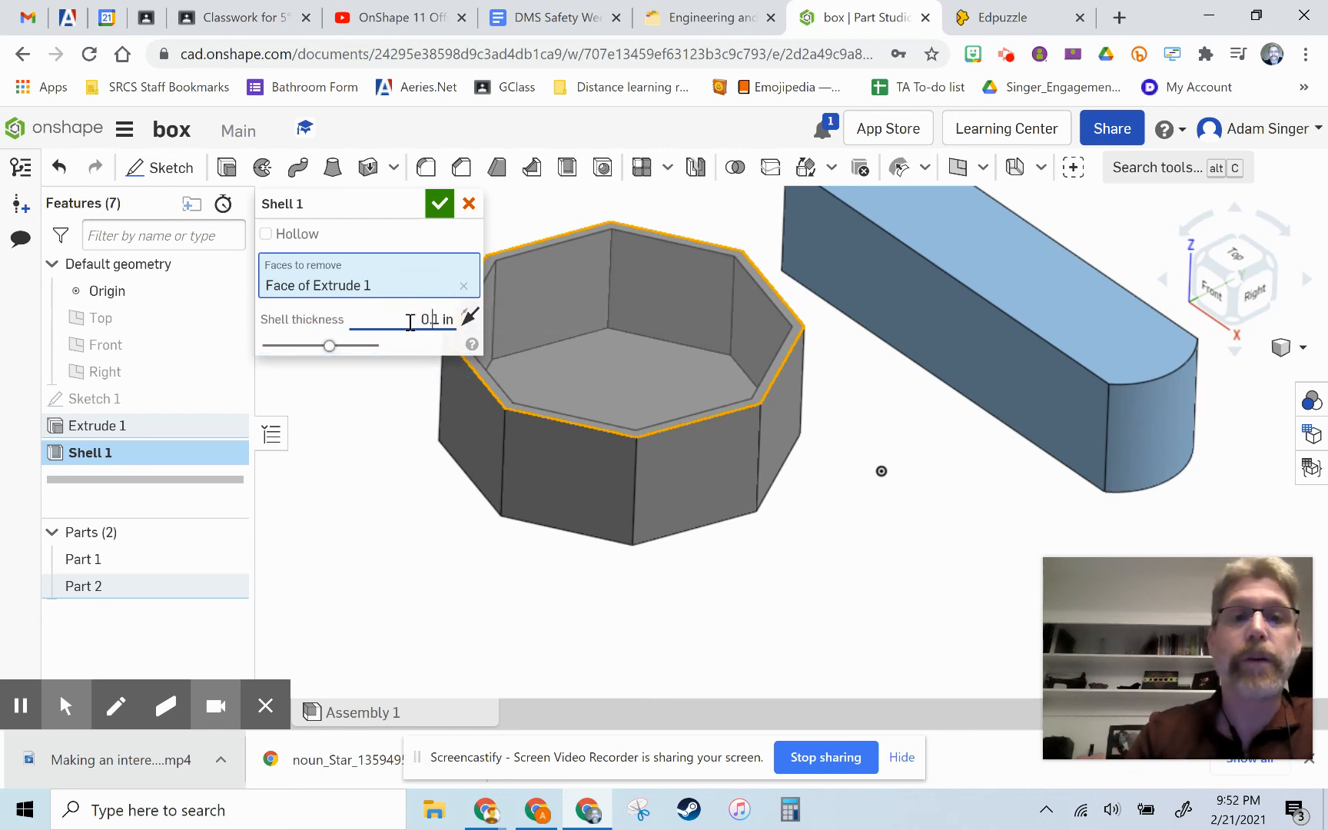
{"action": "type", "text": "0.2"}
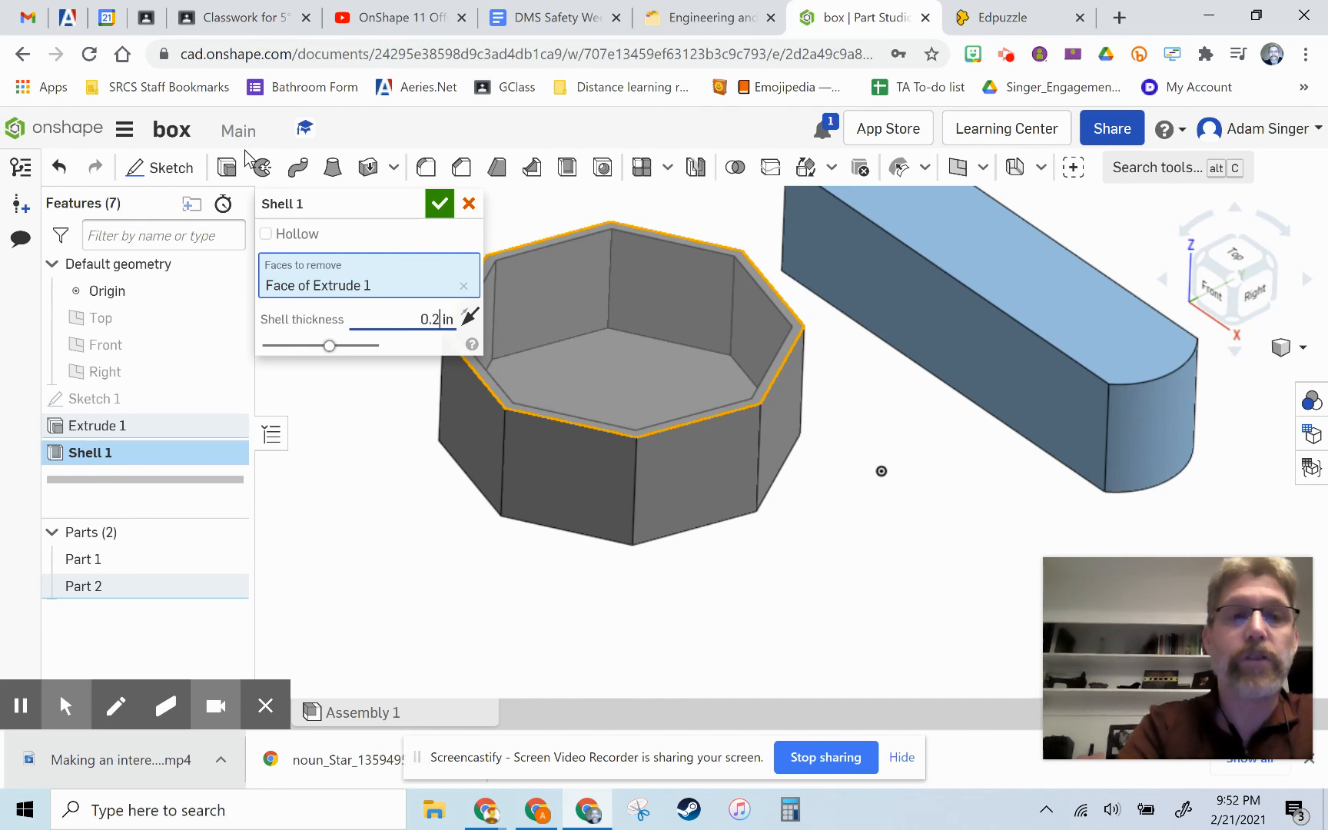
{"action": "type", "text": "0.25"}
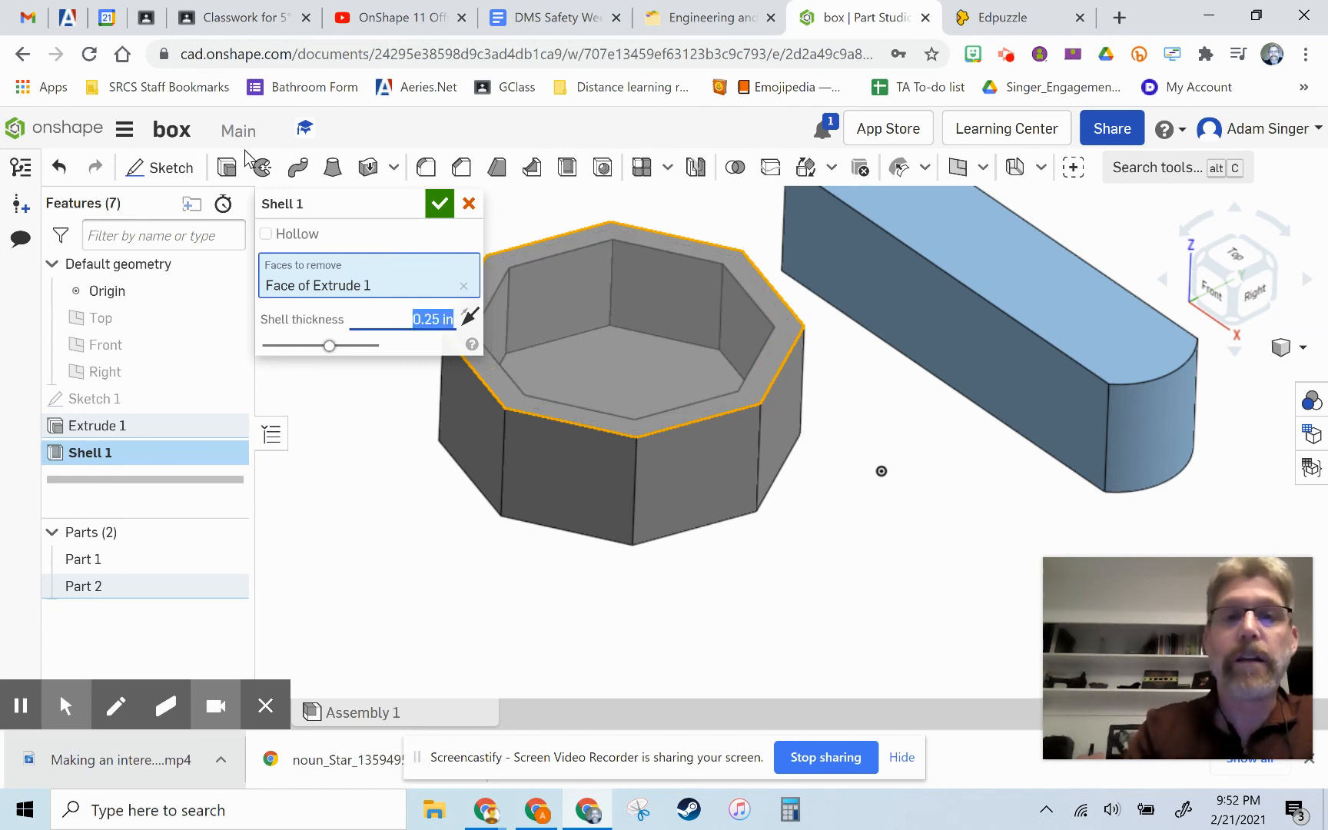
{"action": "left_click", "coordinate": [504, 503]}
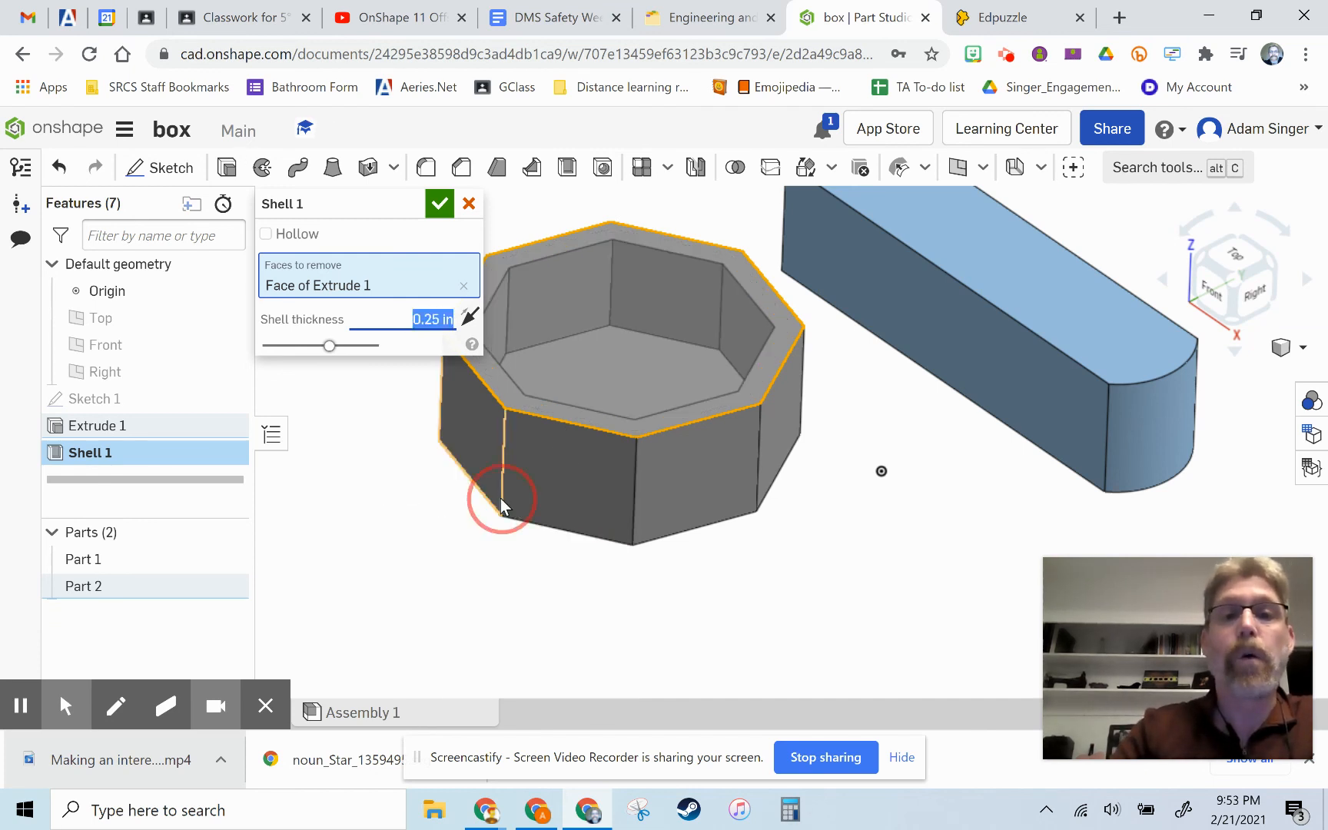
{"action": "left_click", "coordinate": [496, 498]}
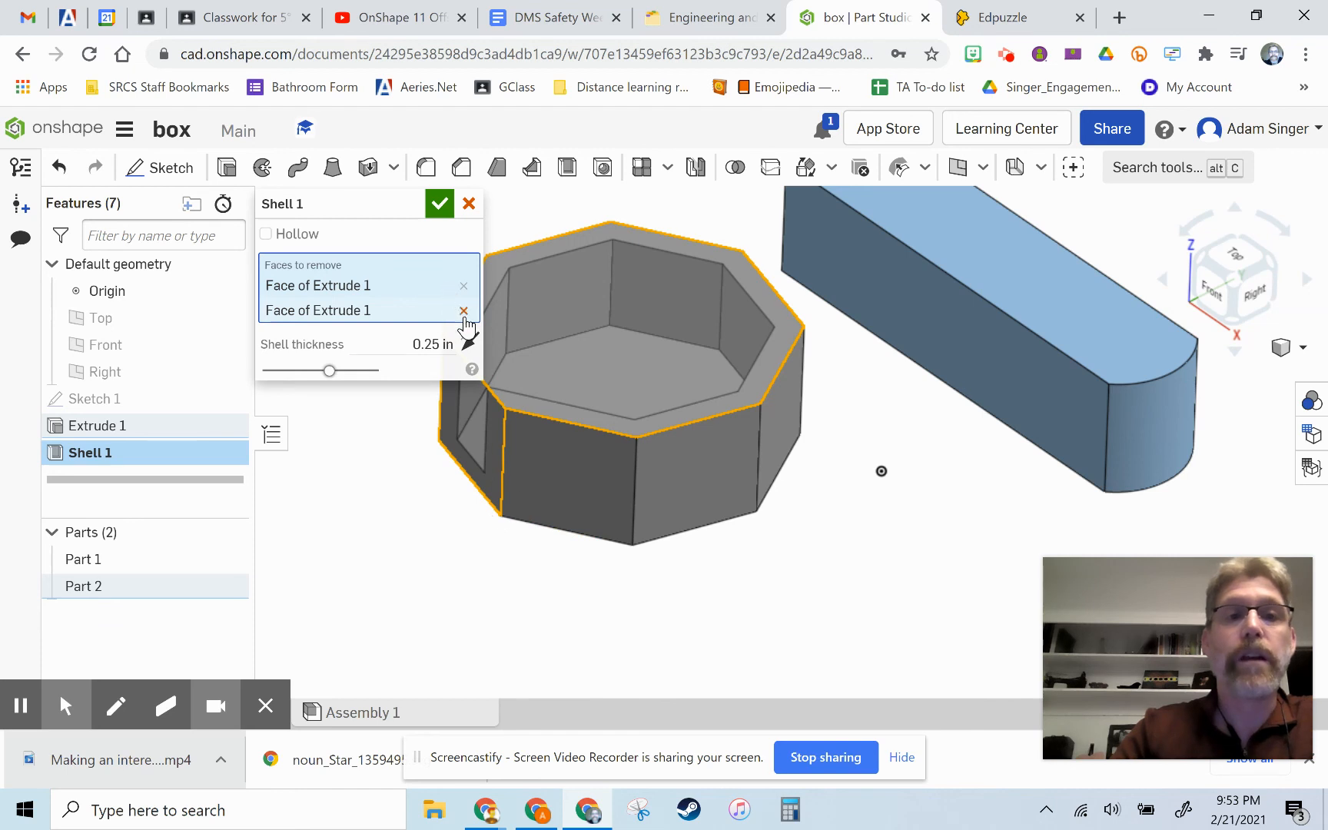
{"action": "left_click", "coordinate": [463, 311]}
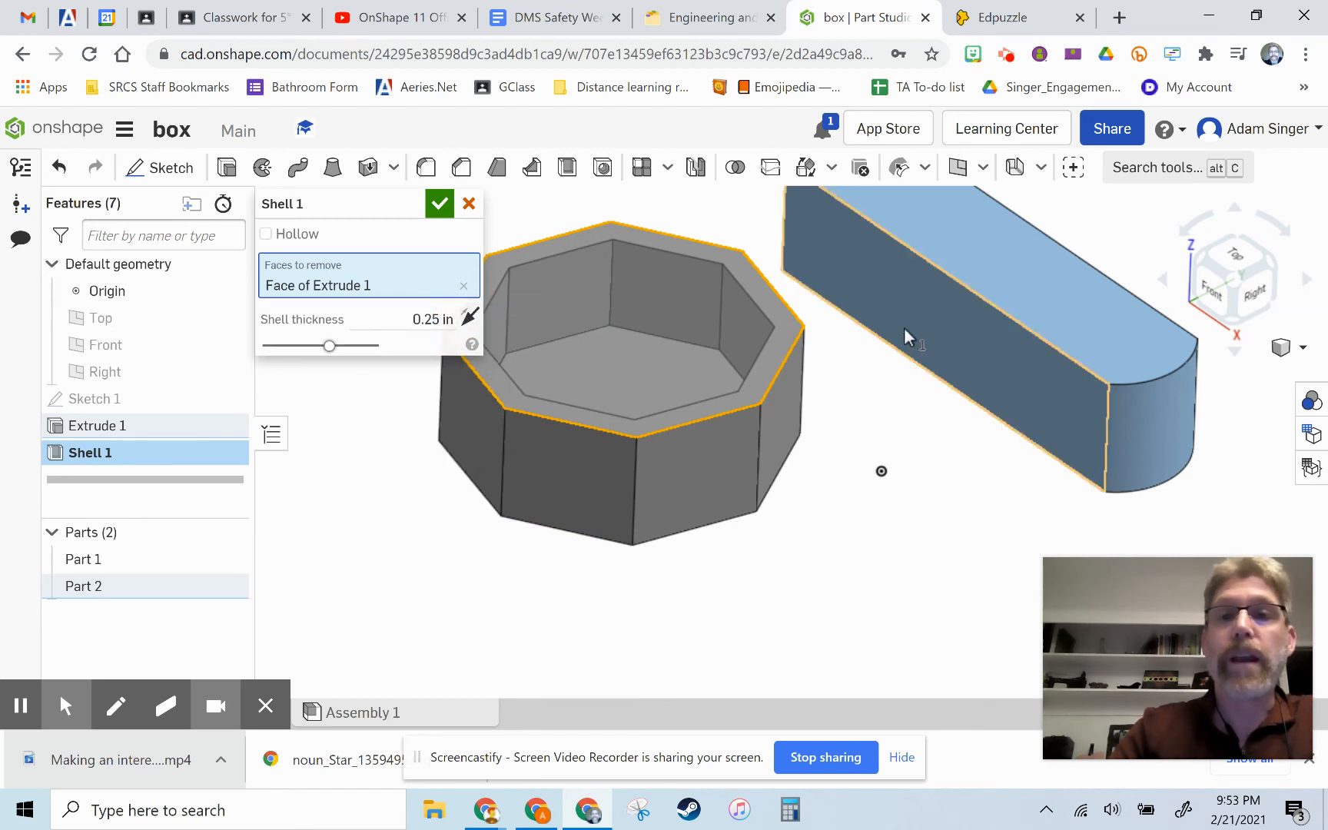
{"action": "left_click", "coordinate": [439, 203]}
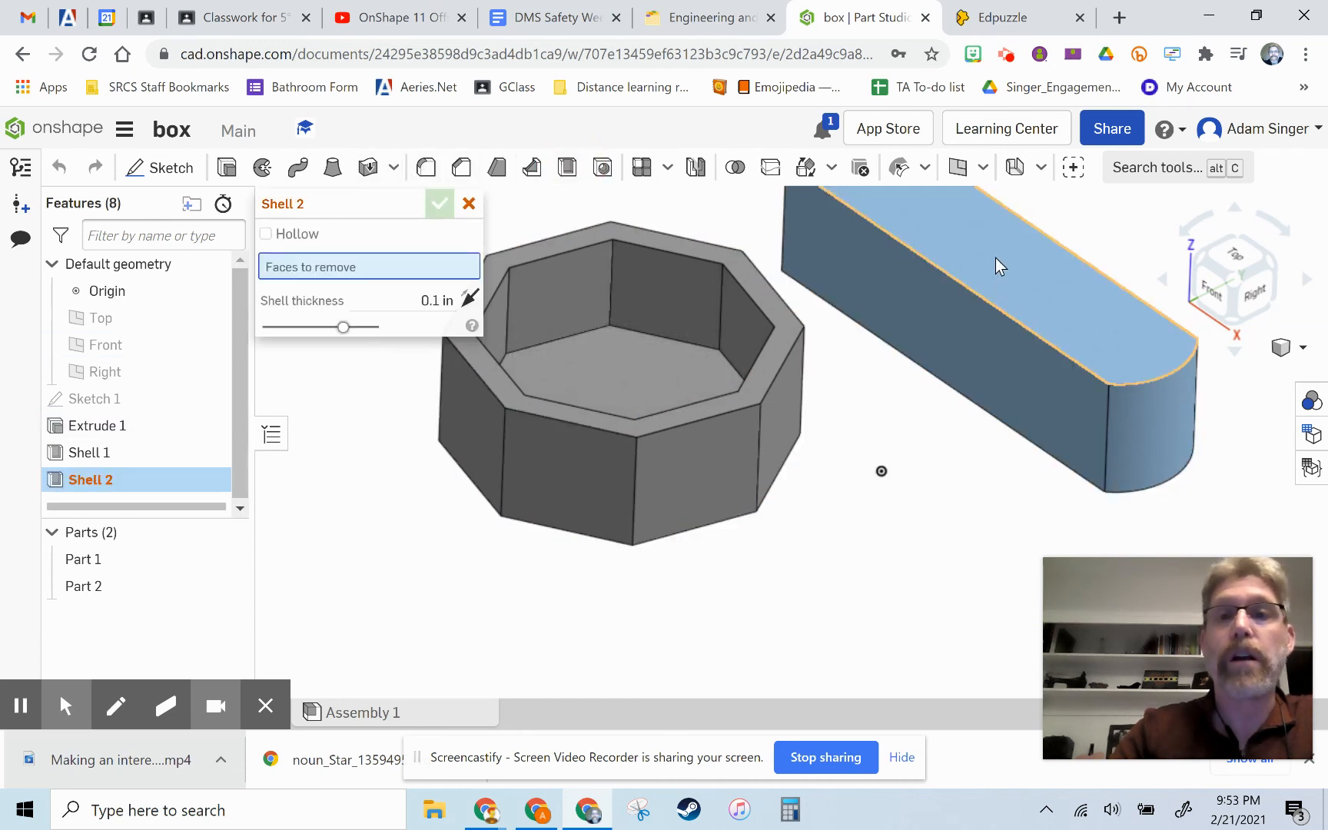
Step: Shell the slot solid's top face open with 0.2 in walls, creating Shell 2
{"action": "left_click", "coordinate": [1000, 267]}
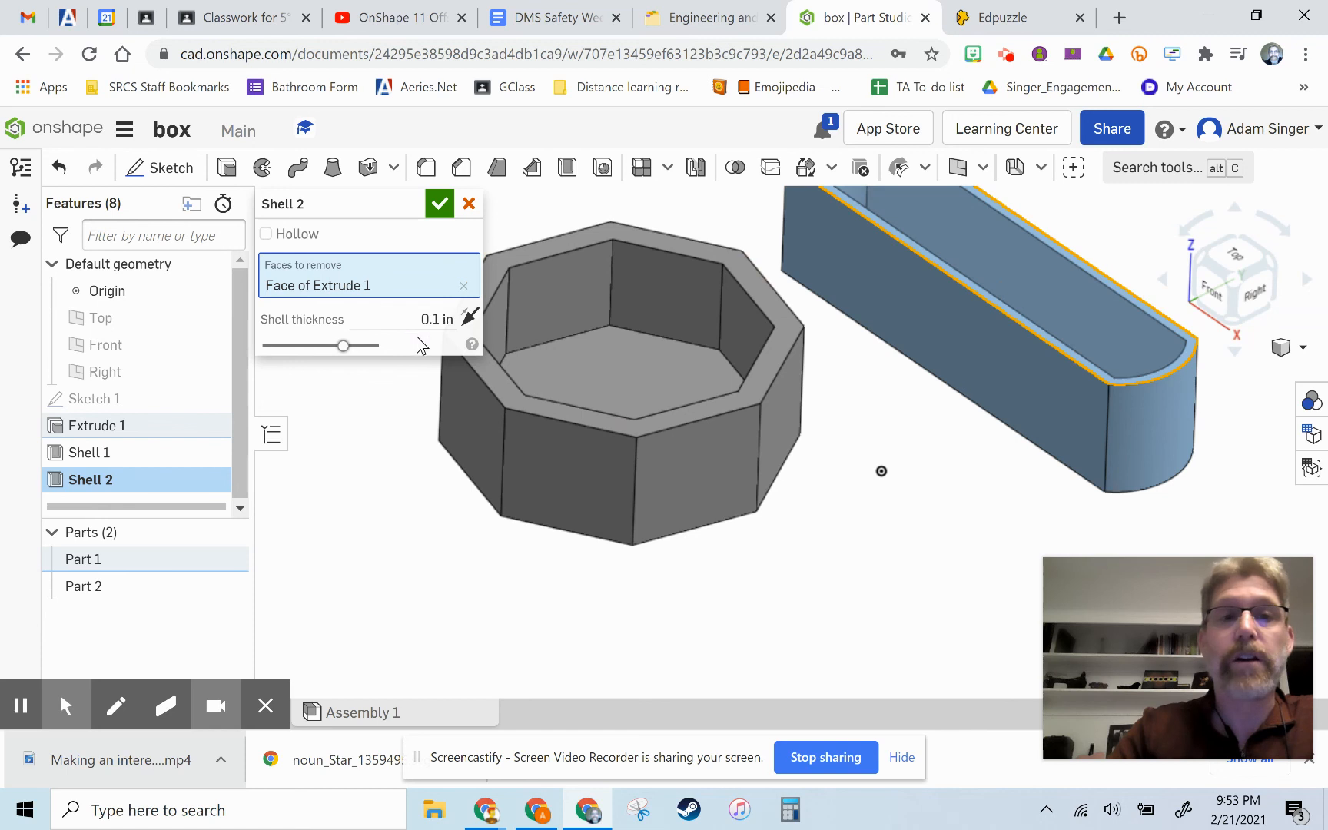
{"action": "left_click", "coordinate": [431, 319]}
{"action": "type", "text": "0.2"}
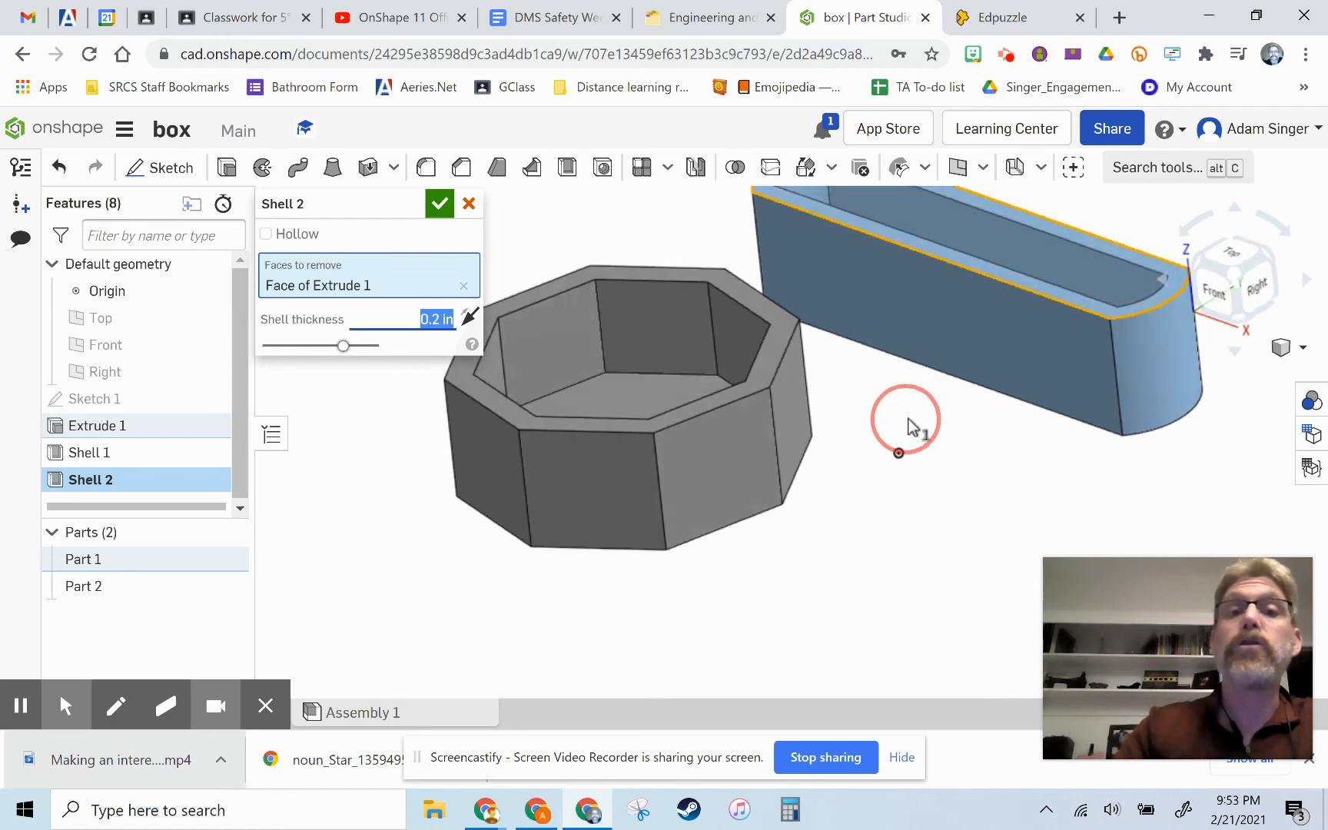
{"action": "left_click_drag", "start_coordinate": [906, 424], "coordinate": [855, 461]}
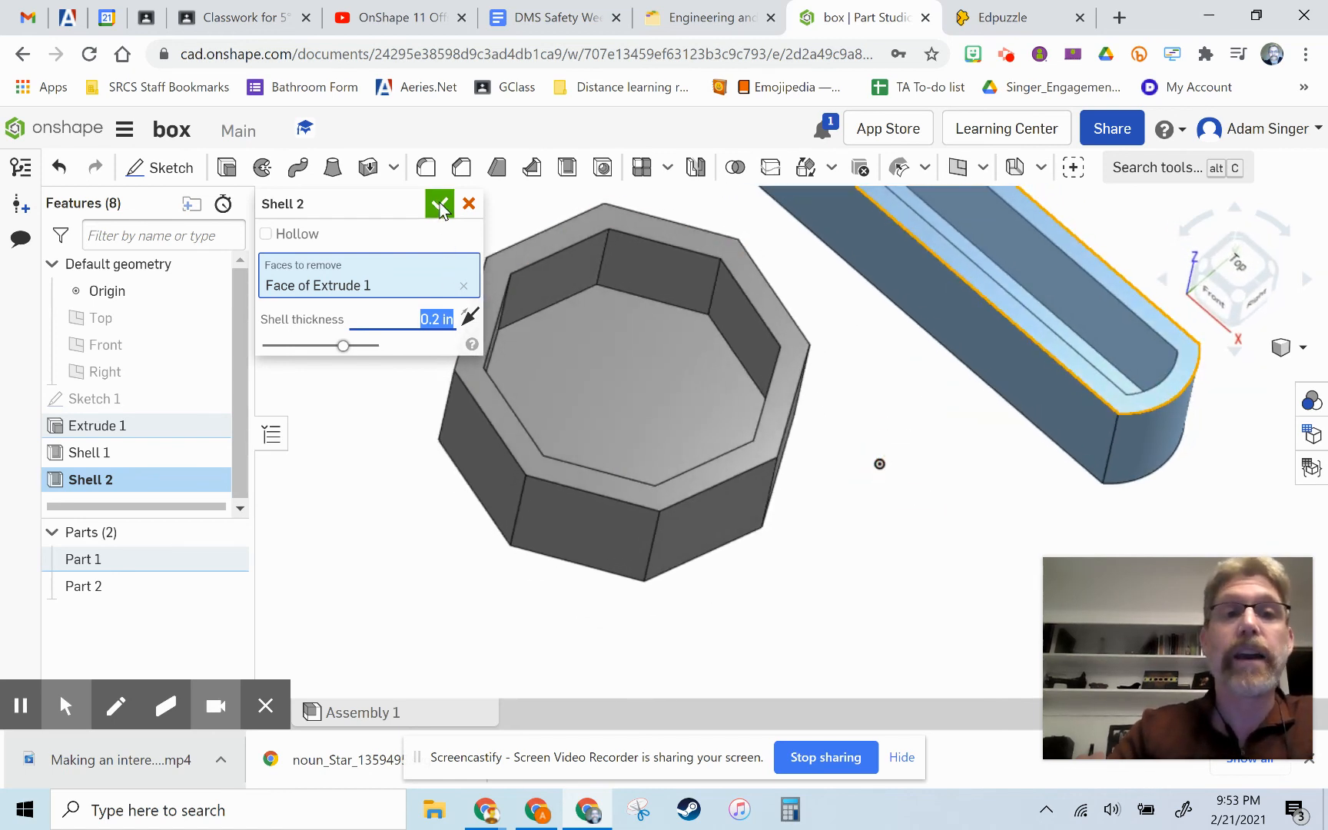
{"action": "left_click", "coordinate": [438, 203]}
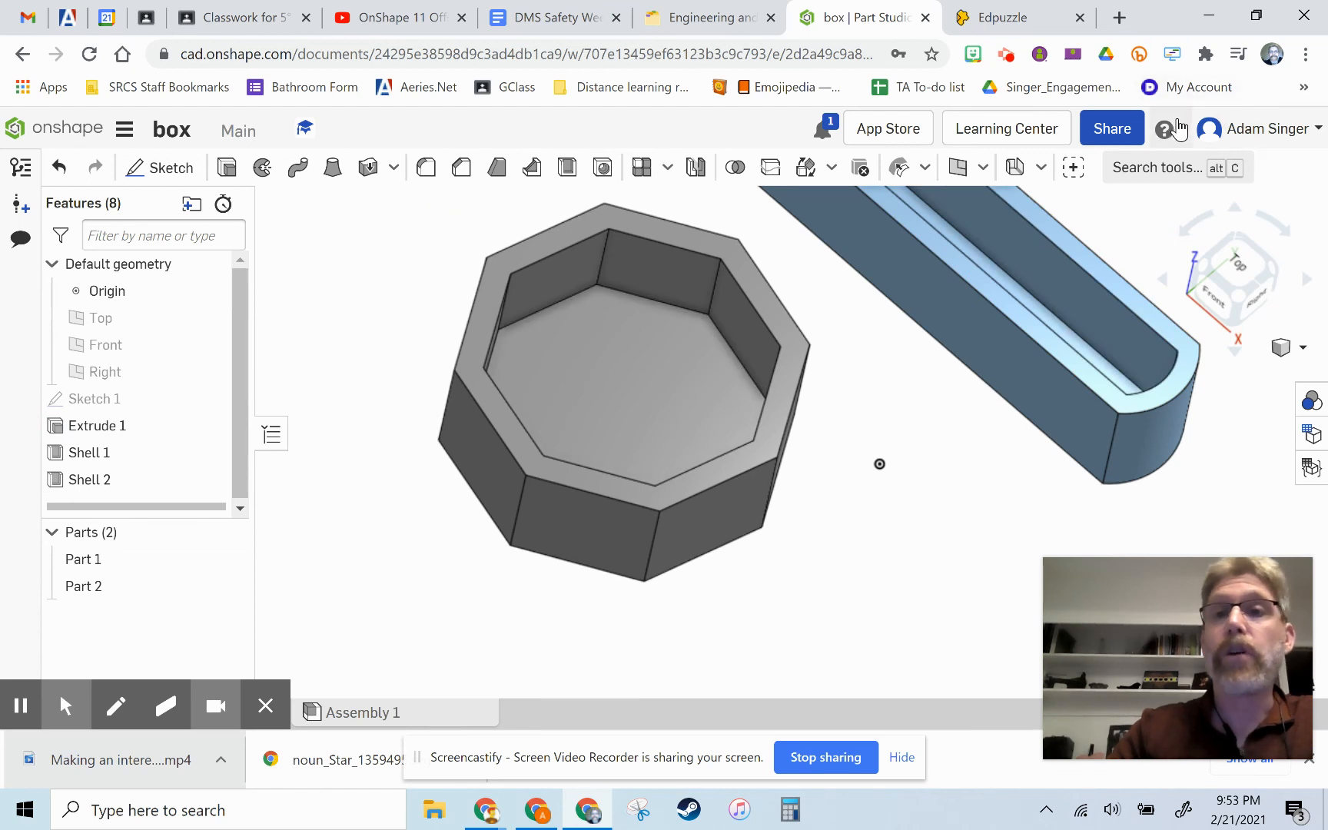
{"action": "mouse_move", "coordinate": [1141, 133]}
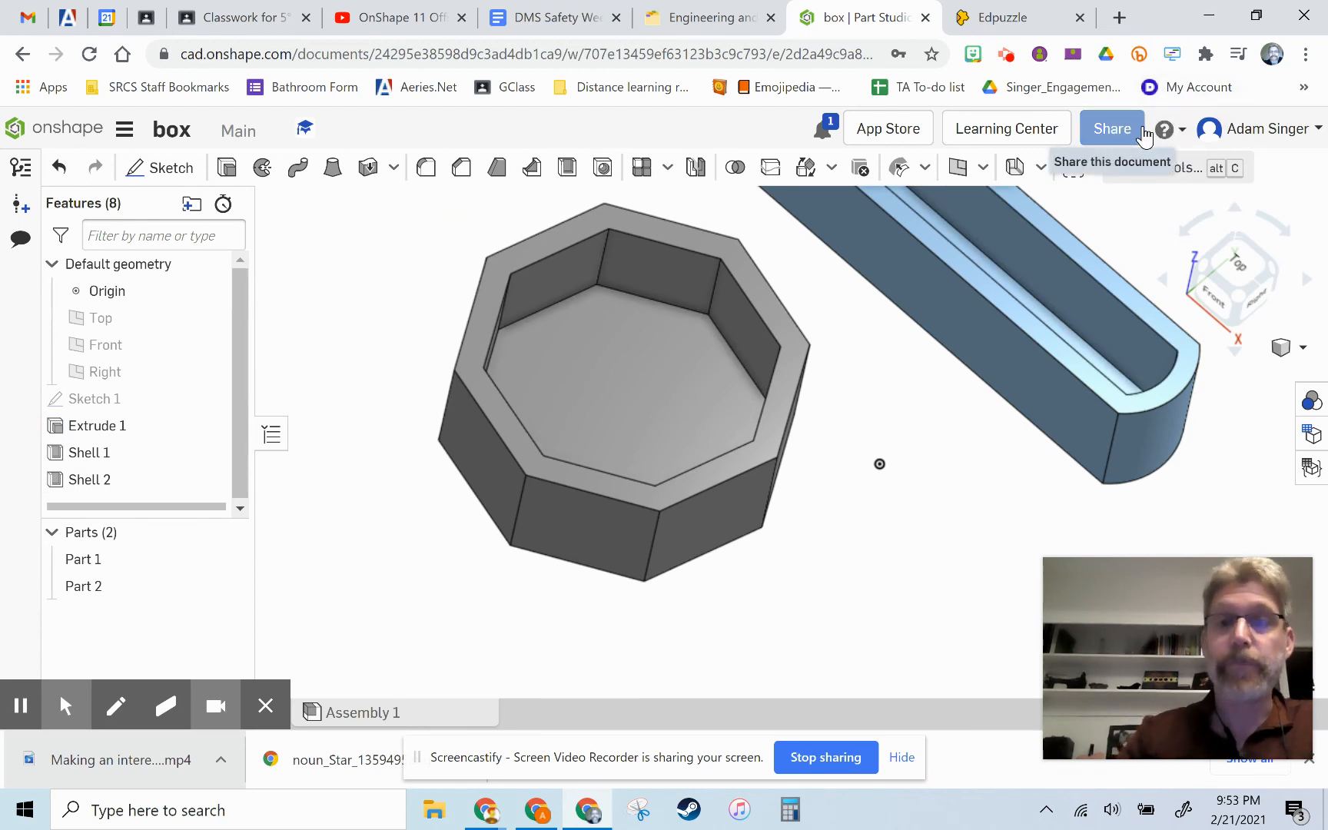